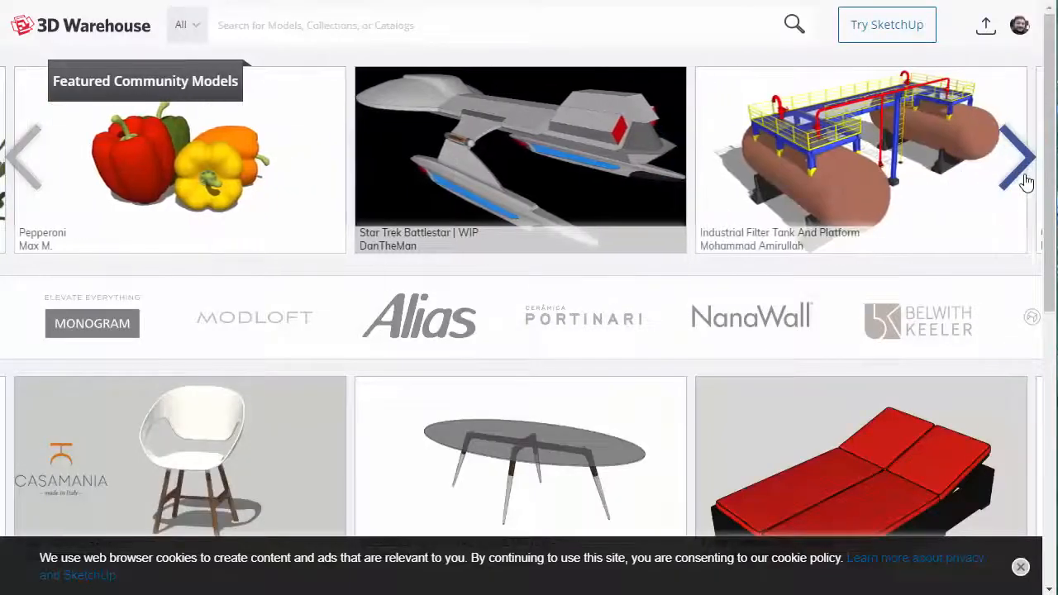
# - Advance the 3D Warehouse Featured Community Models carousel until the ornate temple model appears
pyautogui.click(186, 24)
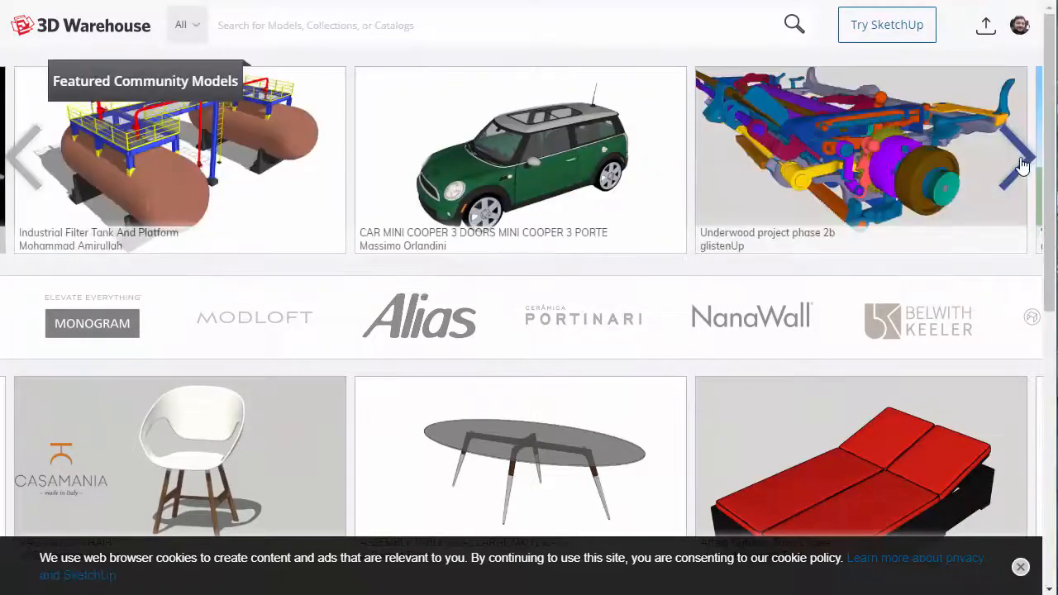
pyautogui.click(1023, 158)
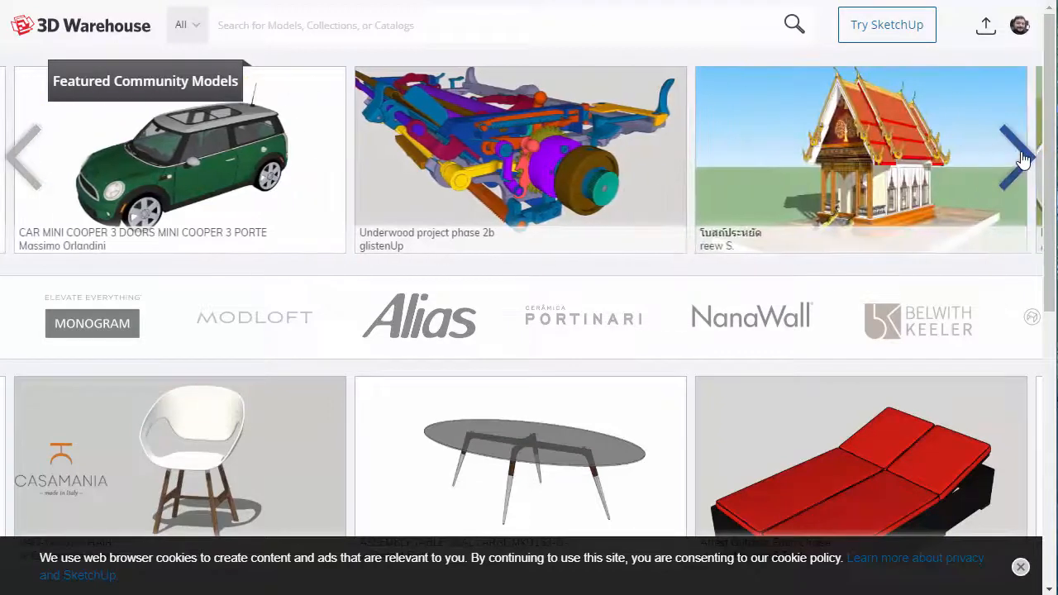
pyautogui.click(1007, 153)
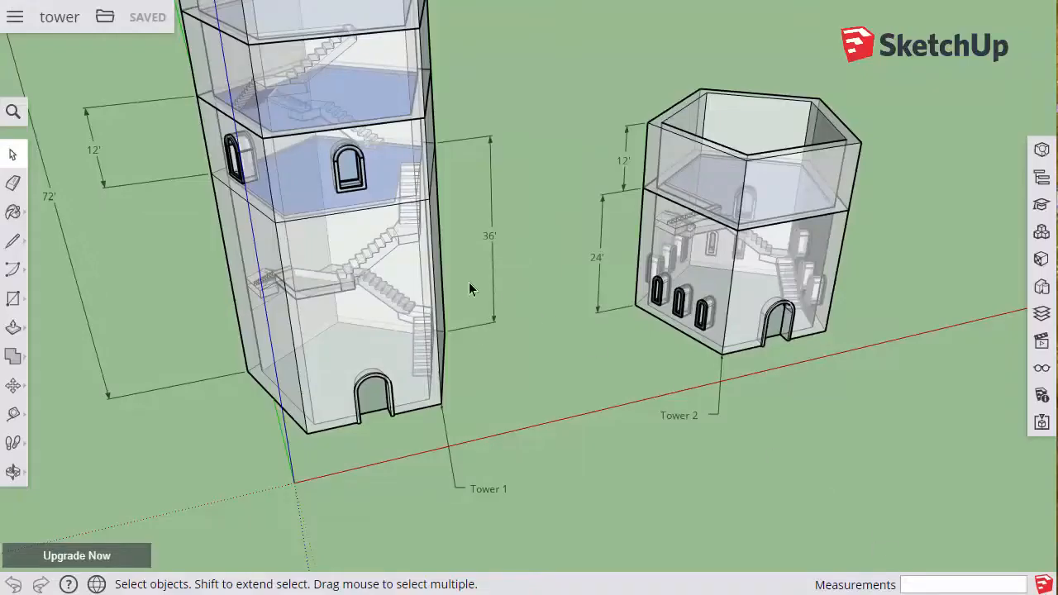
# - Start a new model from Simple Template - Feet and Inches
pyautogui.moveTo(467, 290); pyautogui.dragTo(463, 387)
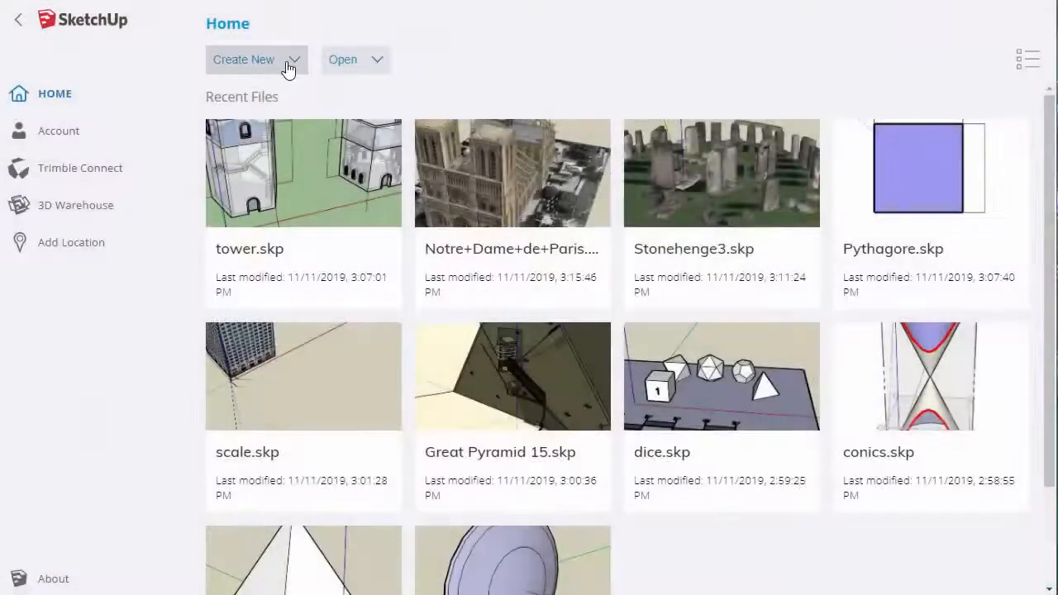
pyautogui.click(257, 59)
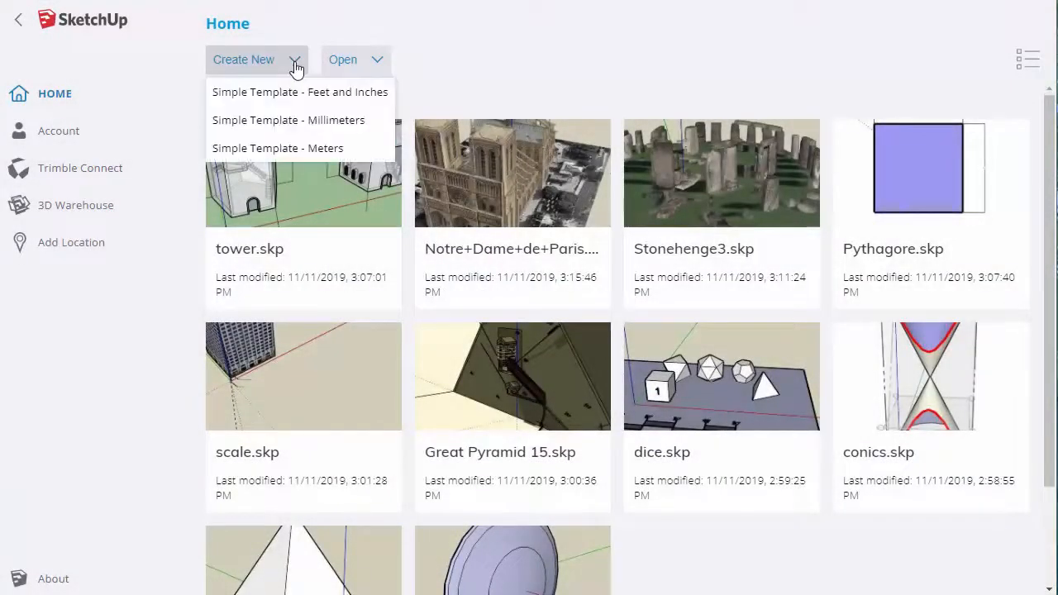
pyautogui.moveTo(296, 97)
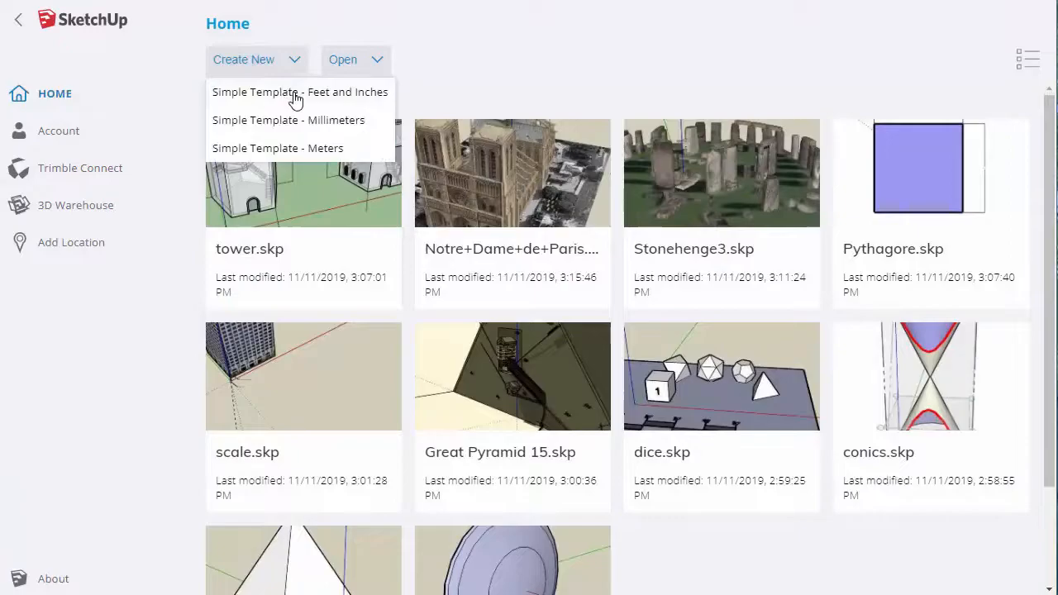
pyautogui.click(299, 92)
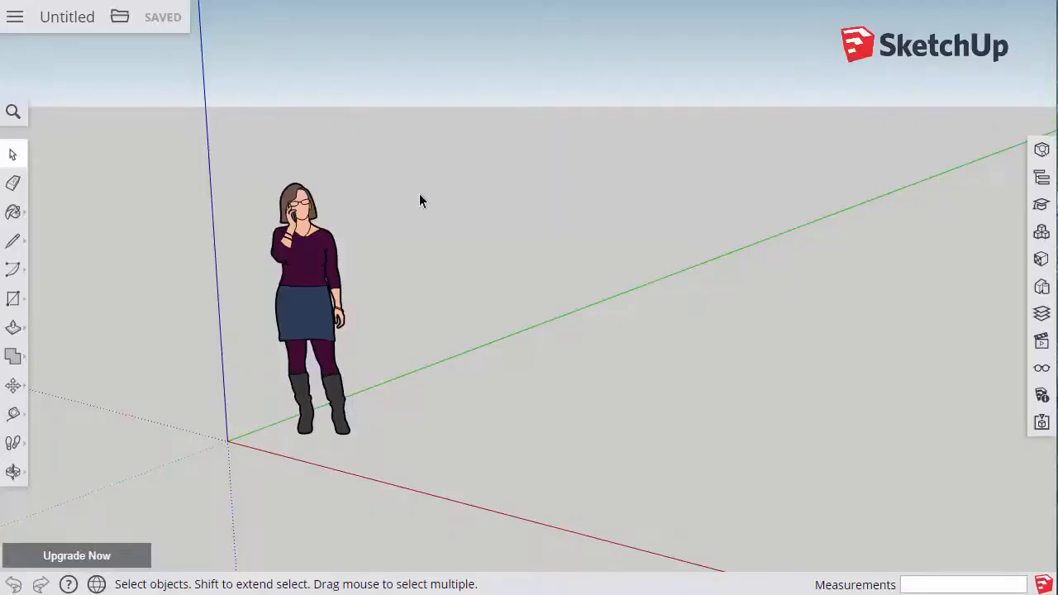
pyautogui.moveTo(309, 299)
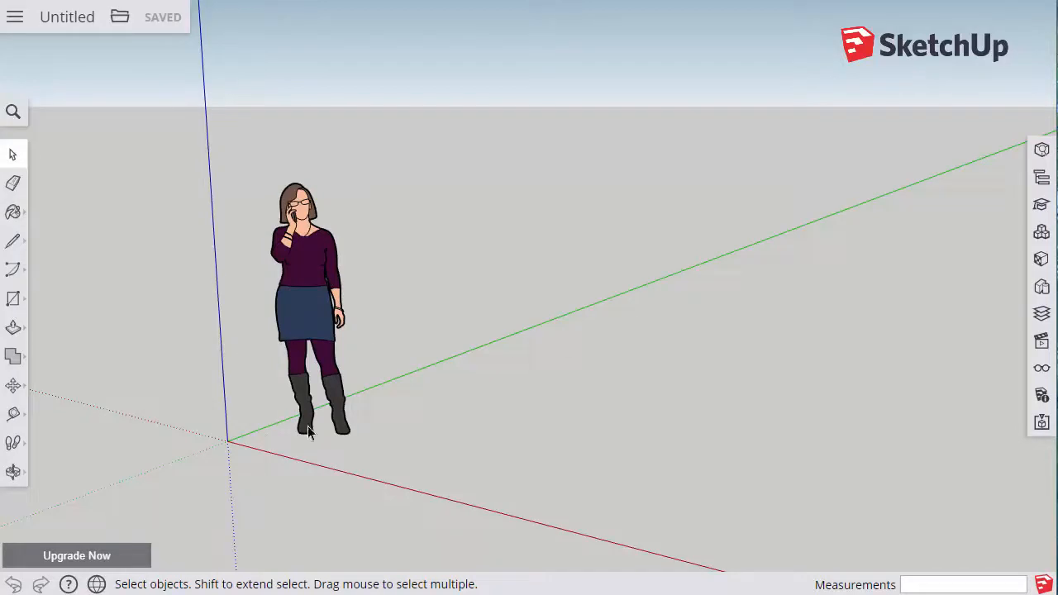
pyautogui.moveTo(277, 373)
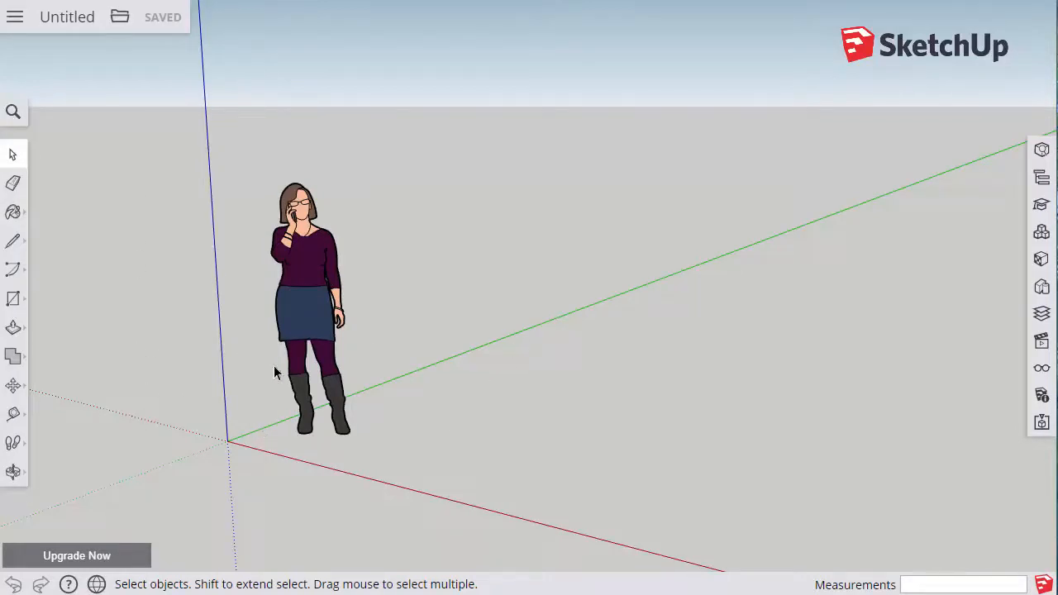
pyautogui.moveTo(406, 428)
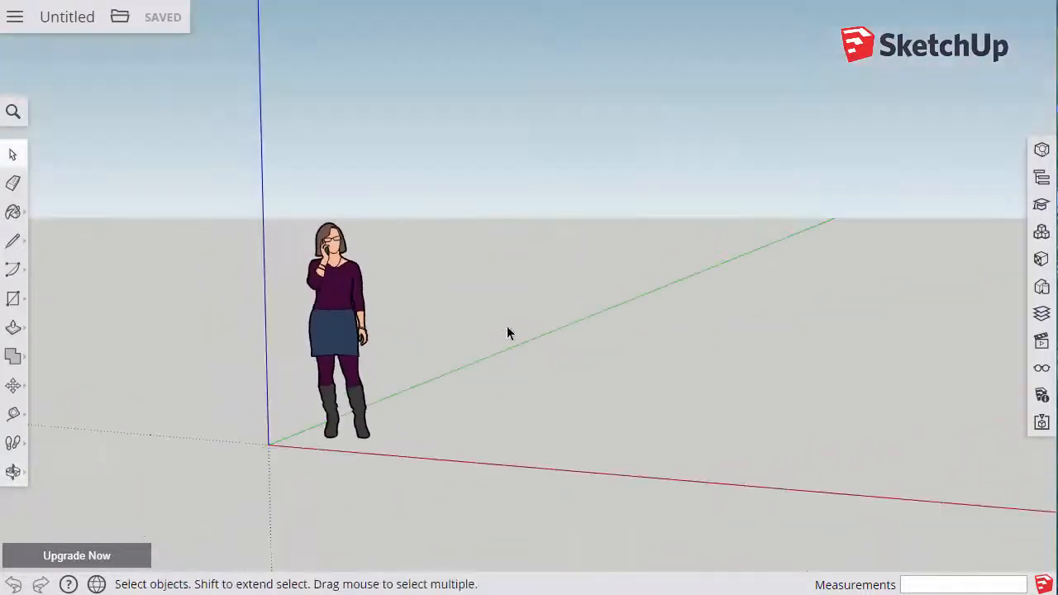
pyautogui.moveTo(450, 307)
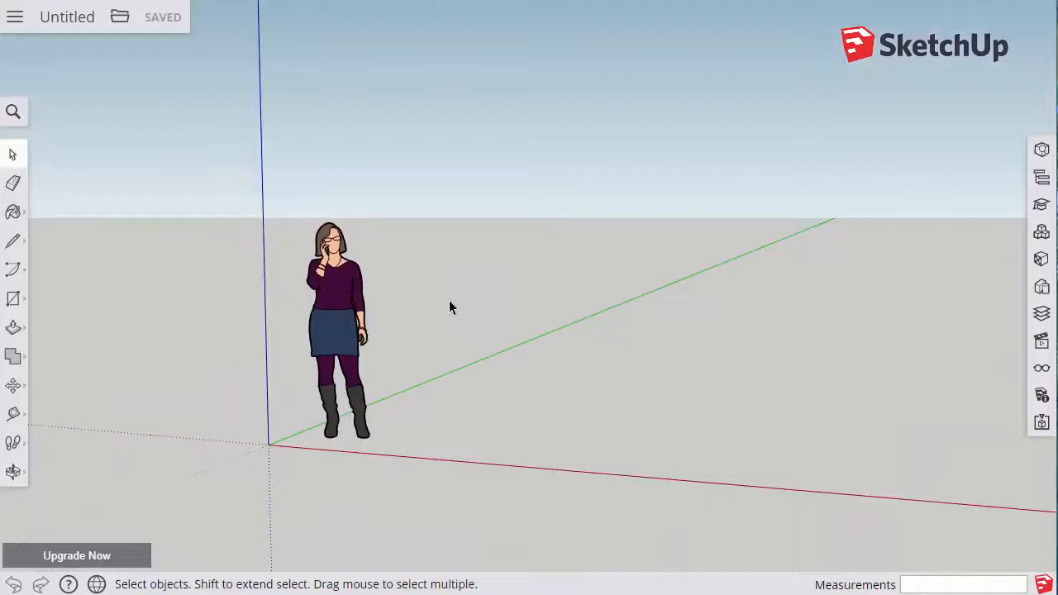
pyautogui.moveTo(482, 302)
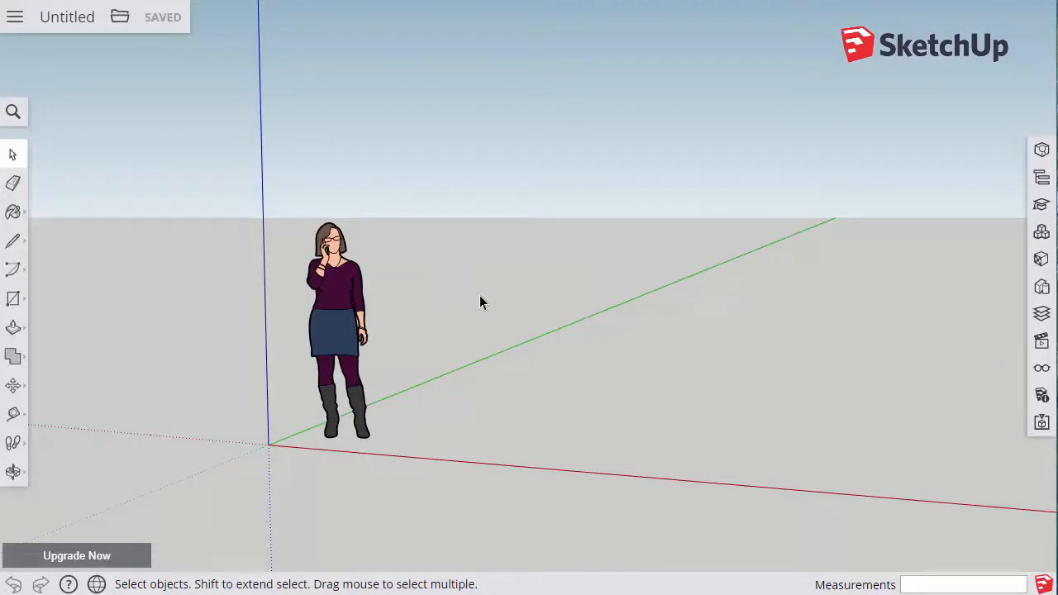
pyautogui.moveTo(14, 471)
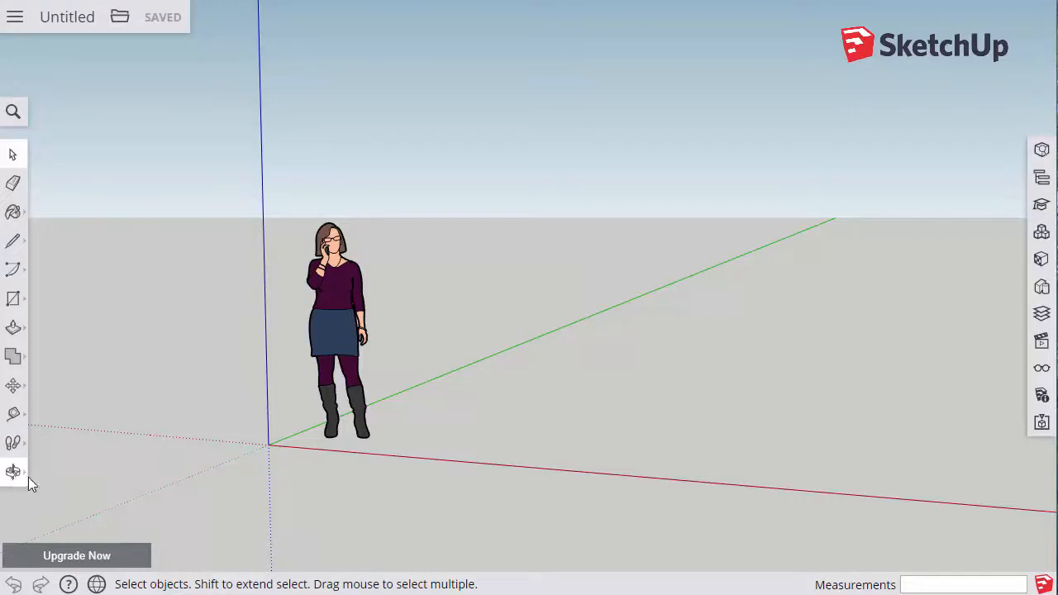
pyautogui.click(13, 471)
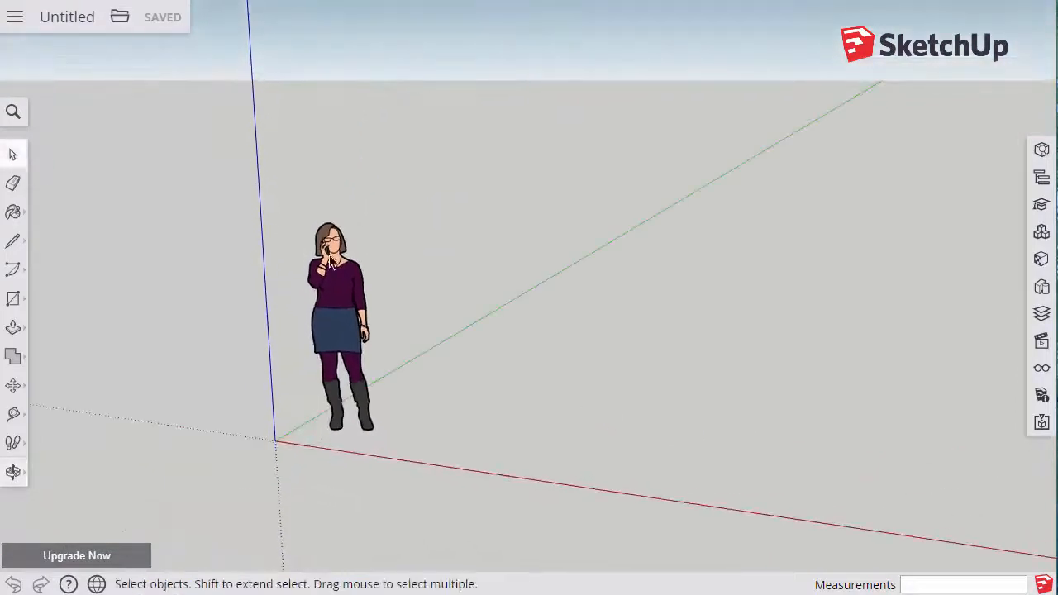
pyautogui.moveTo(553, 358)
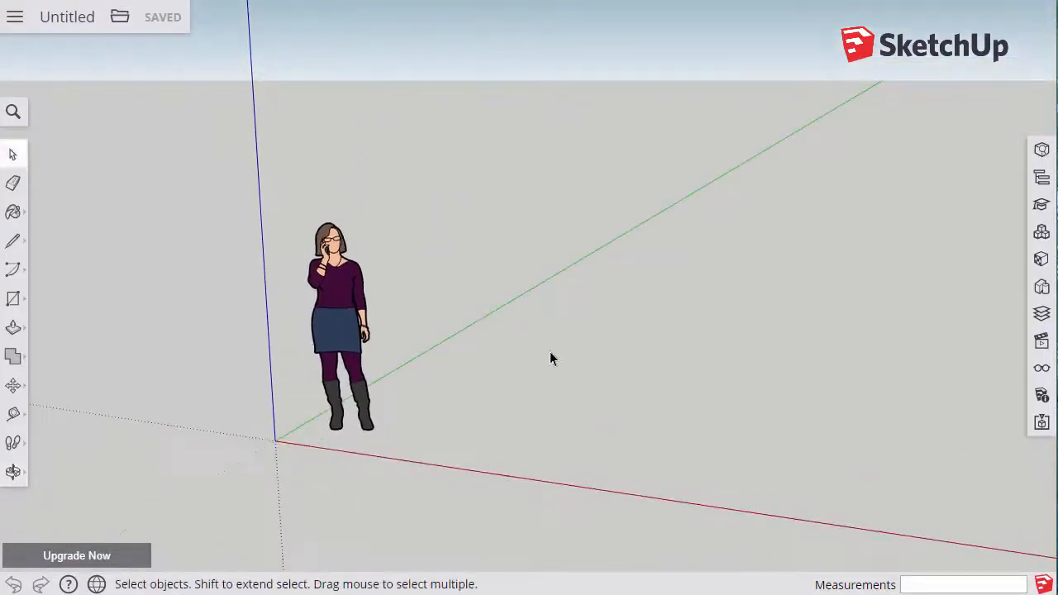
pyautogui.moveTo(529, 359)
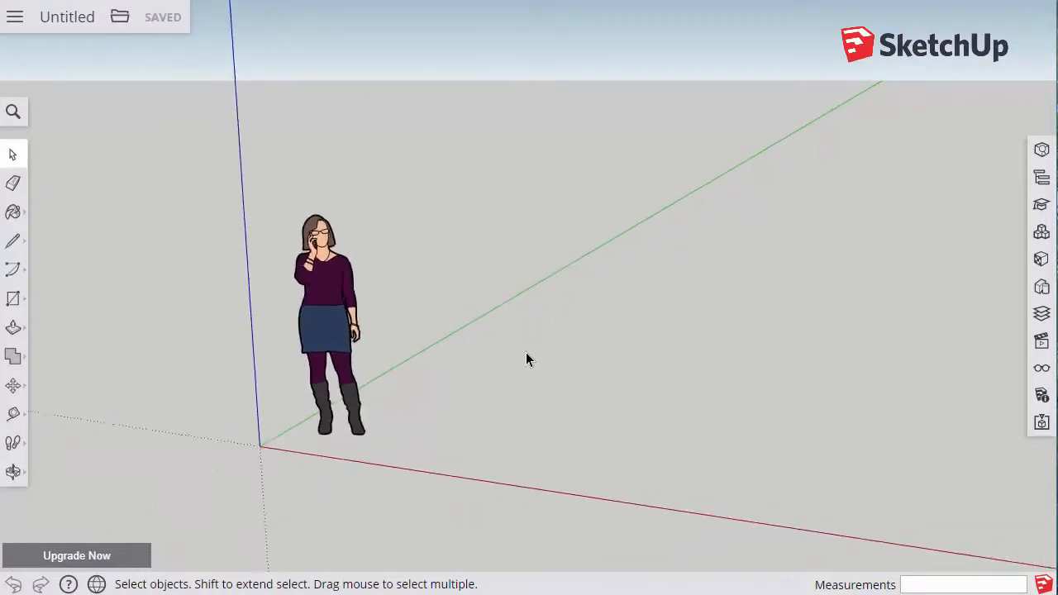
pyautogui.click(12, 471)
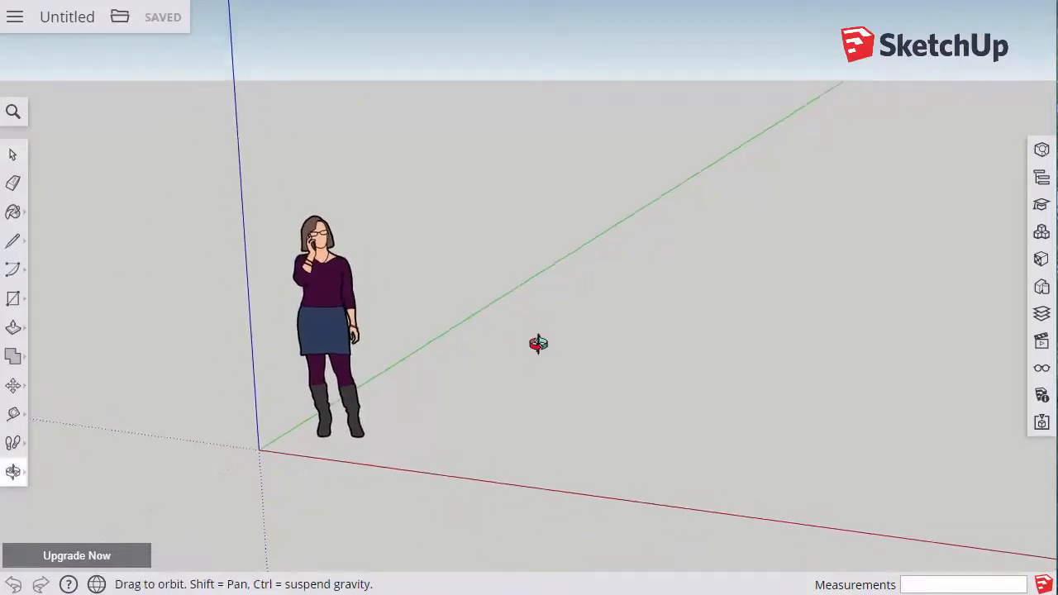
pyautogui.moveTo(538, 343); pyautogui.dragTo(376, 338)
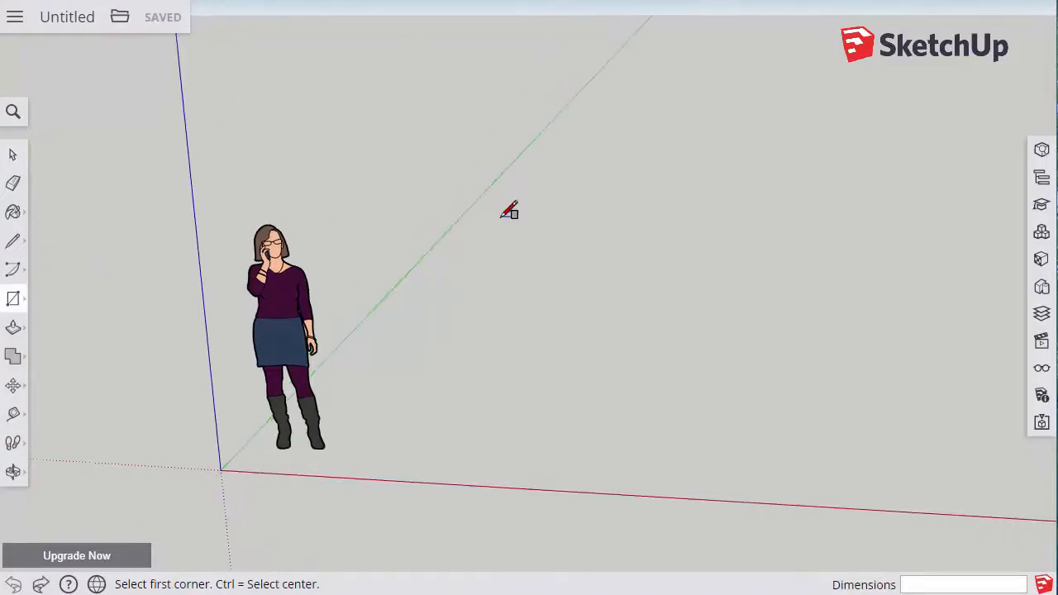
# - Draw a rectangular floor face on the ground beside the figure and orbit around it
pyautogui.moveTo(508, 211); pyautogui.dragTo(947, 405)
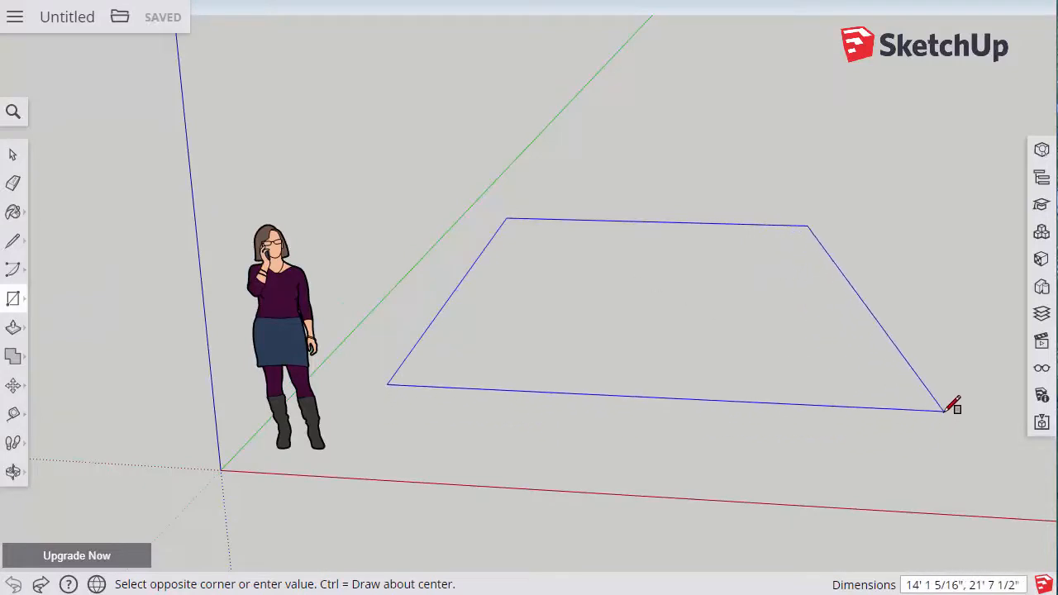
pyautogui.click(950, 408)
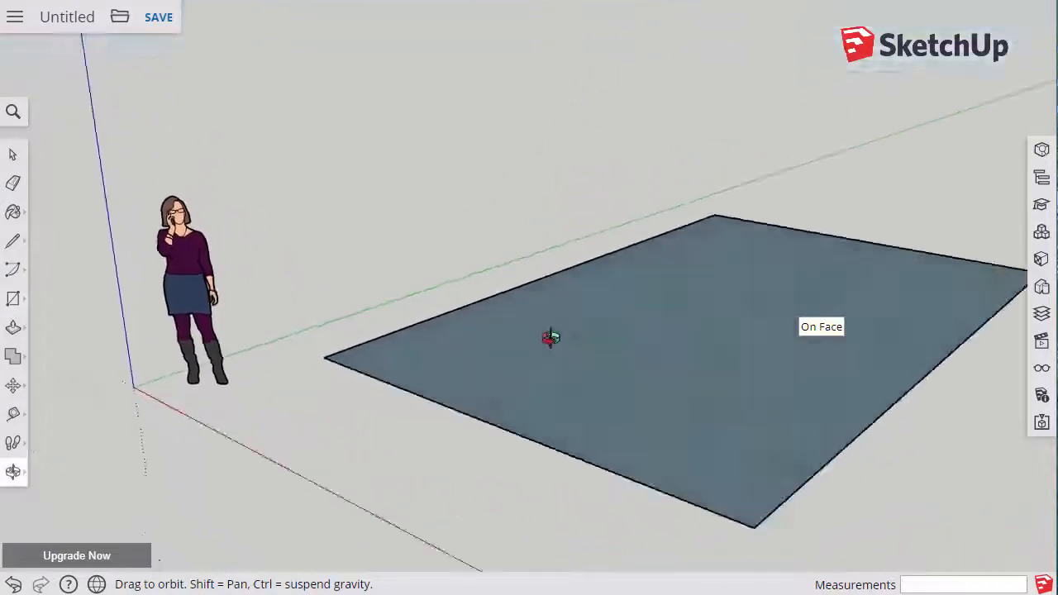
pyautogui.moveTo(550, 337); pyautogui.dragTo(962, 326)
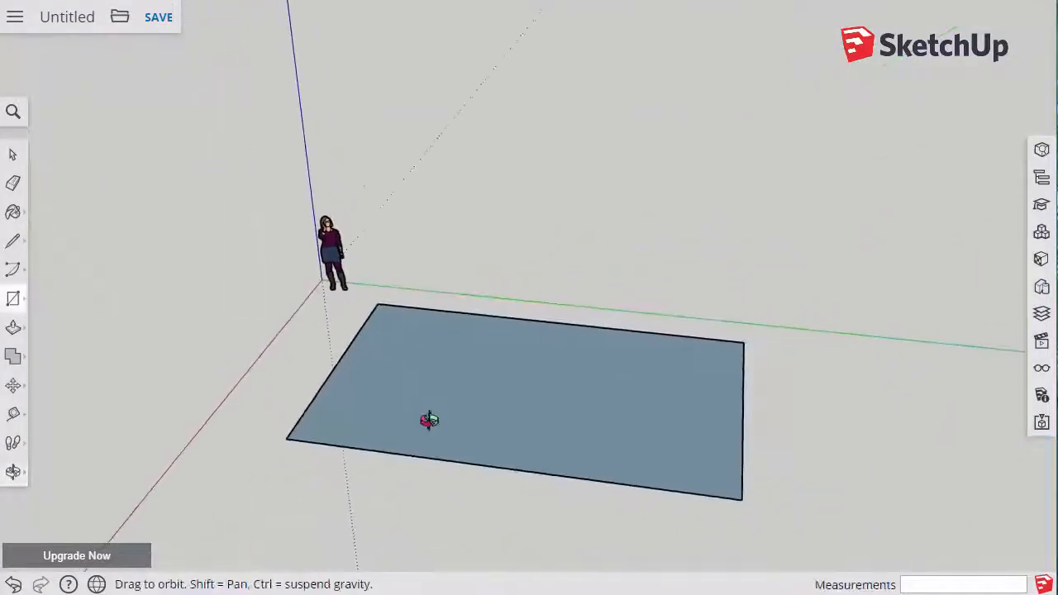
pyautogui.moveTo(430, 420); pyautogui.dragTo(561, 321)
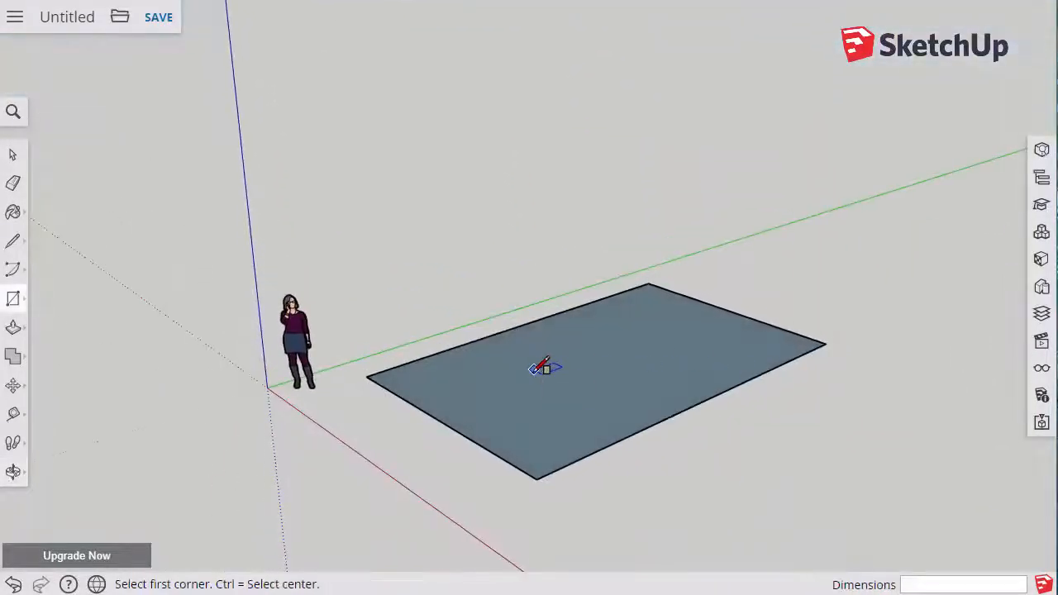
pyautogui.moveTo(492, 372)
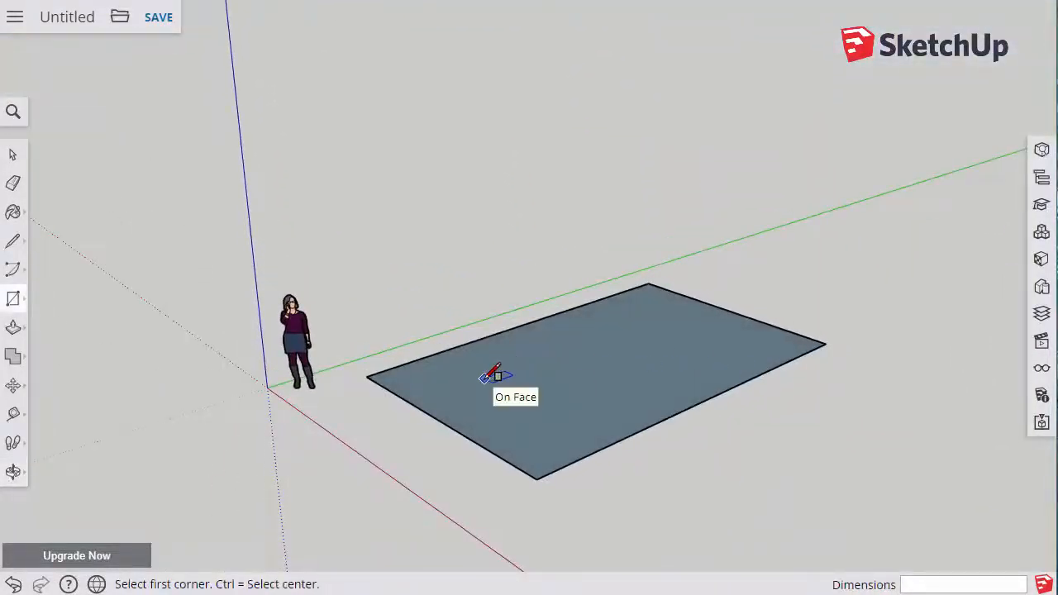
pyautogui.moveTo(529, 382)
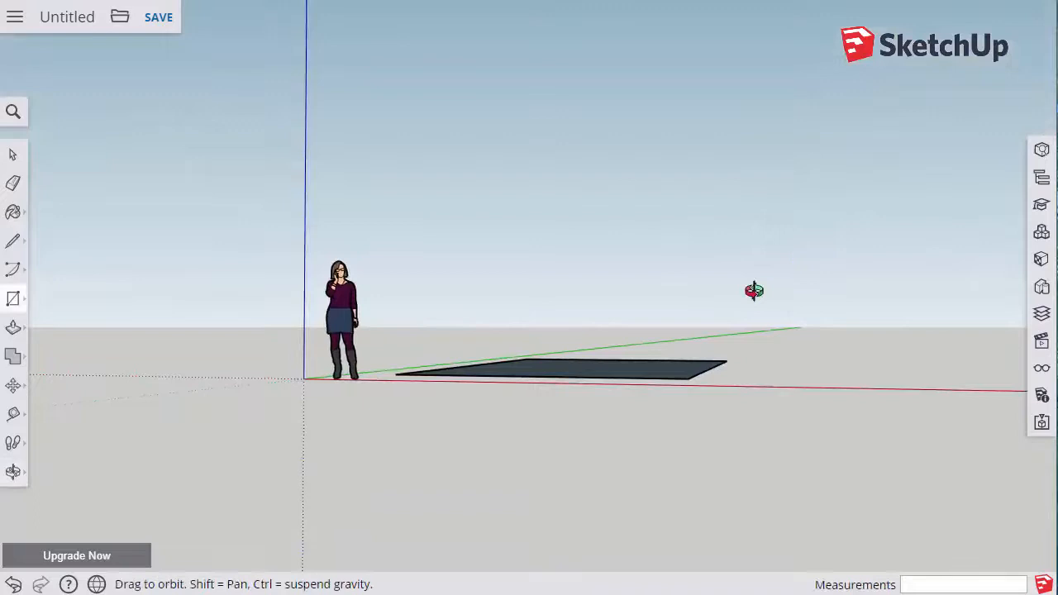
pyautogui.moveTo(754, 291); pyautogui.dragTo(584, 343)
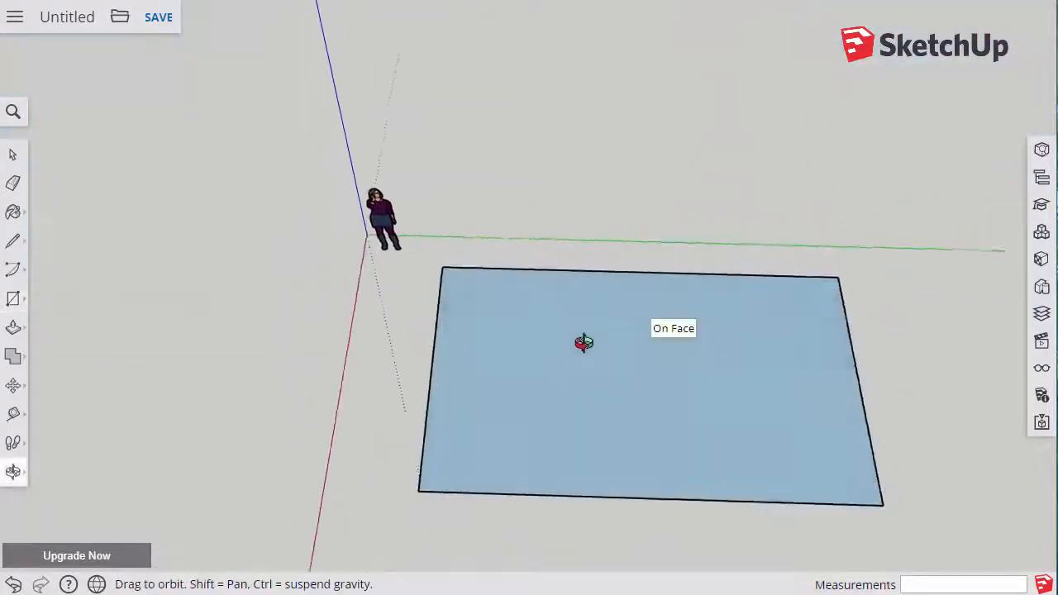
pyautogui.moveTo(587, 343); pyautogui.dragTo(719, 293)
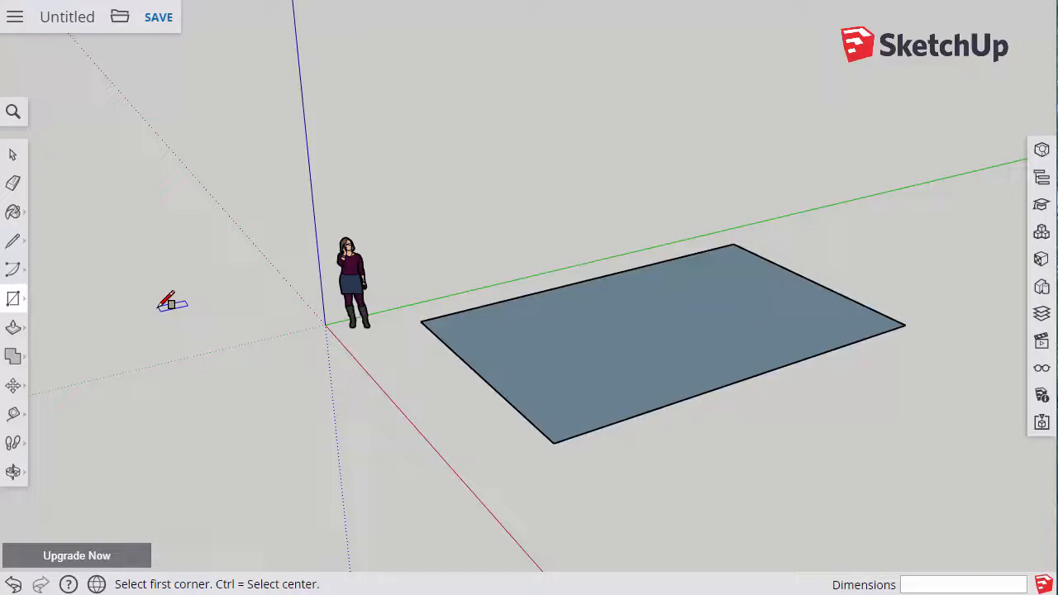
pyautogui.moveTo(389, 321)
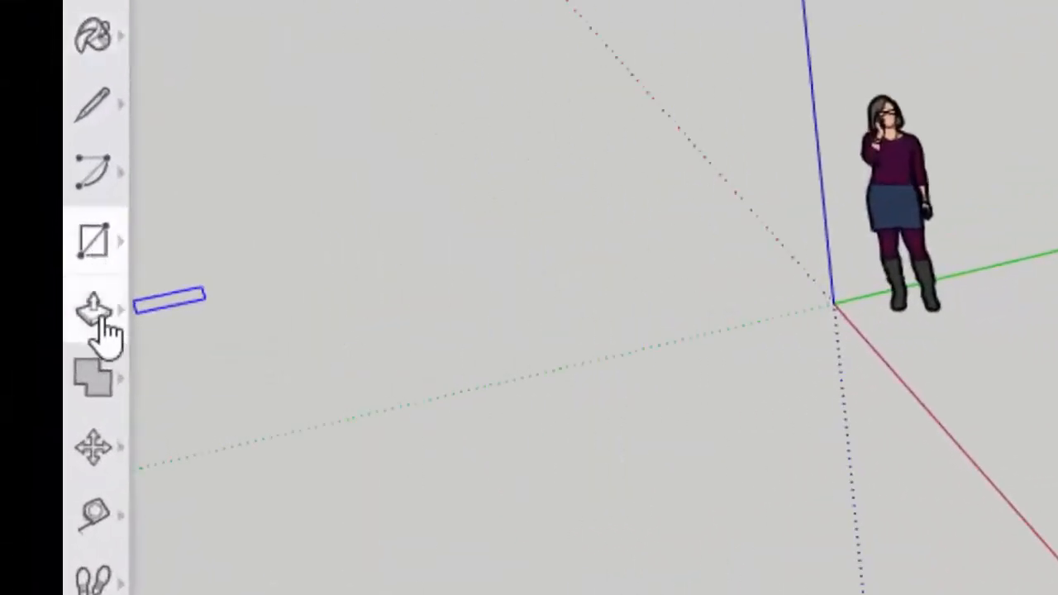
pyautogui.moveTo(94, 310)
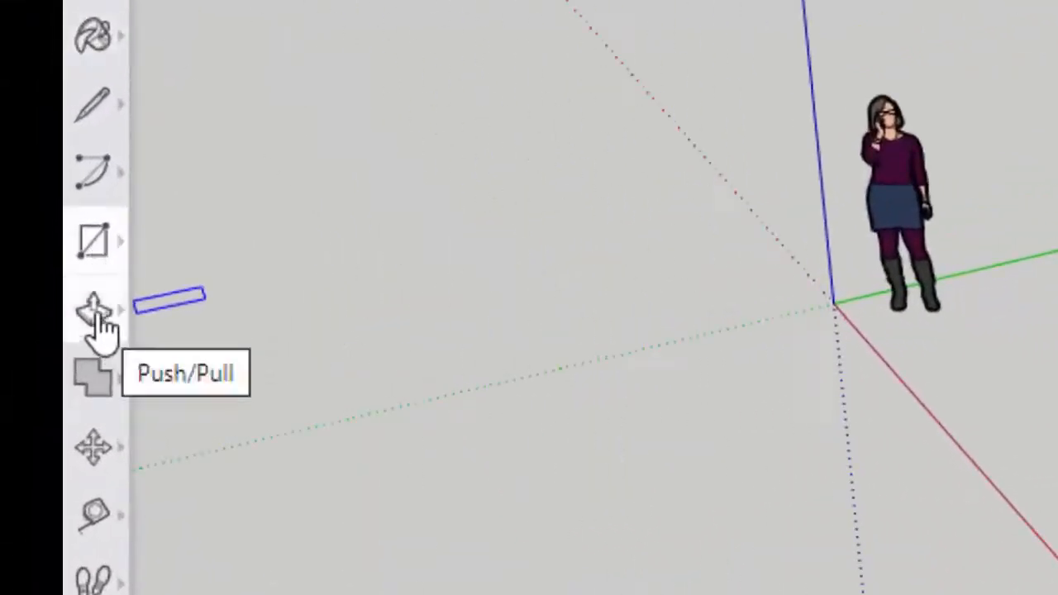
# - Pick the Push/Pull tool from the left toolbar's extrusion flyout
pyautogui.click(94, 310)
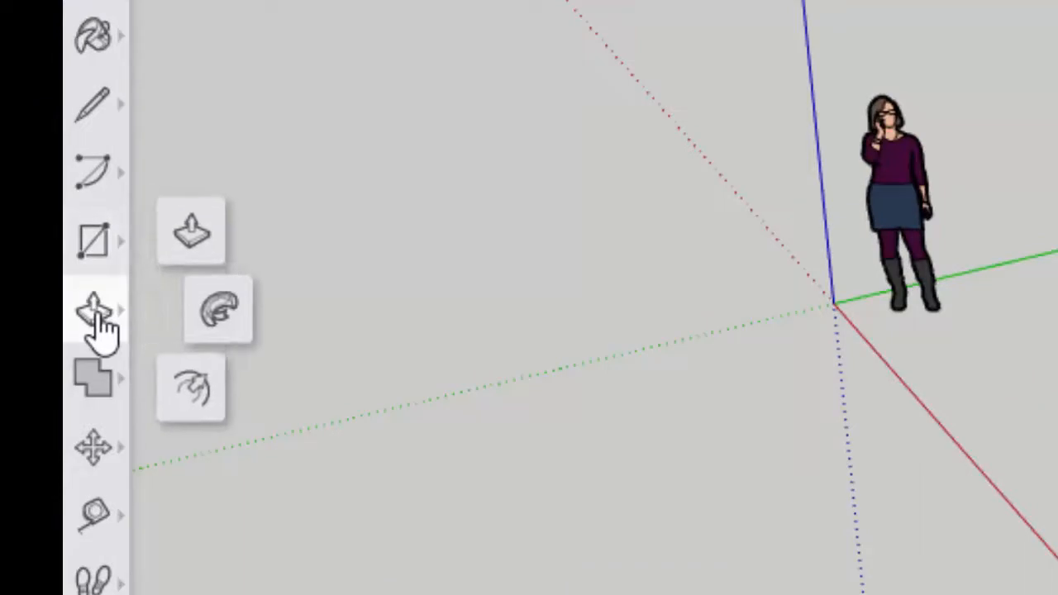
pyautogui.moveTo(219, 314)
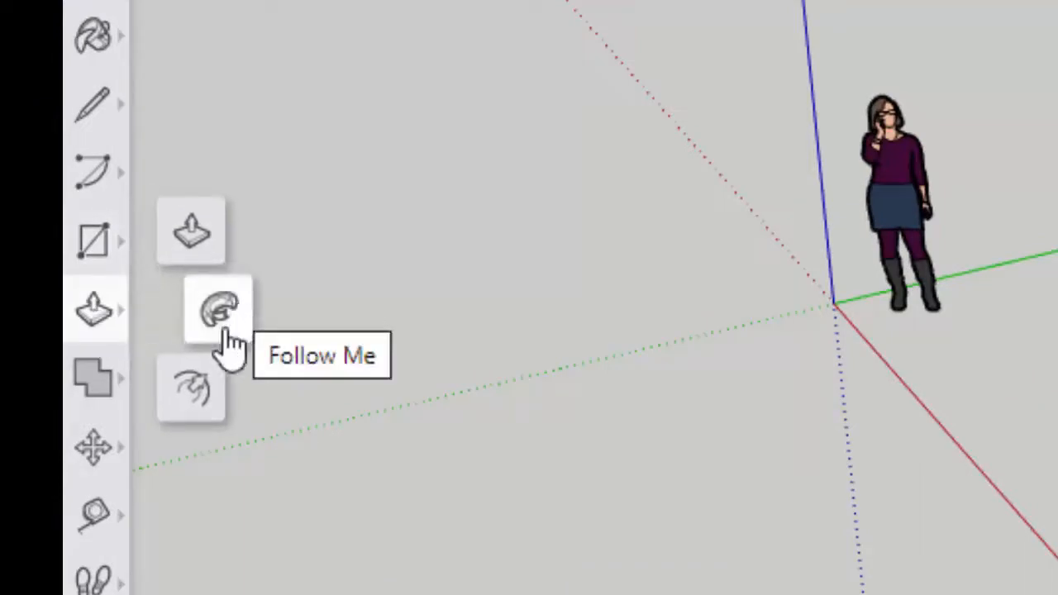
pyautogui.moveTo(192, 235)
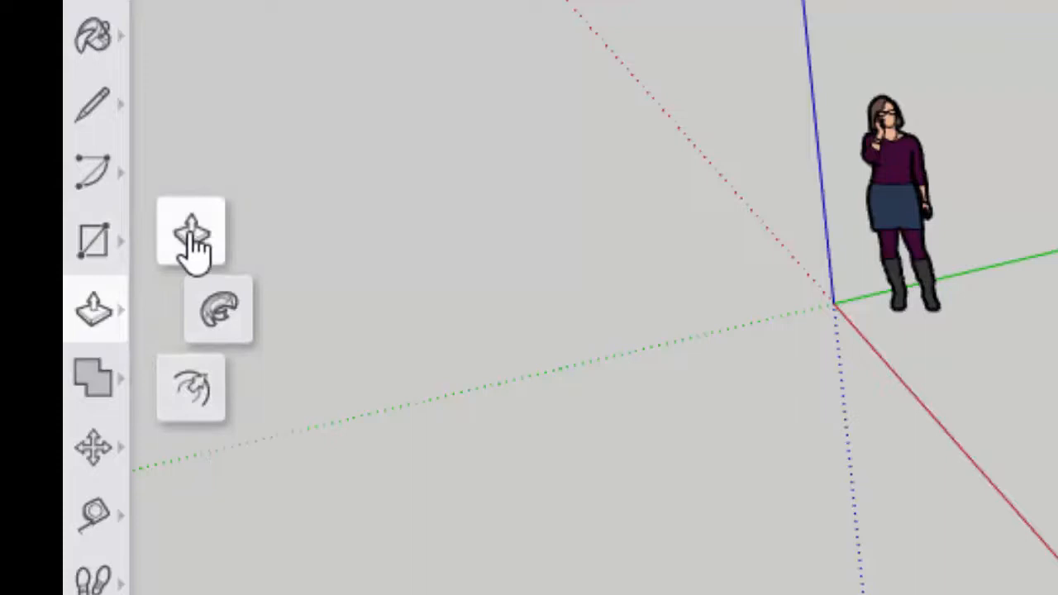
pyautogui.click(191, 235)
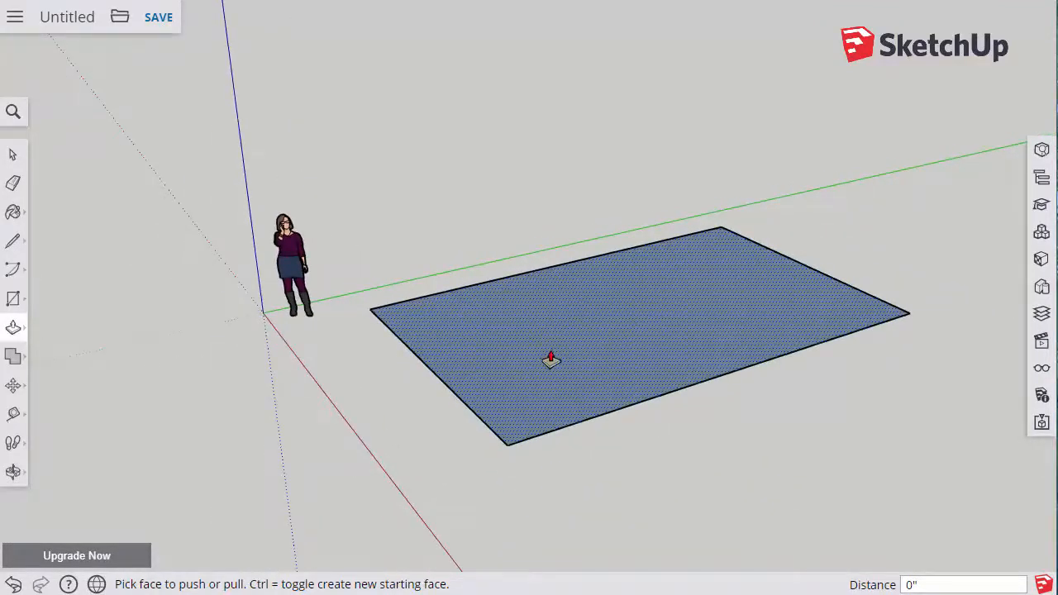
# - Pull the rectangle up into a box, lower its height, and view another side
pyautogui.moveTo(551, 359); pyautogui.dragTo(545, 91)
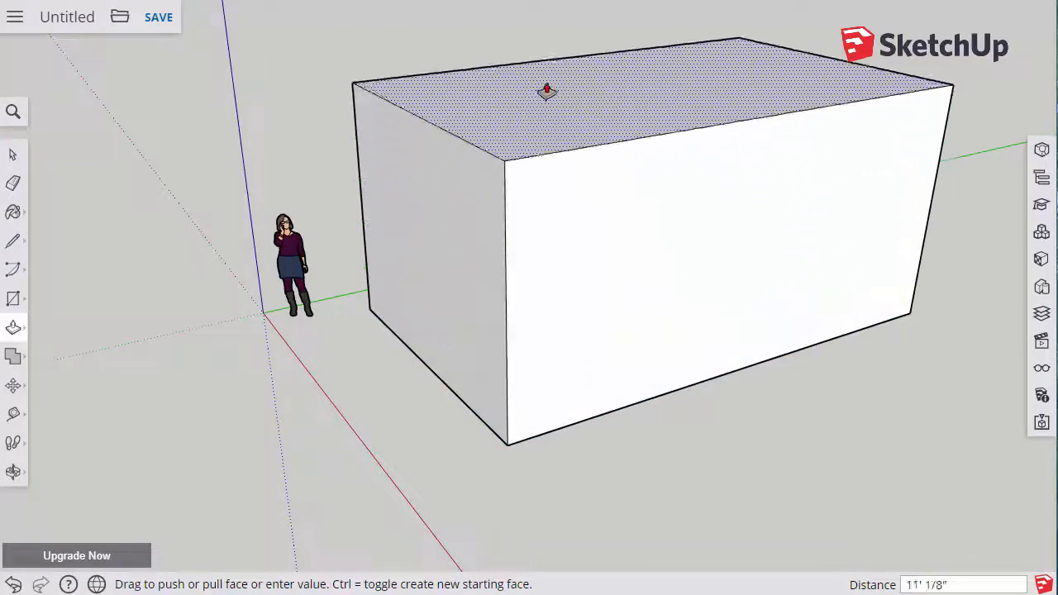
pyautogui.moveTo(546, 91); pyautogui.dragTo(550, 124)
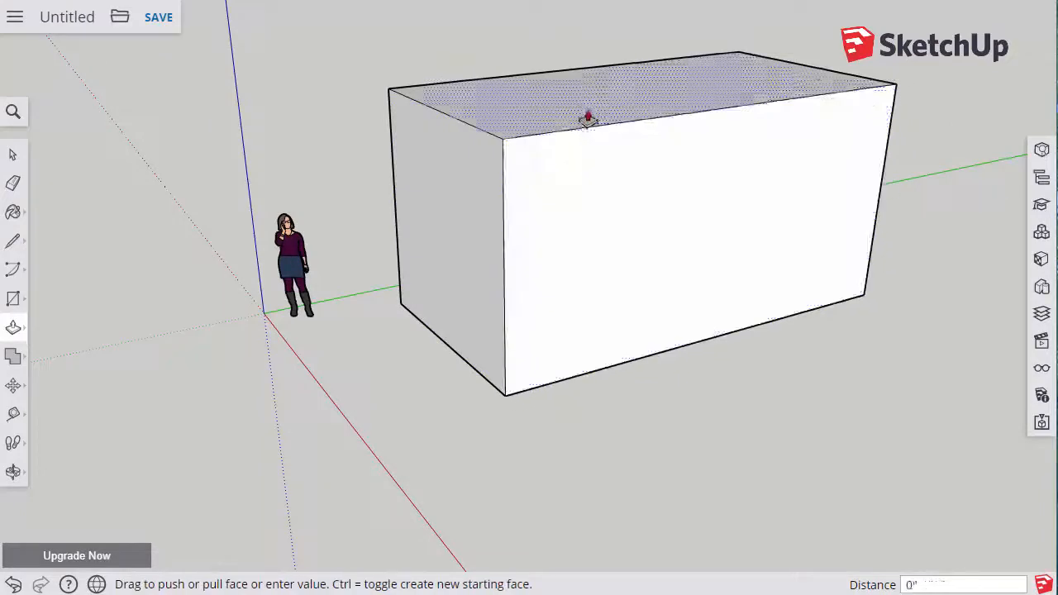
pyautogui.moveTo(587, 116); pyautogui.dragTo(833, 220)
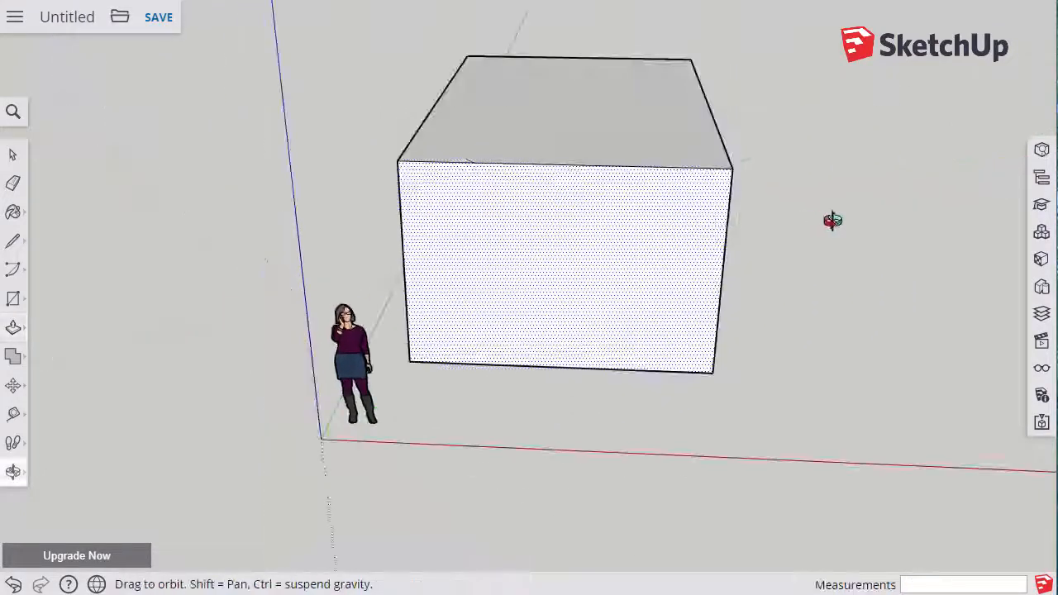
pyautogui.moveTo(833, 221); pyautogui.dragTo(672, 274)
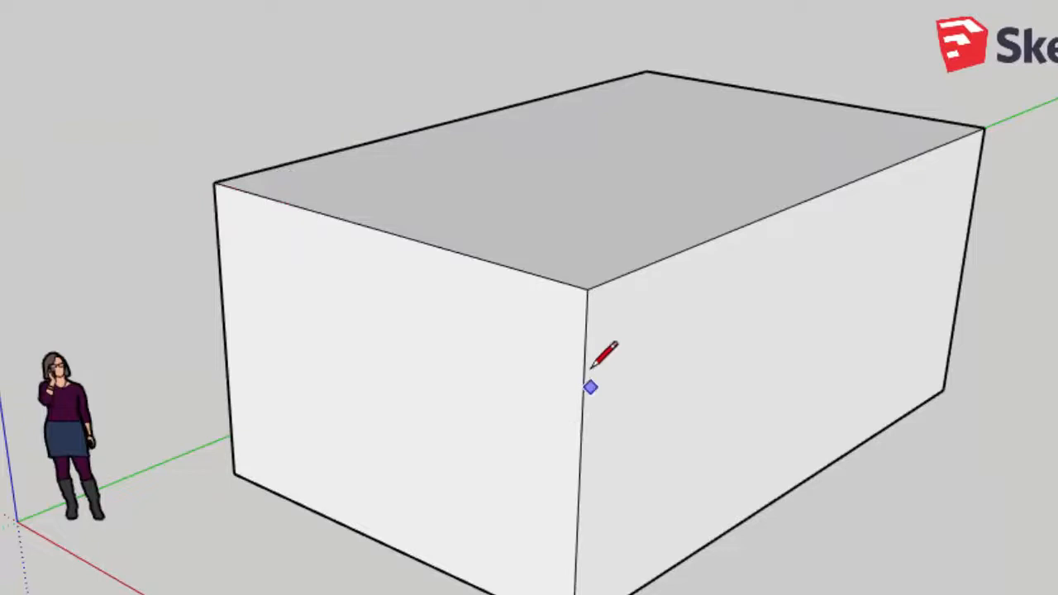
pyautogui.moveTo(213, 180)
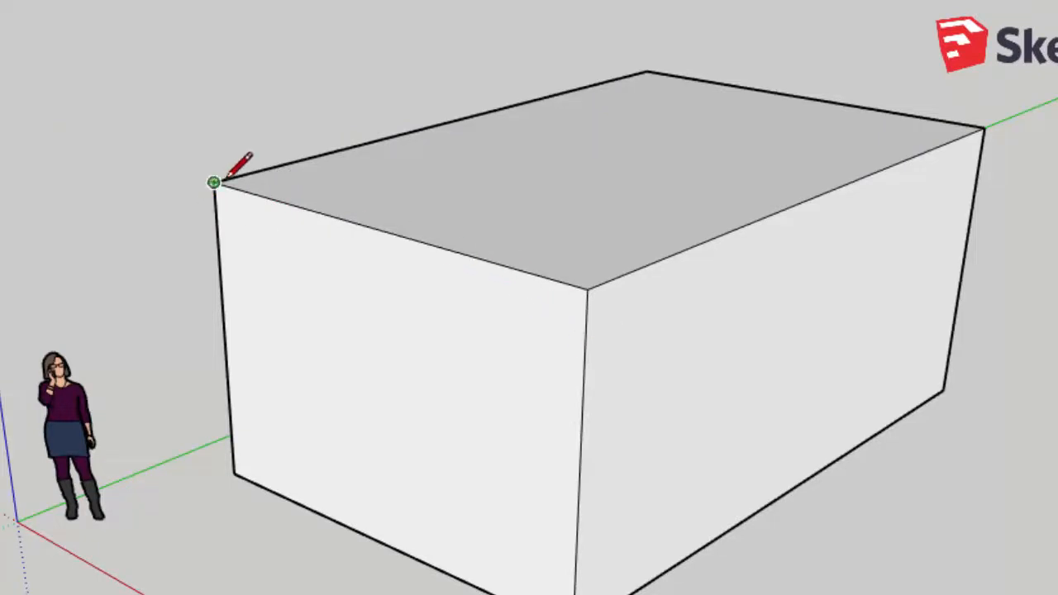
pyautogui.moveTo(213, 182)
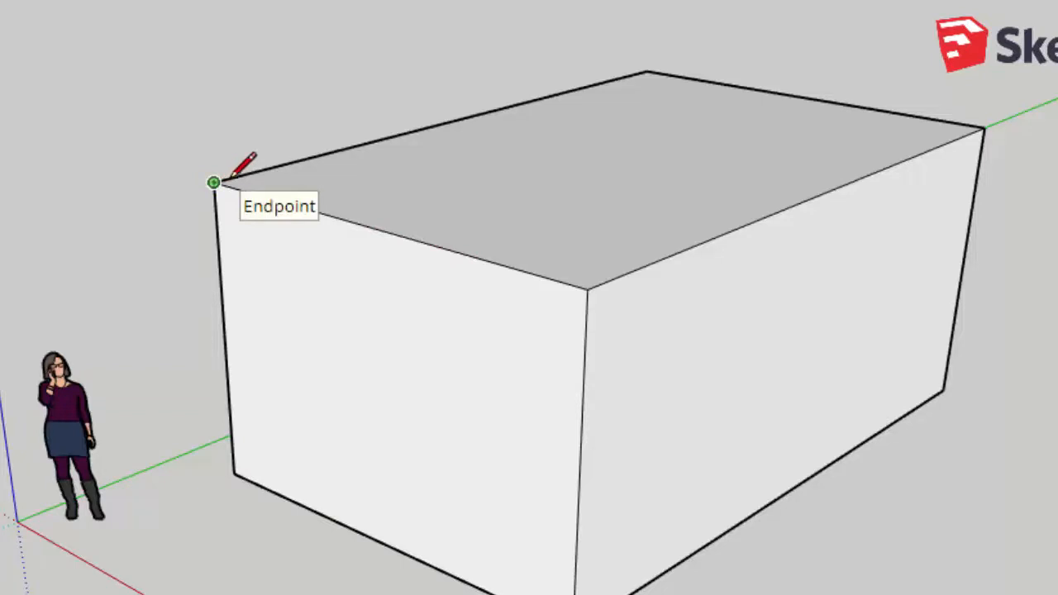
pyautogui.moveTo(378, 230)
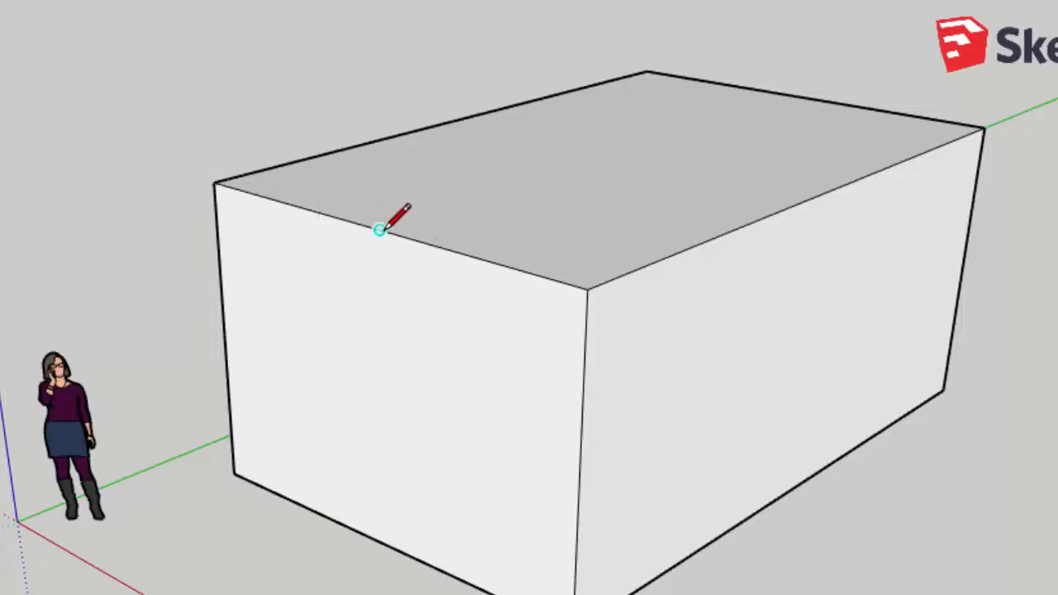
pyautogui.moveTo(378, 229)
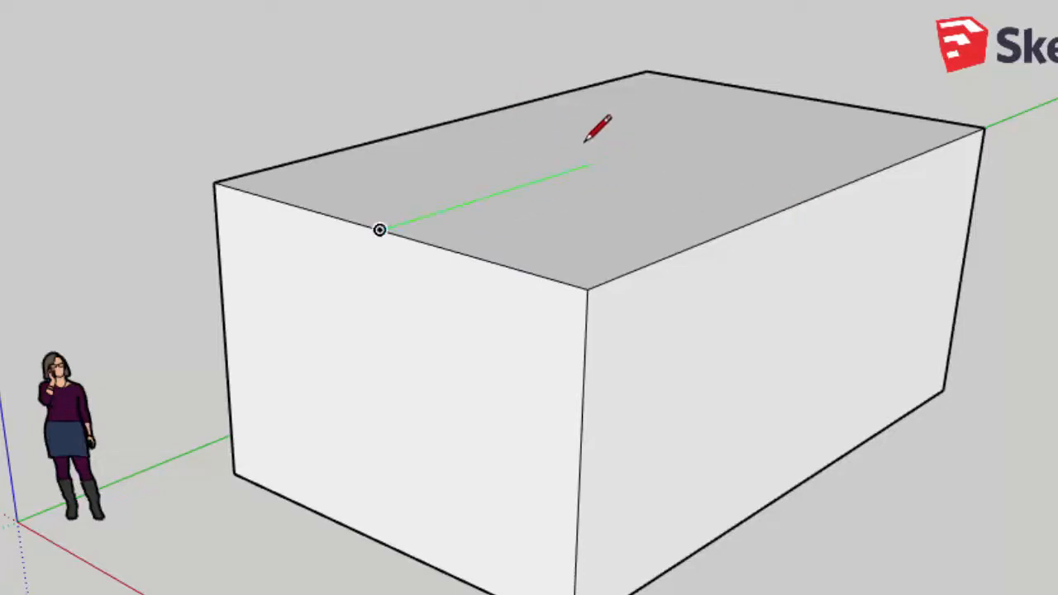
pyautogui.moveTo(802, 98)
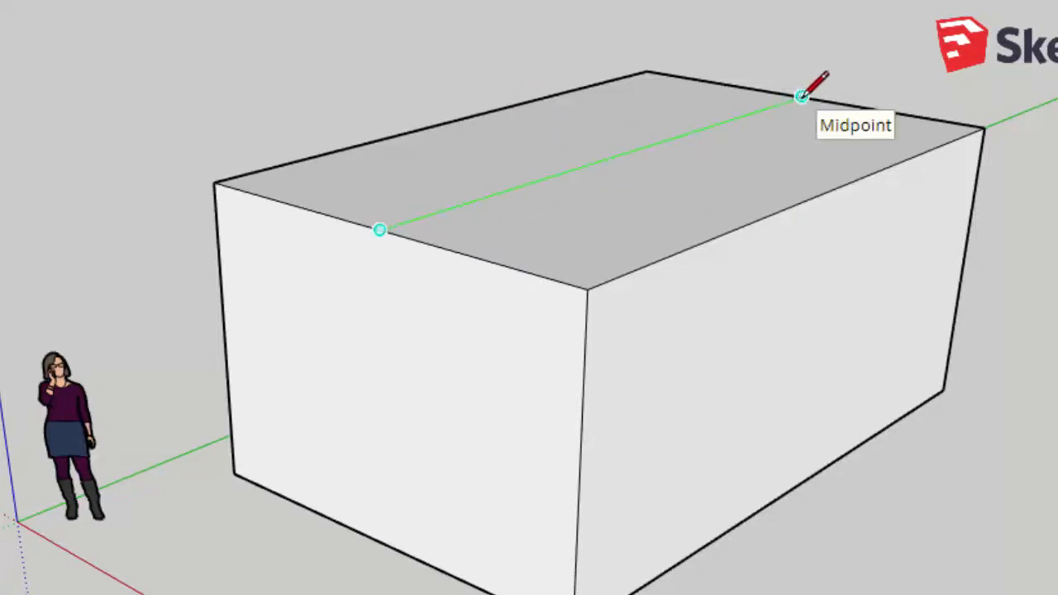
pyautogui.moveTo(397, 136)
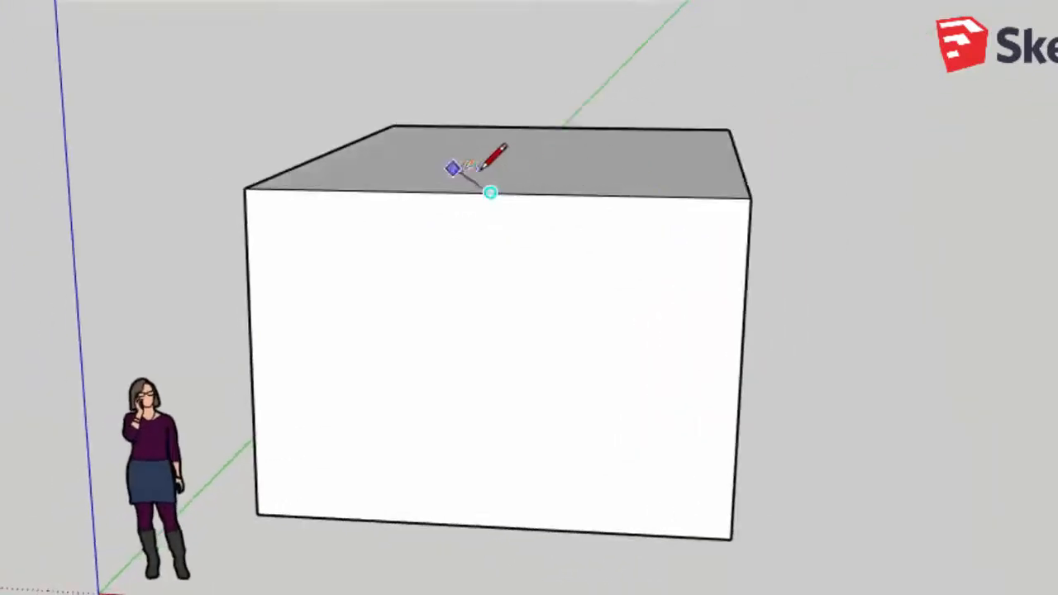
# - Orbit the view to check the dividing line across the box's top
pyautogui.moveTo(491, 193); pyautogui.dragTo(736, 157)
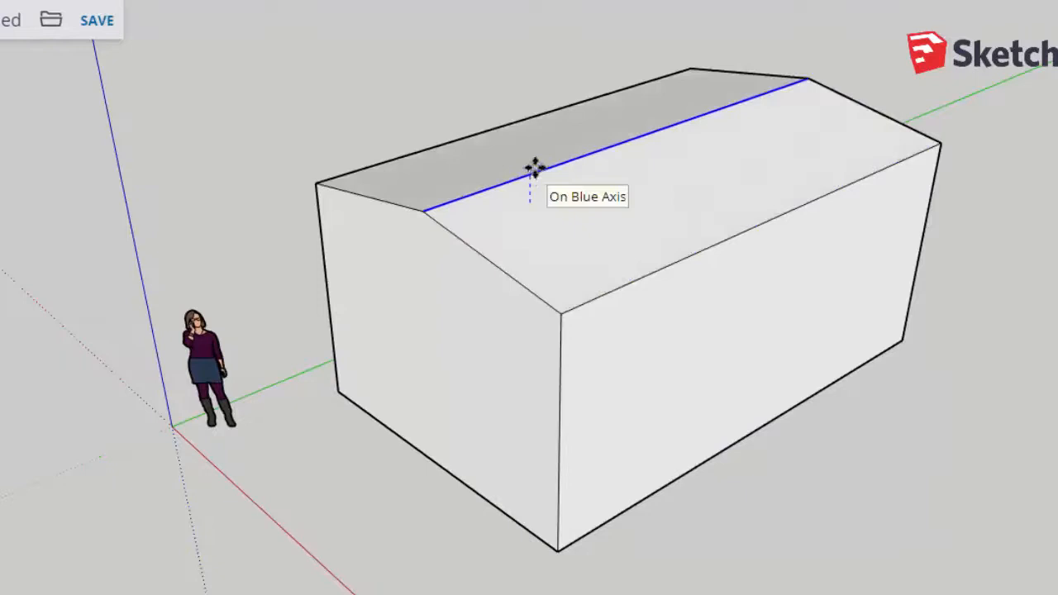
# - Move the top centre line upward over the box centre to form a peaked gable roof
pyautogui.moveTo(533, 170); pyautogui.dragTo(882, 116)
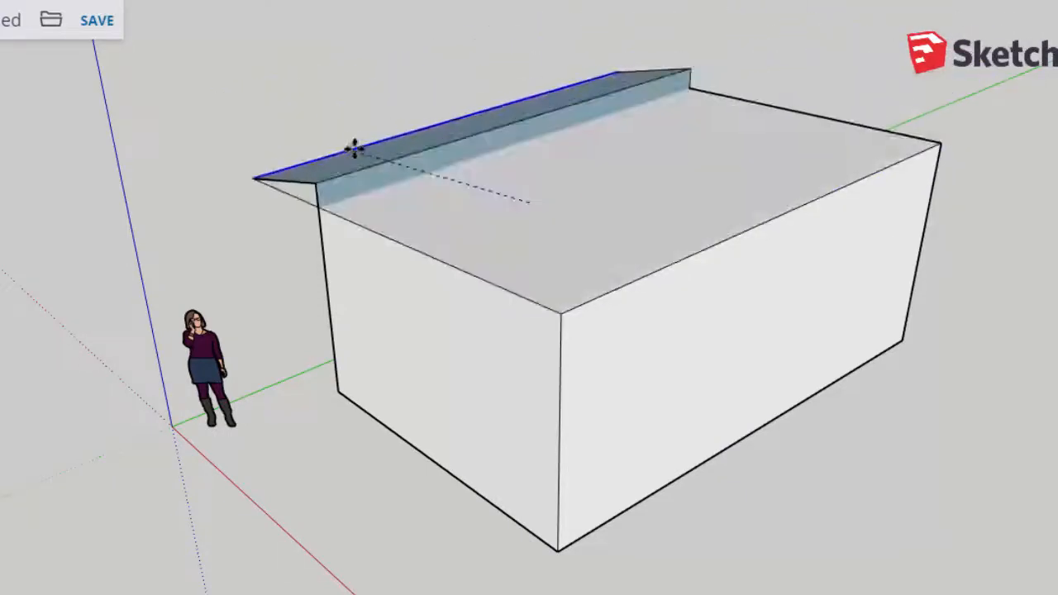
pyautogui.moveTo(351, 149); pyautogui.dragTo(690, 124)
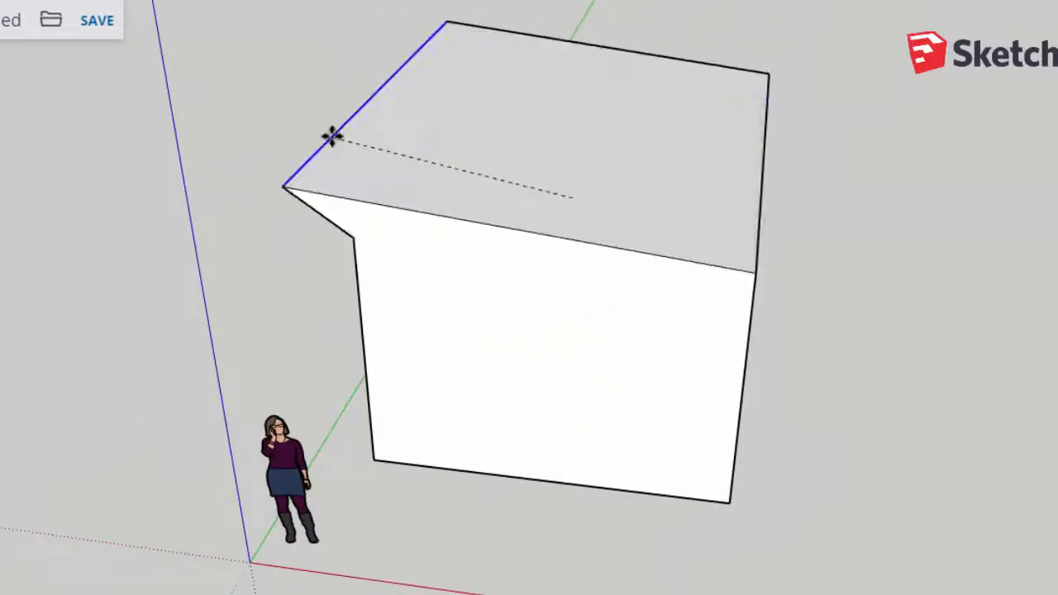
pyautogui.moveTo(331, 136); pyautogui.dragTo(728, 207)
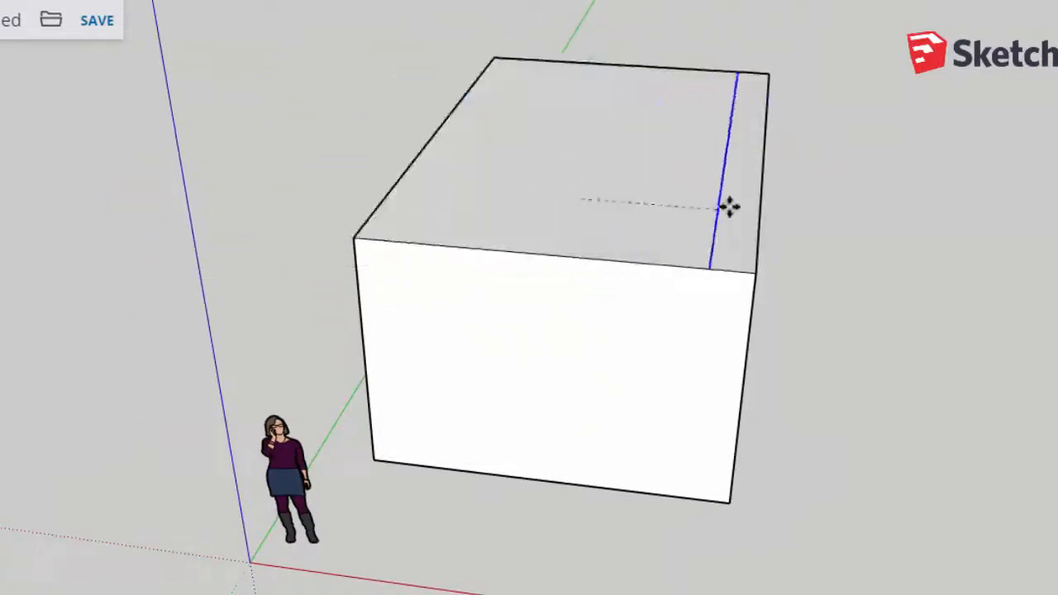
pyautogui.moveTo(727, 207); pyautogui.dragTo(488, 107)
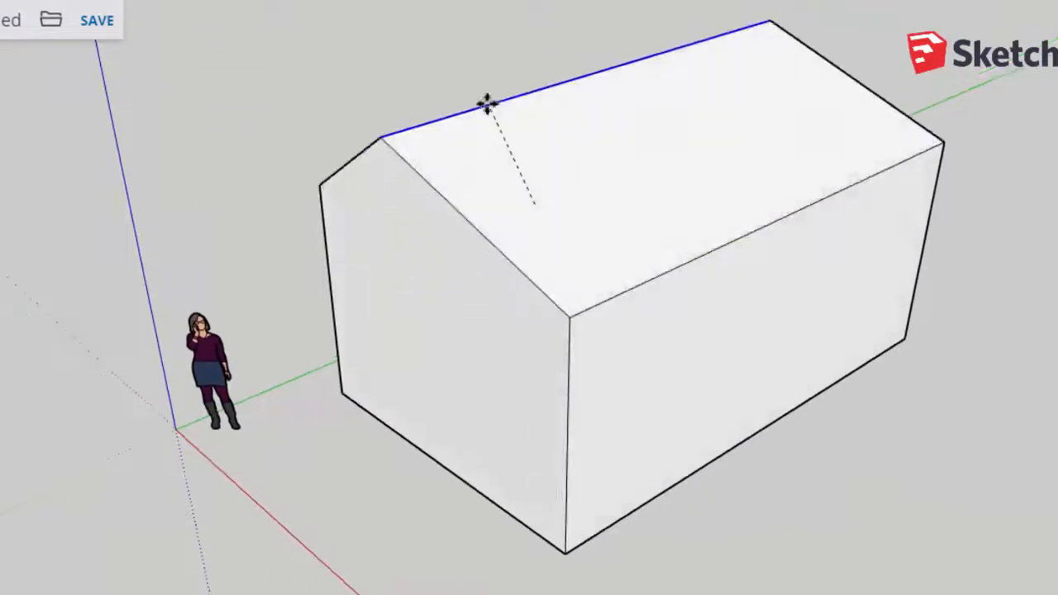
pyautogui.moveTo(487, 106); pyautogui.dragTo(616, 156)
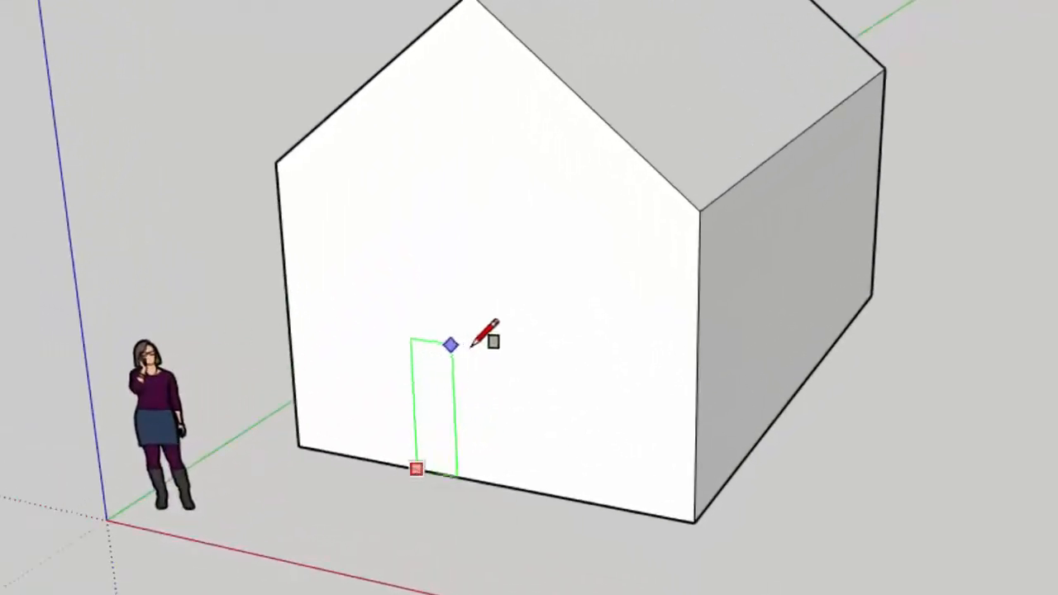
# - Outline a door at the gable wall's base and adjust its top edge height
pyautogui.click(493, 341)
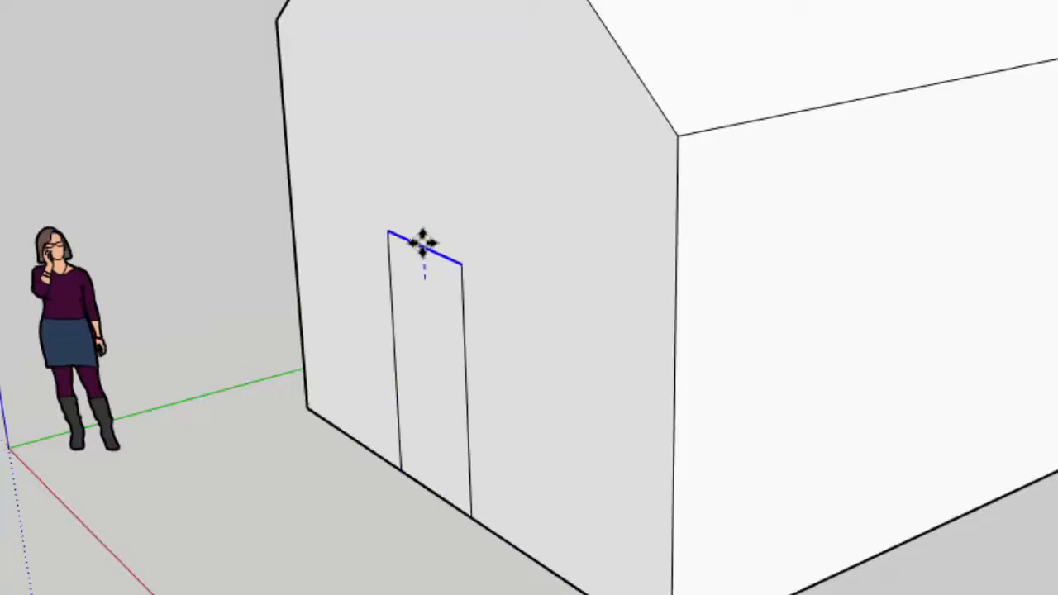
pyautogui.click(414, 347)
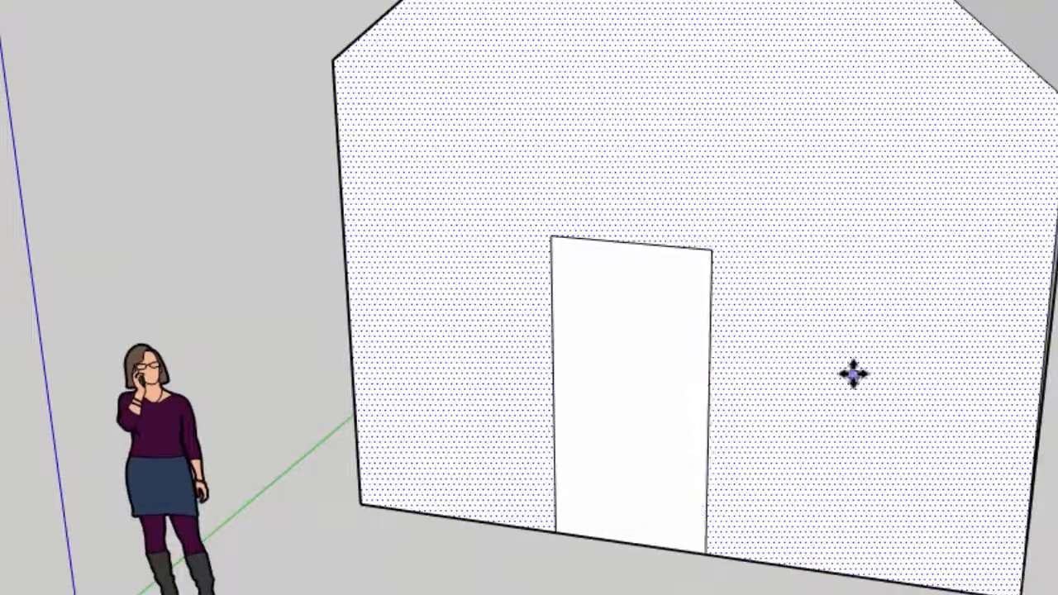
pyautogui.moveTo(855, 372); pyautogui.dragTo(400, 326)
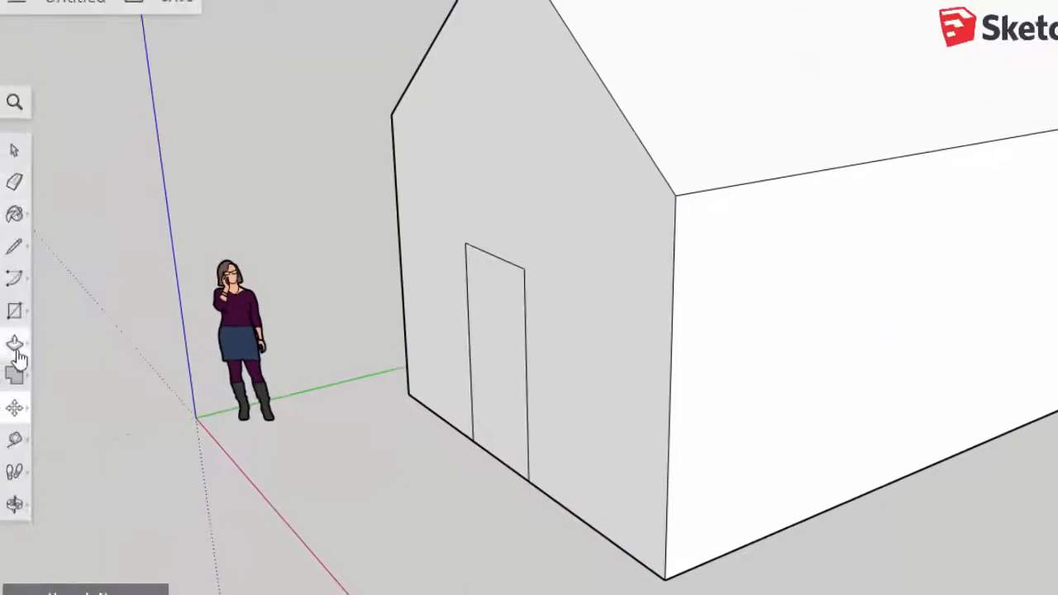
pyautogui.click(469, 337)
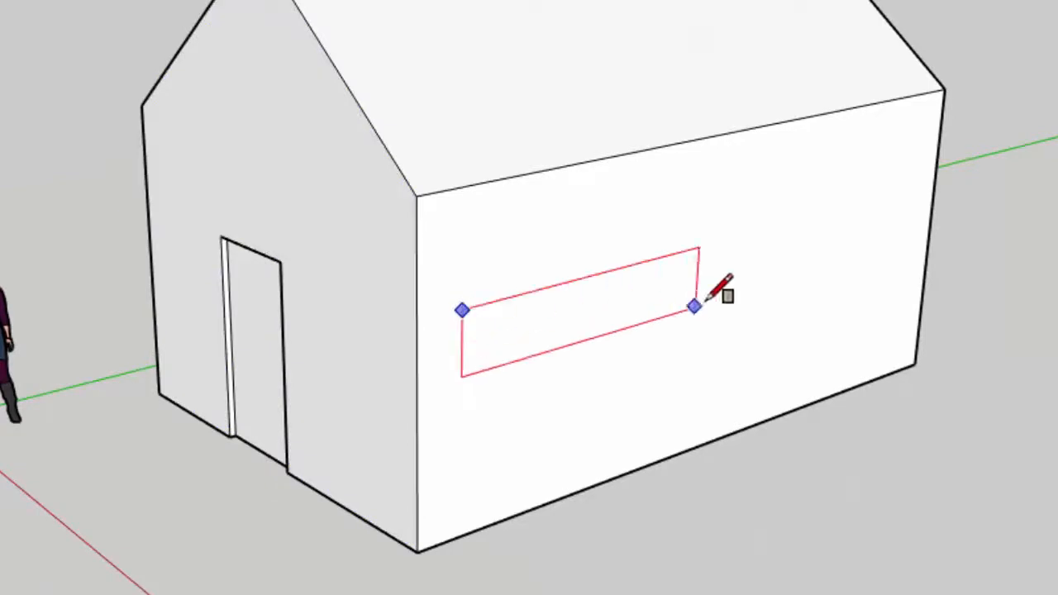
# - Outline a wide window on the side wall and Push/Pull it inward to depth 4
pyautogui.click(694, 306)
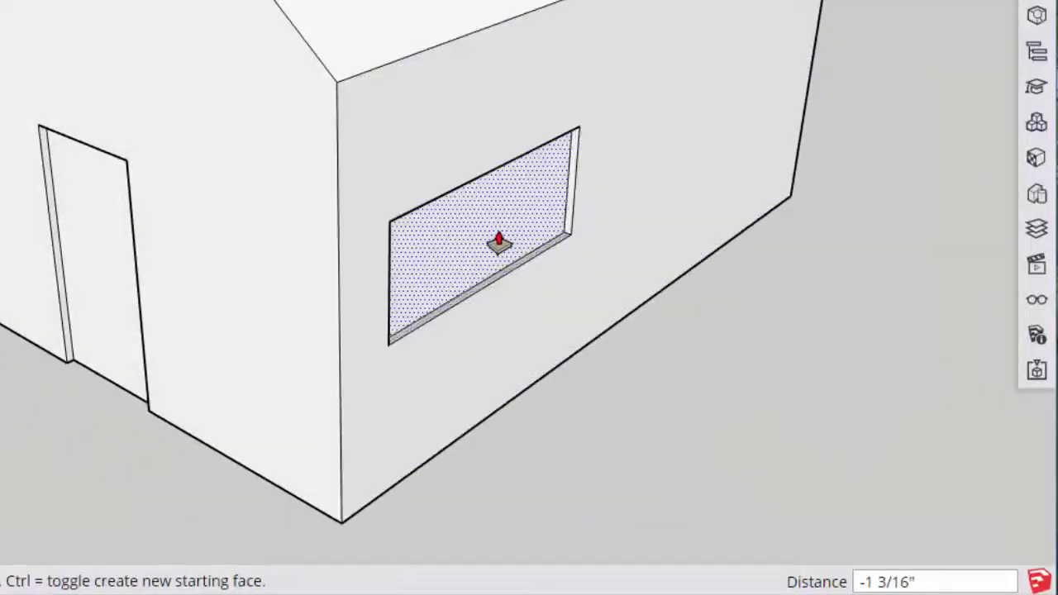
pyautogui.moveTo(500, 240); pyautogui.dragTo(484, 231)
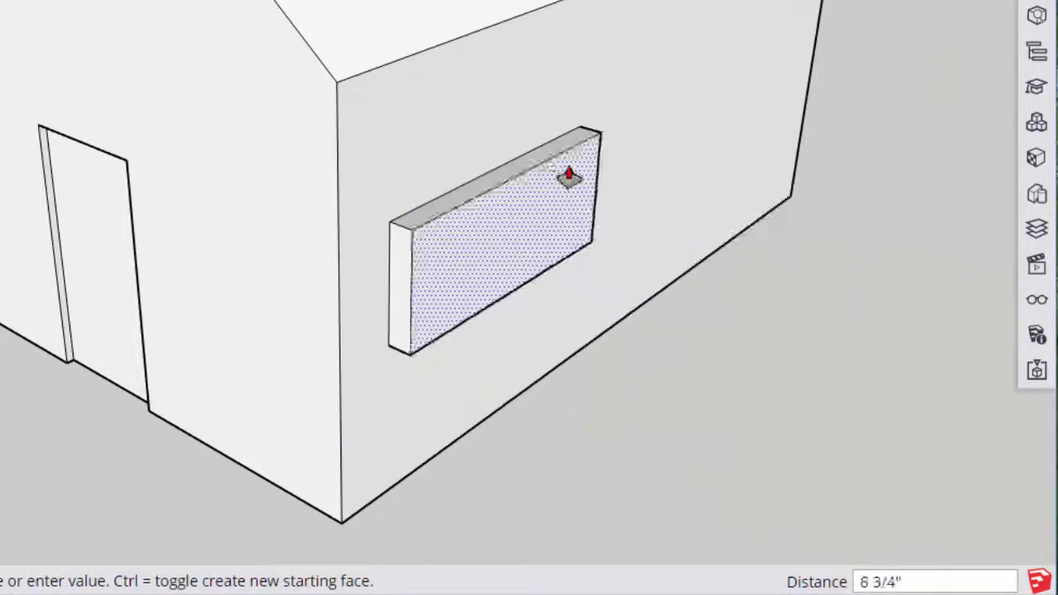
pyautogui.moveTo(569, 178); pyautogui.dragTo(512, 210)
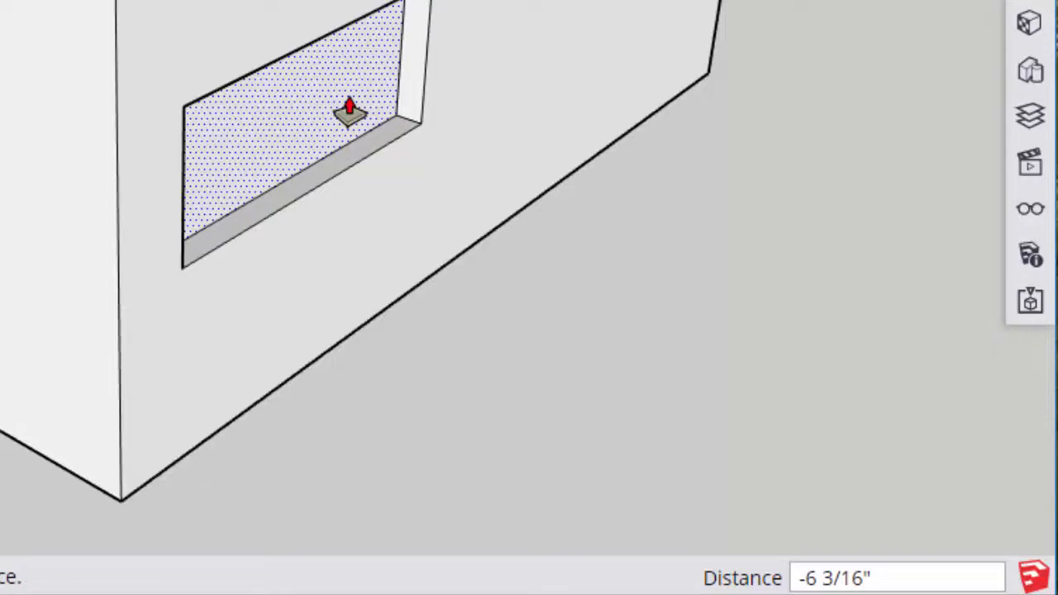
pyautogui.write("4'")
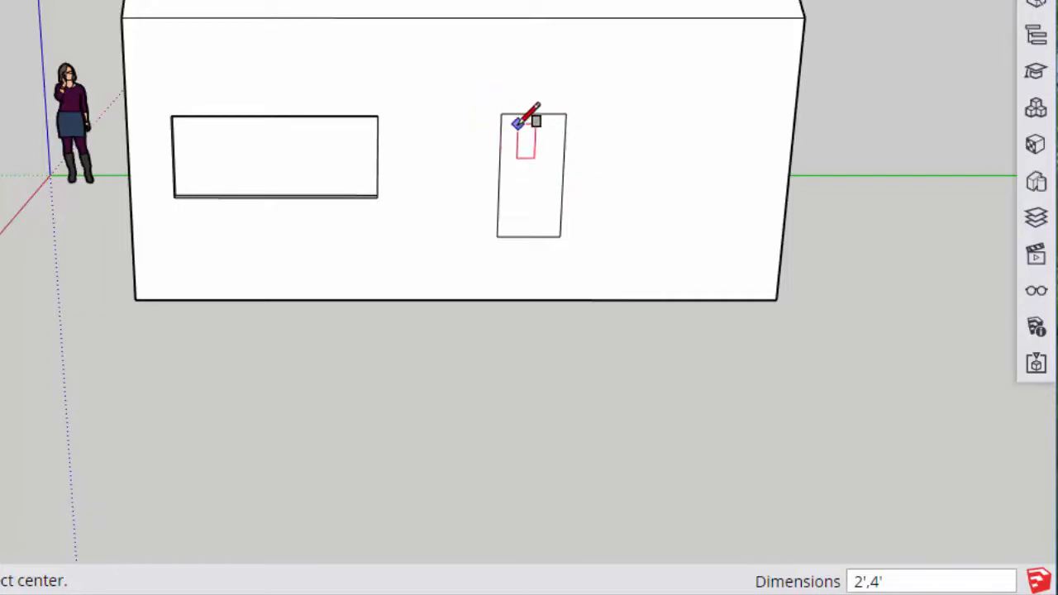
# - Outline a second window right of the first, entering a 4' dimension
pyautogui.moveTo(512, 115); pyautogui.dragTo(715, 176)
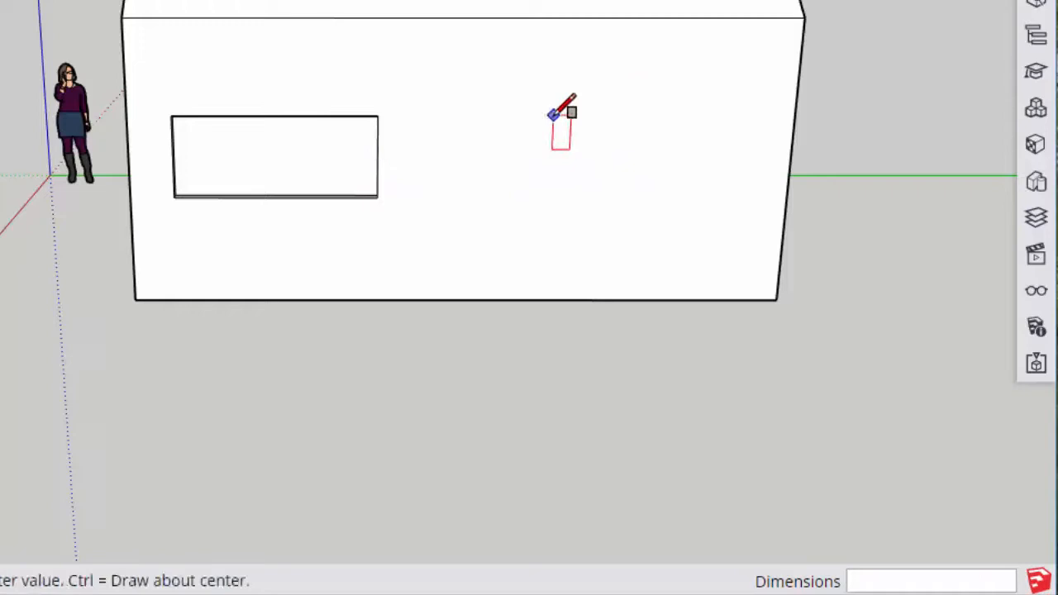
pyautogui.moveTo(556, 114); pyautogui.dragTo(748, 196)
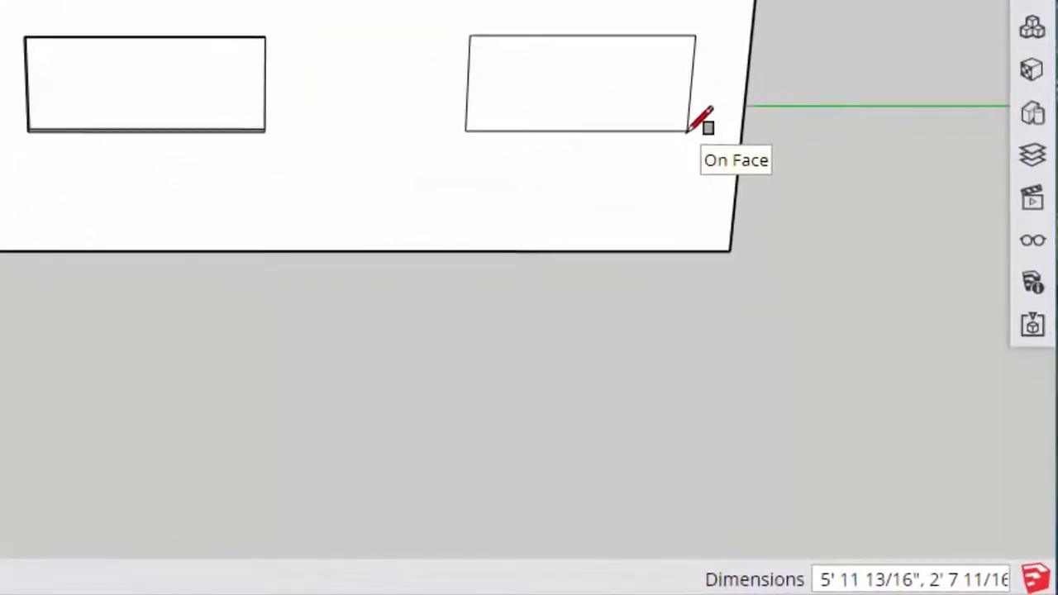
pyautogui.write("4'")
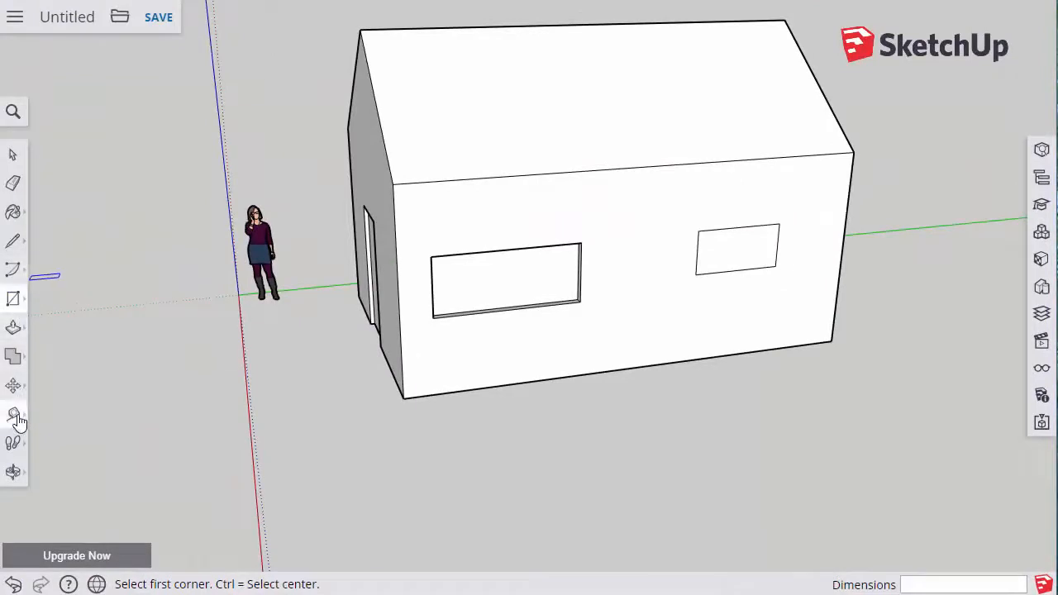
# - Measure the second window's bottom edge with Tape Measure and place a 4' dimension below it
pyautogui.click(13, 414)
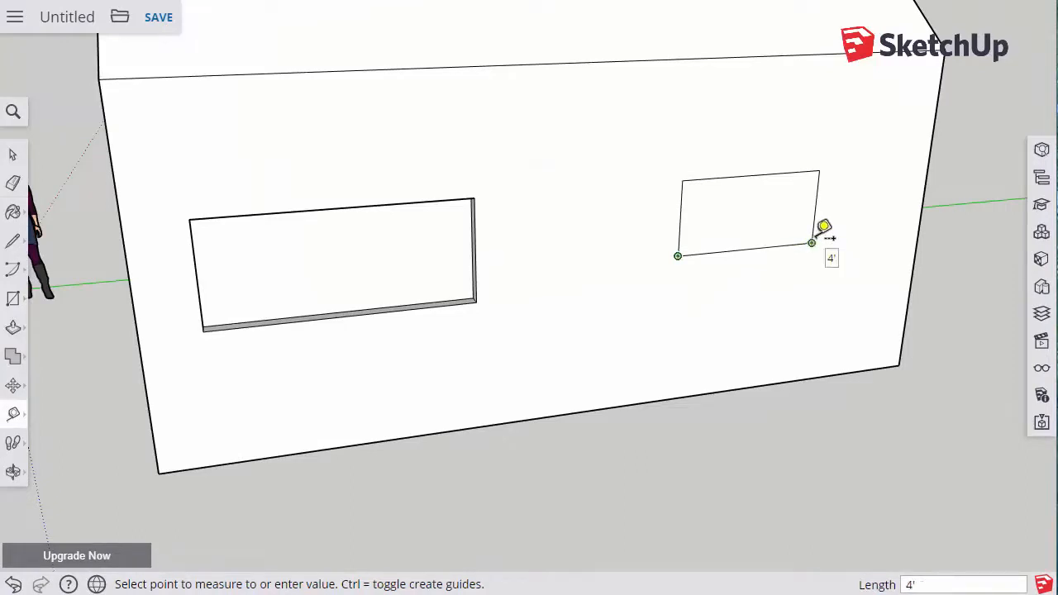
pyautogui.moveTo(725, 266)
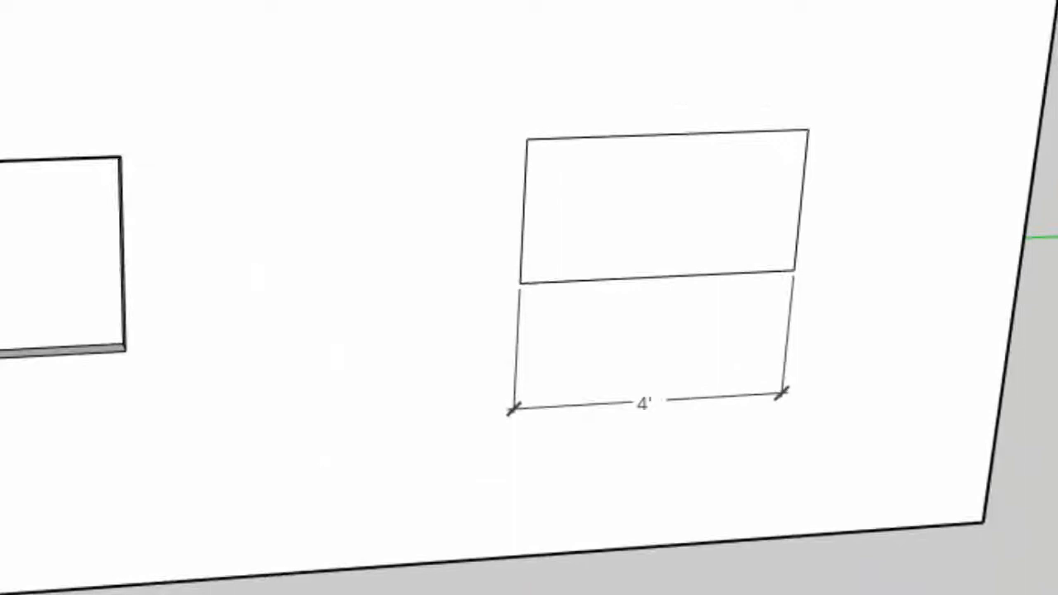
pyautogui.click(331, 290)
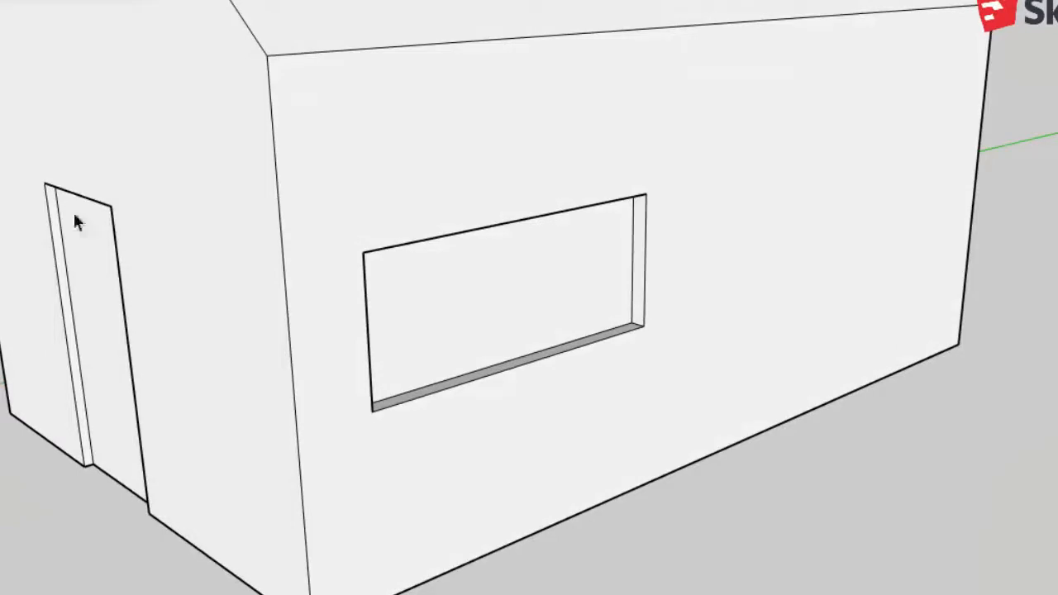
# - Activate the Paint Bucket so the Materials panel shows its colour swatches on the right
pyautogui.click(495, 298)
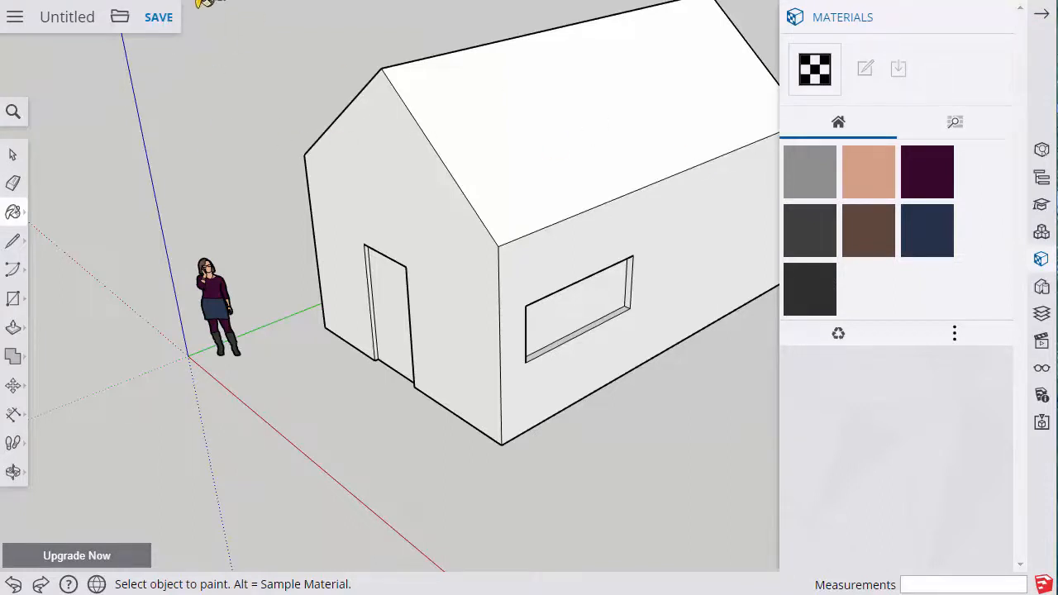
# - Save the house model with the file name 'Starter House'
pyautogui.click(159, 16)
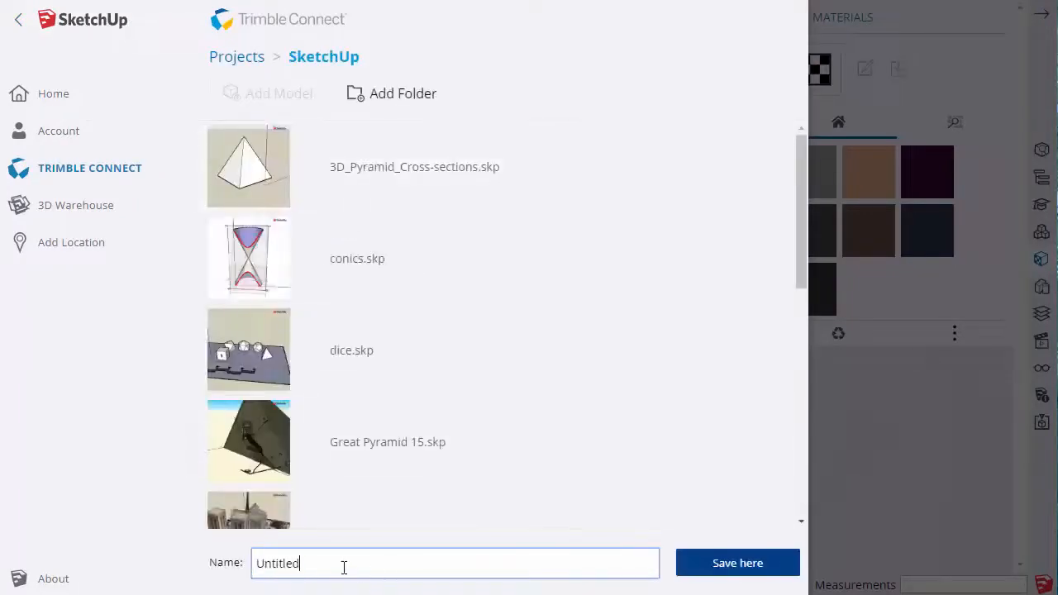
pyautogui.write('Starter House')
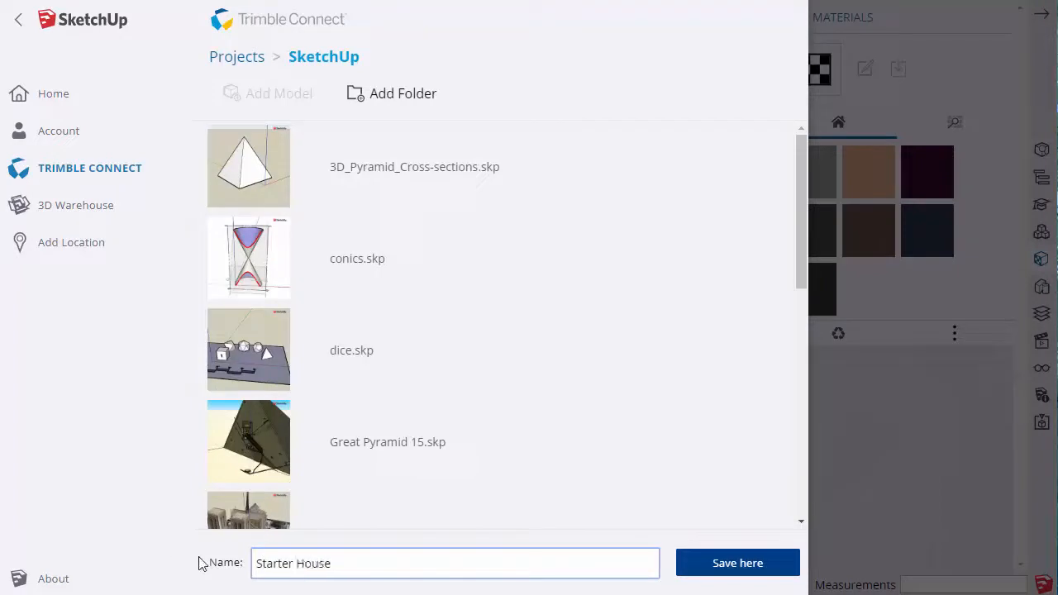
pyautogui.moveTo(507, 229)
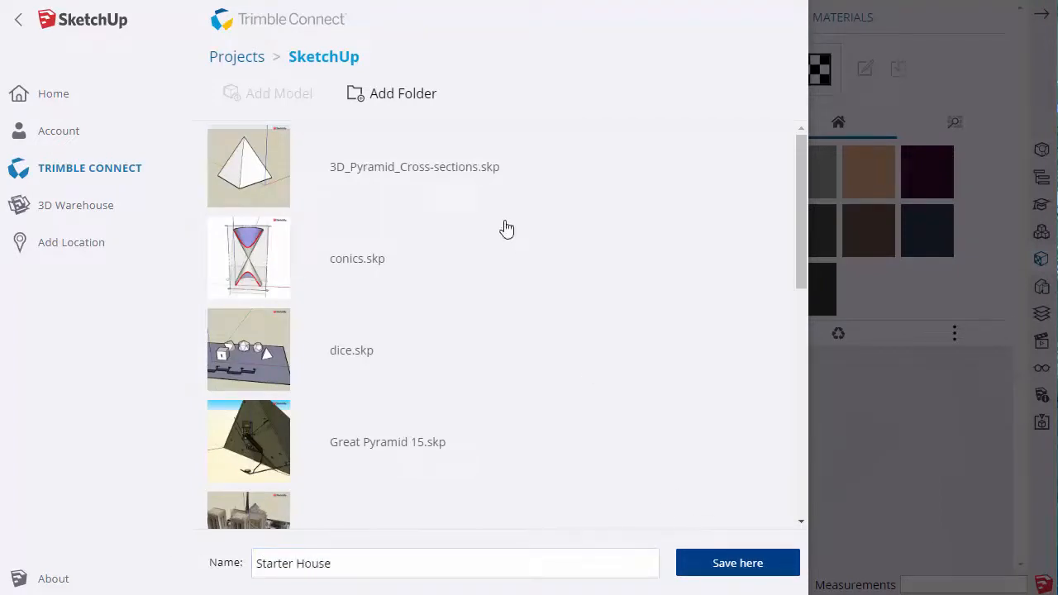
pyautogui.click(737, 563)
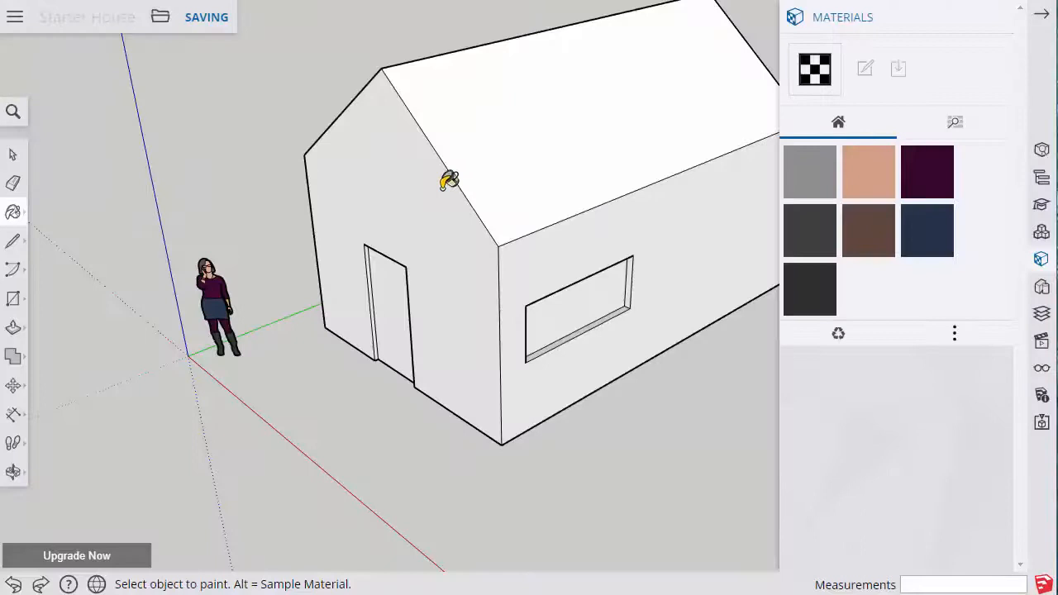
pyautogui.moveTo(401, 177)
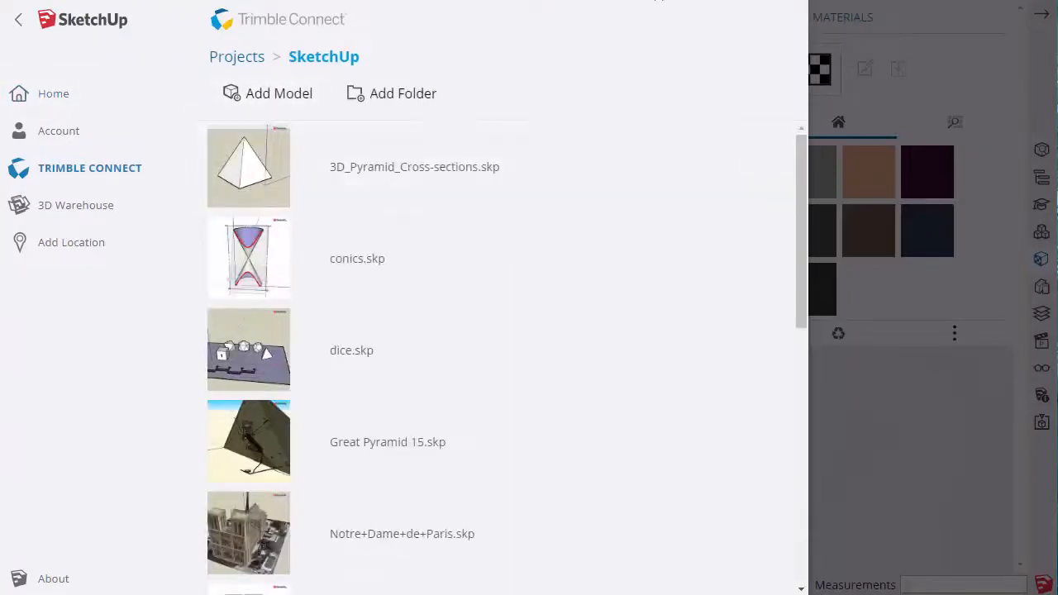
# - Download Richard Meier's Dives in Misericordia from 3D Warehouse as a SketchUp 2019 model
pyautogui.click(75, 205)
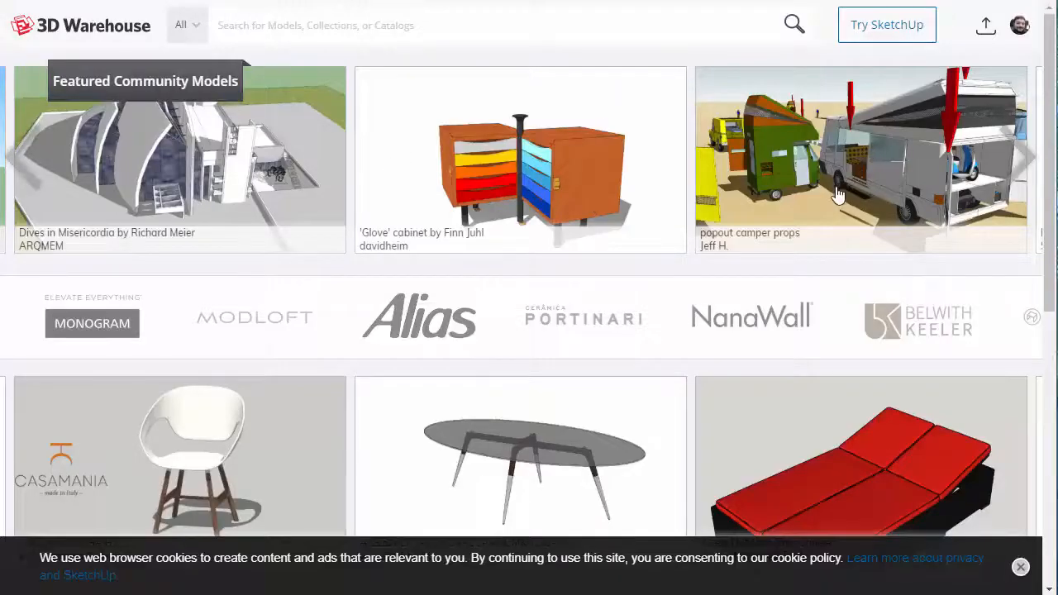
pyautogui.scroll(-3)
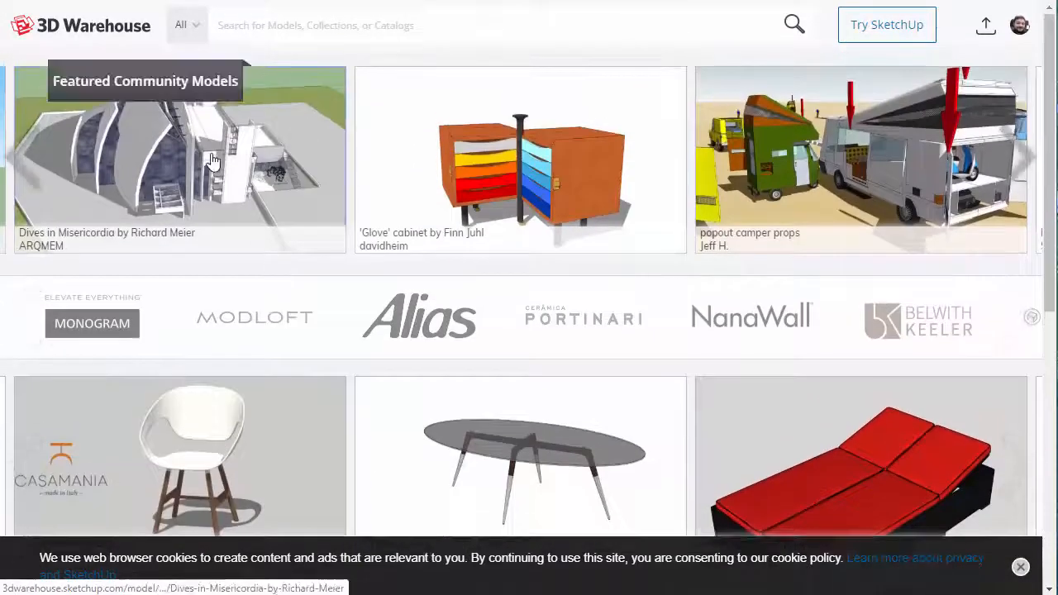
pyautogui.click(180, 160)
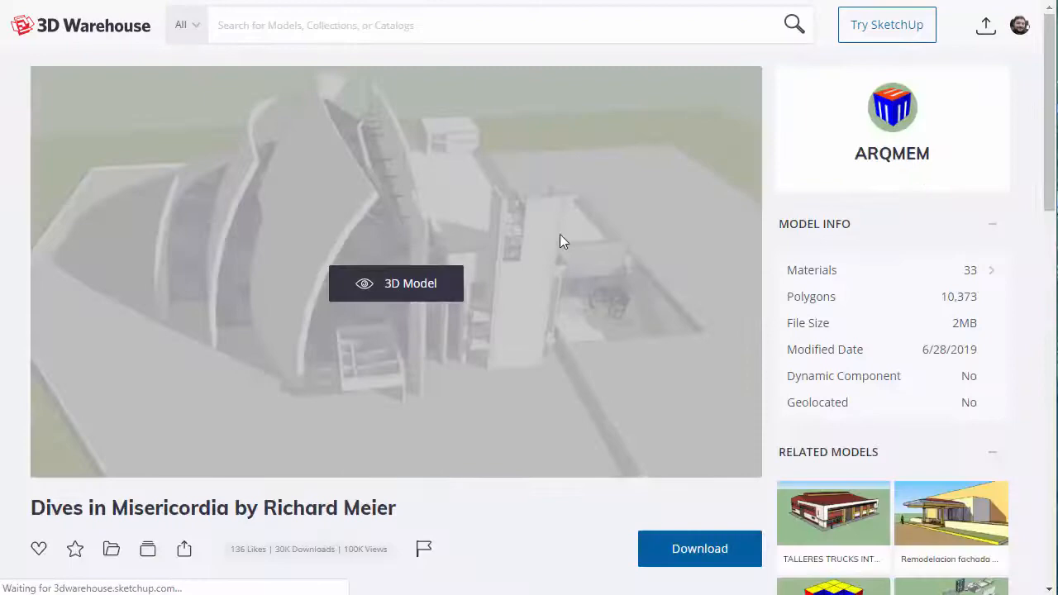
pyautogui.click(699, 548)
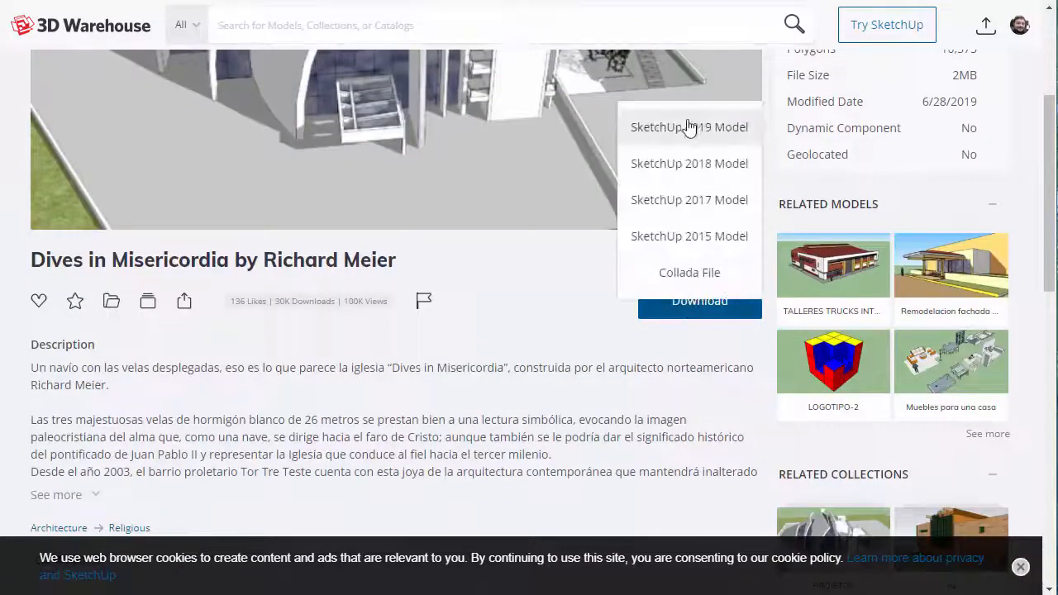
pyautogui.click(689, 127)
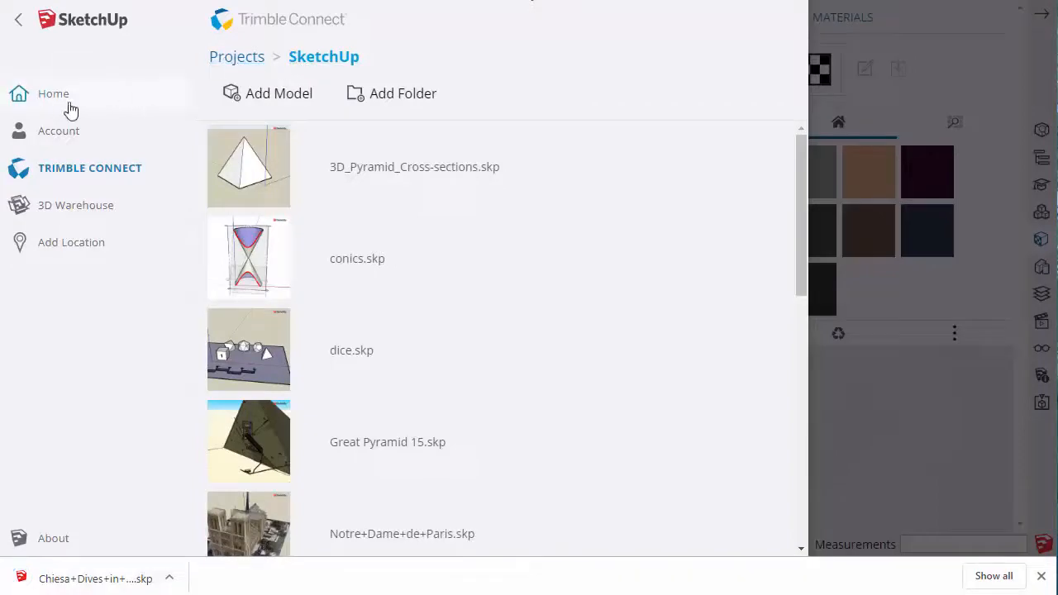
# - Open the downloaded Dives in Misericordia .skp from this computer and orbit out to the whole church
pyautogui.click(53, 94)
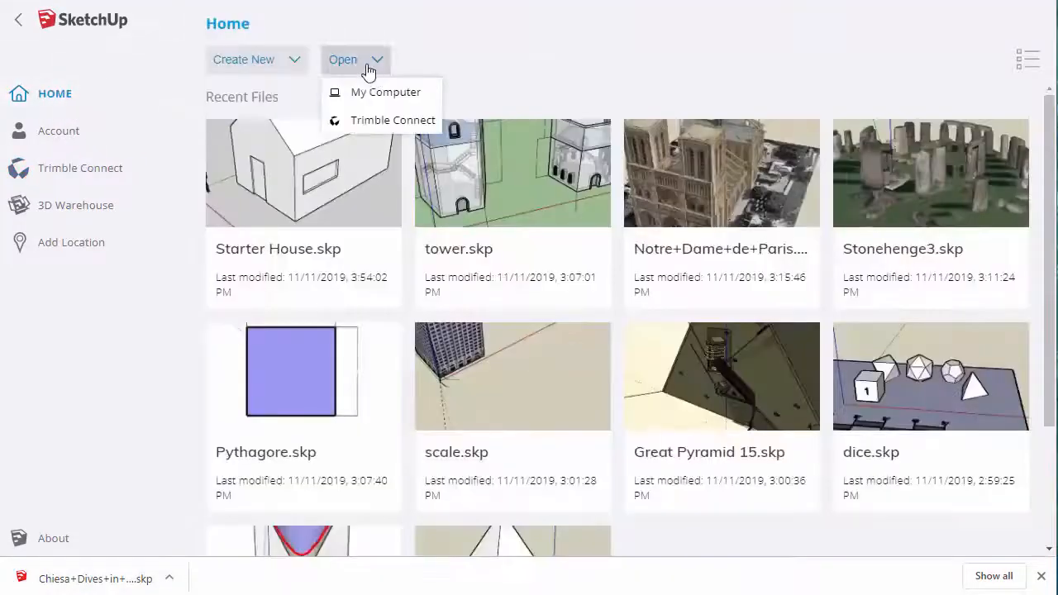
pyautogui.click(385, 92)
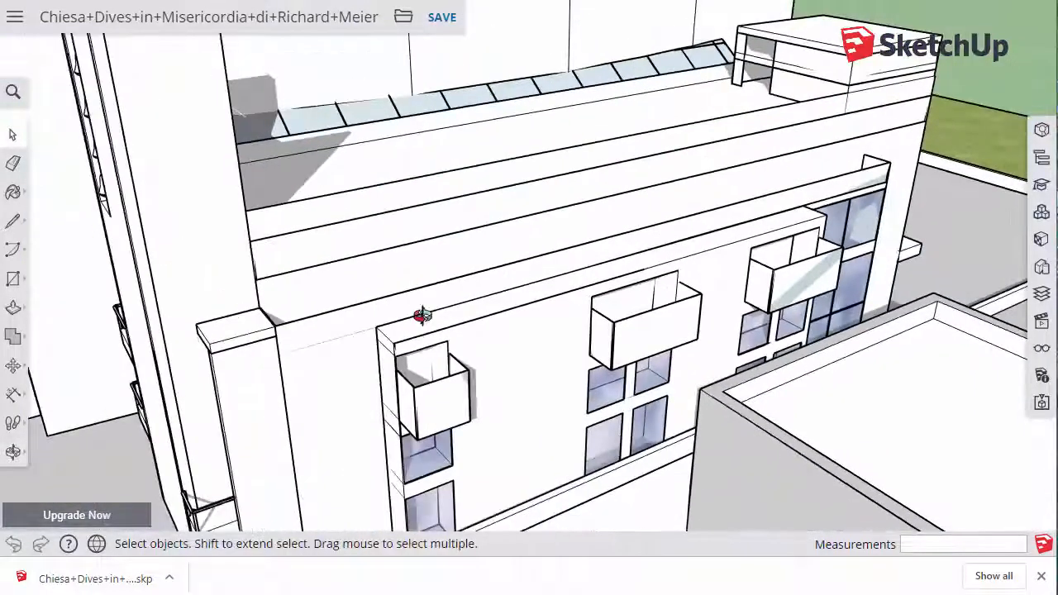
pyautogui.scroll(-3)
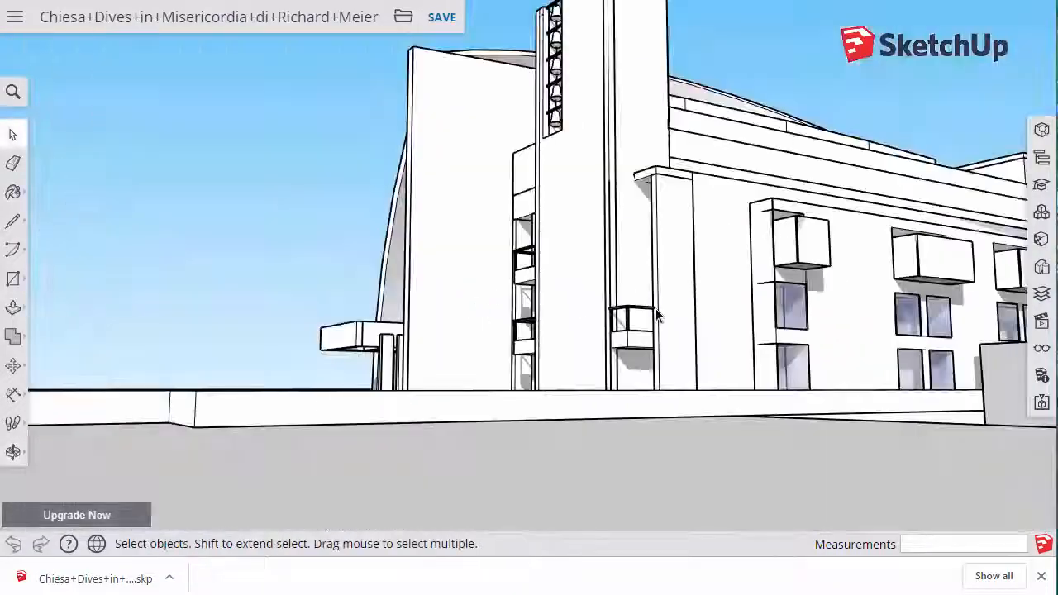
pyautogui.moveTo(657, 314); pyautogui.dragTo(579, 411)
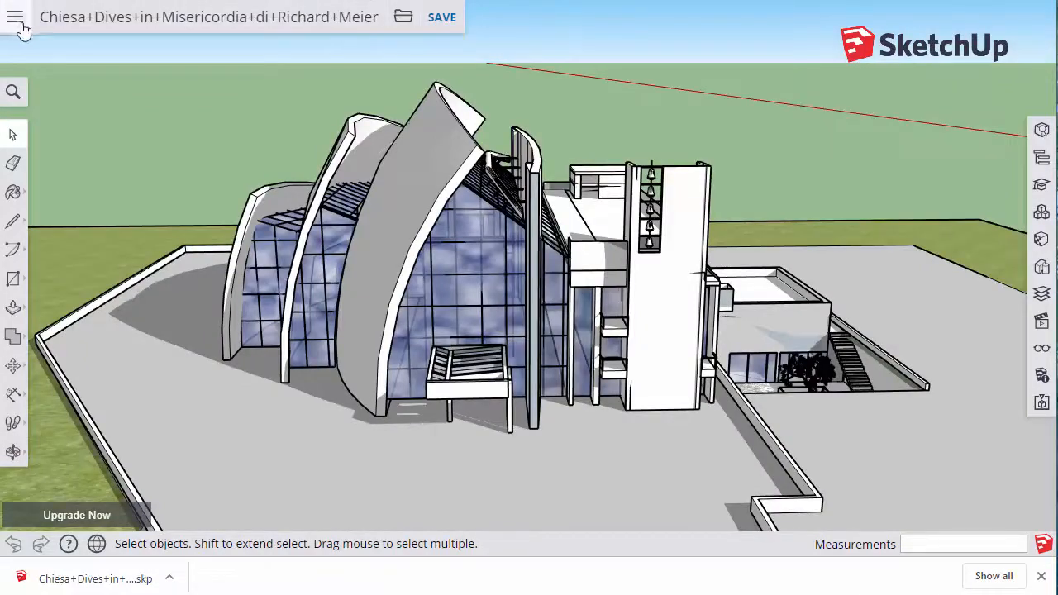
# - Open Notre Dame de Paris from Recent Files and orbit around the cathedral facade
pyautogui.click(15, 16)
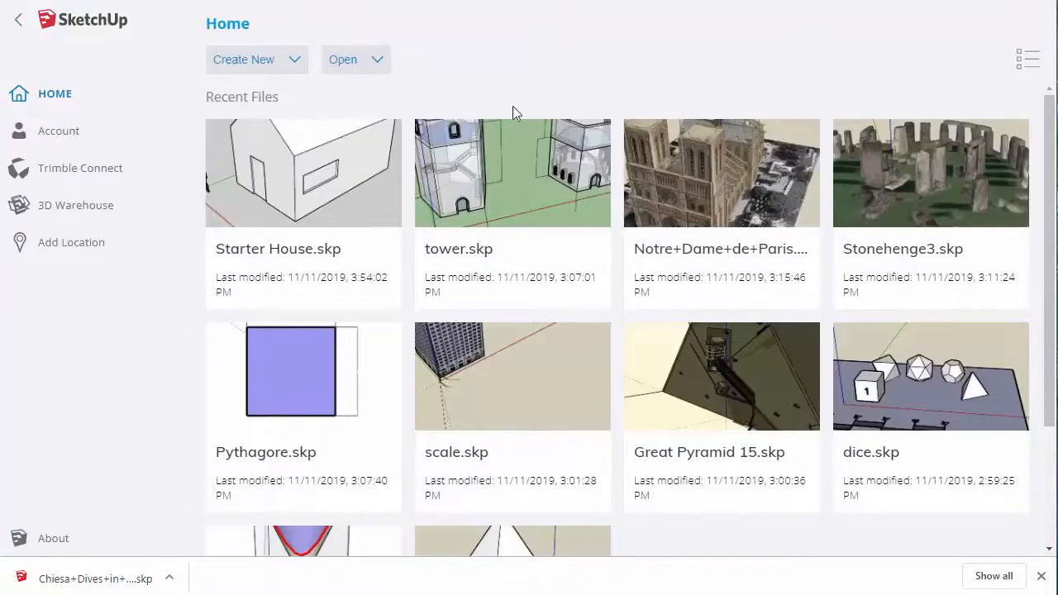
pyautogui.moveTo(591, 157)
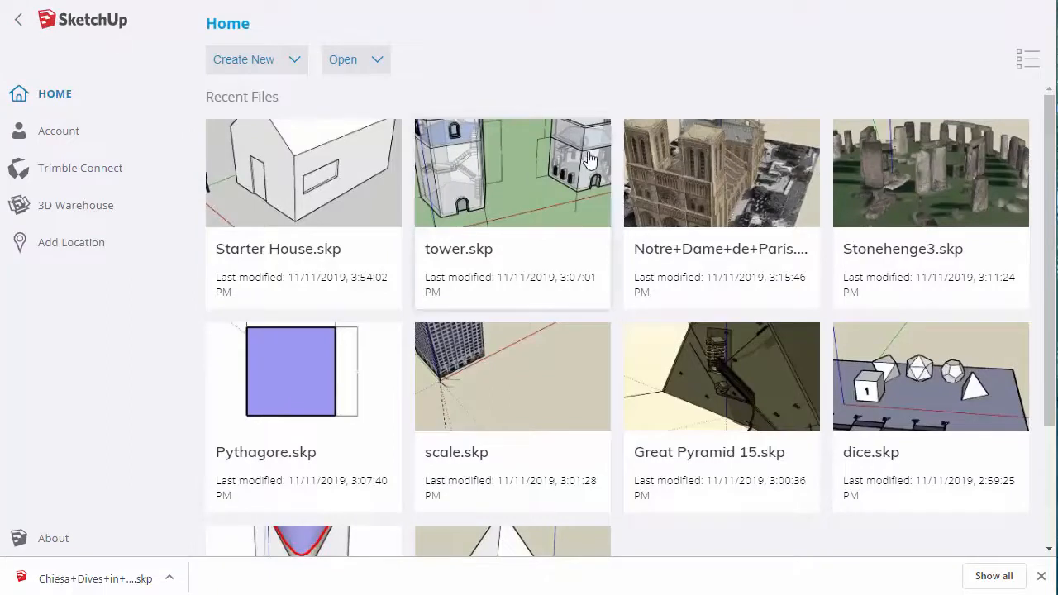
pyautogui.moveTo(721, 174)
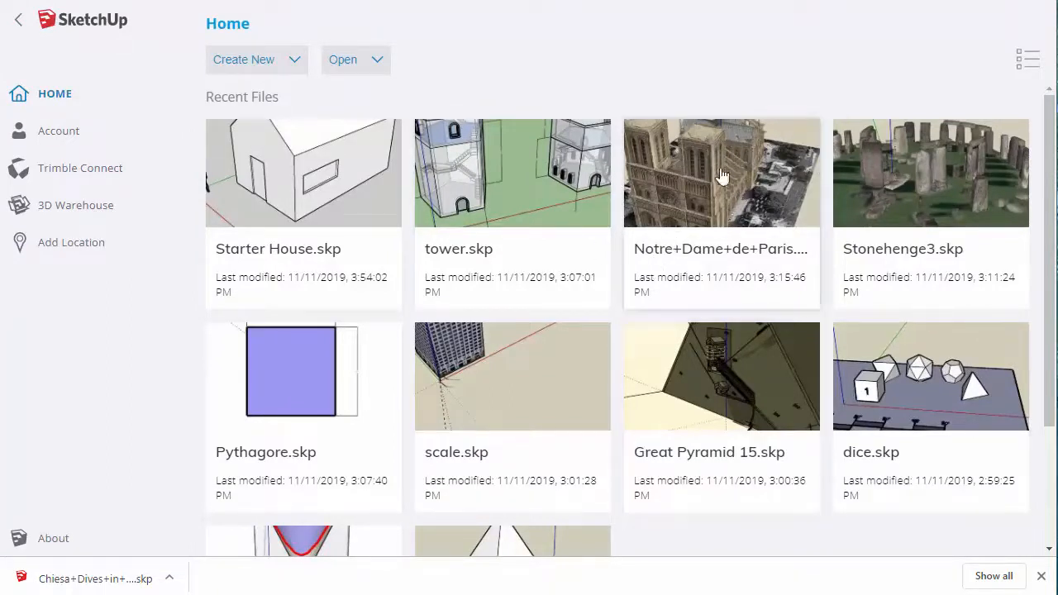
pyautogui.click(720, 172)
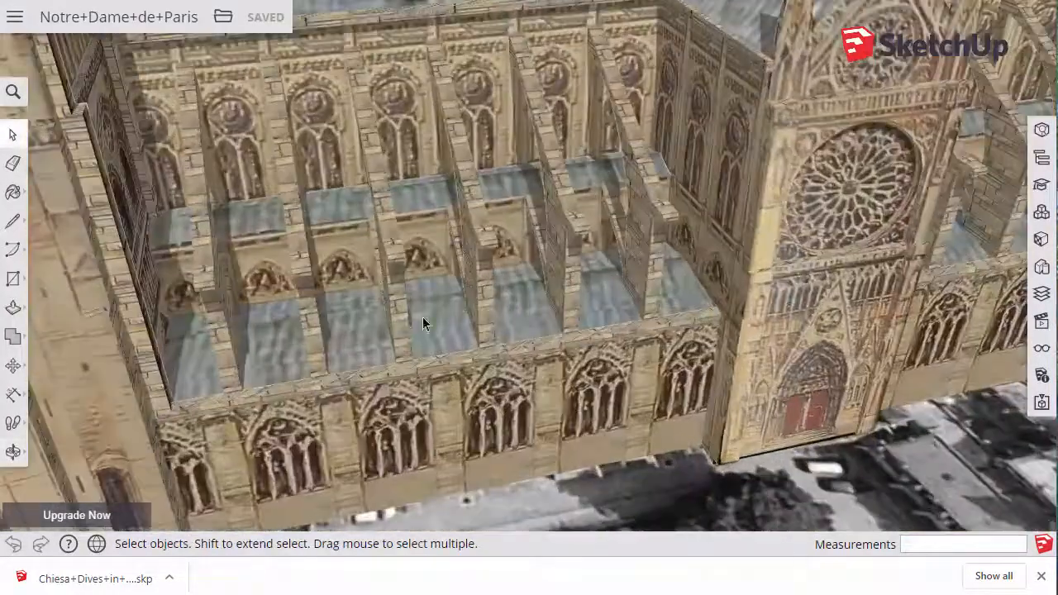
pyautogui.moveTo(426, 323); pyautogui.dragTo(612, 331)
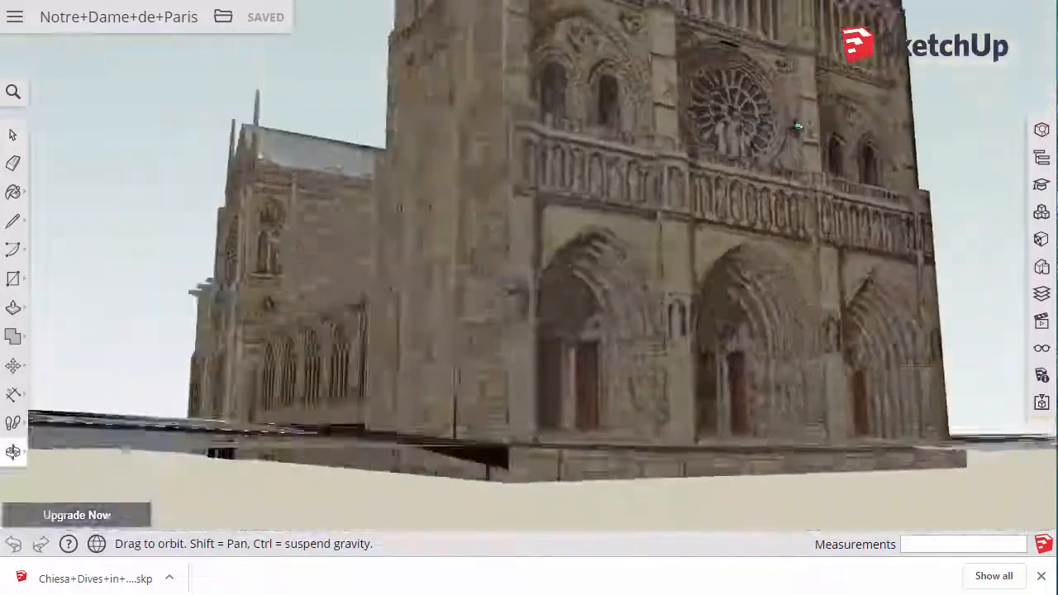
pyautogui.moveTo(798, 124); pyautogui.dragTo(635, 202)
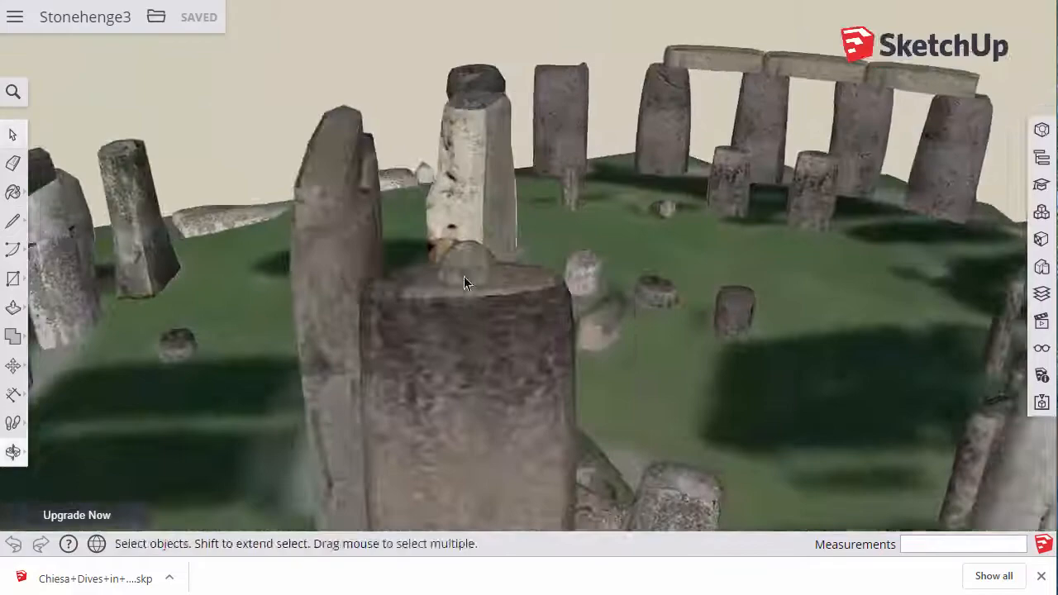
# - Orbit up to an overview of Stonehenge3's stone circle and choose a walk-through navigation option
pyautogui.moveTo(463, 281); pyautogui.dragTo(451, 384)
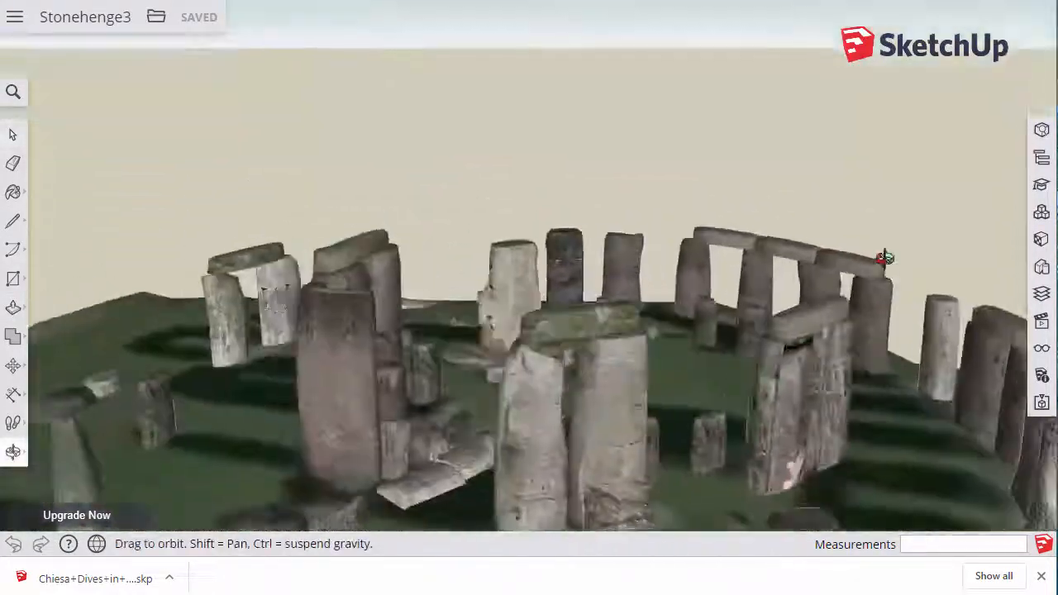
pyautogui.moveTo(884, 258); pyautogui.dragTo(458, 338)
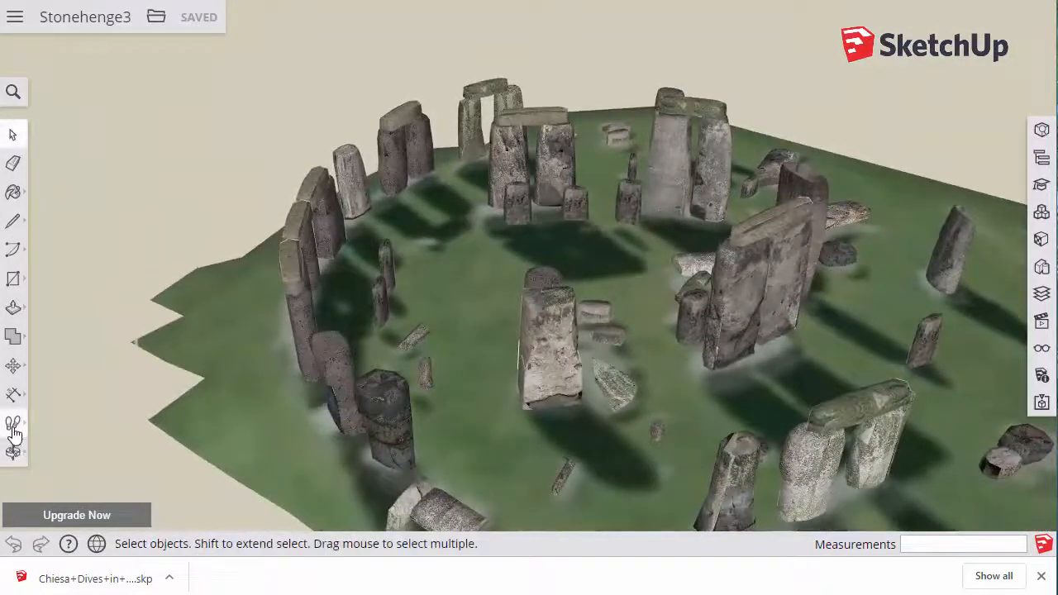
pyautogui.click(13, 423)
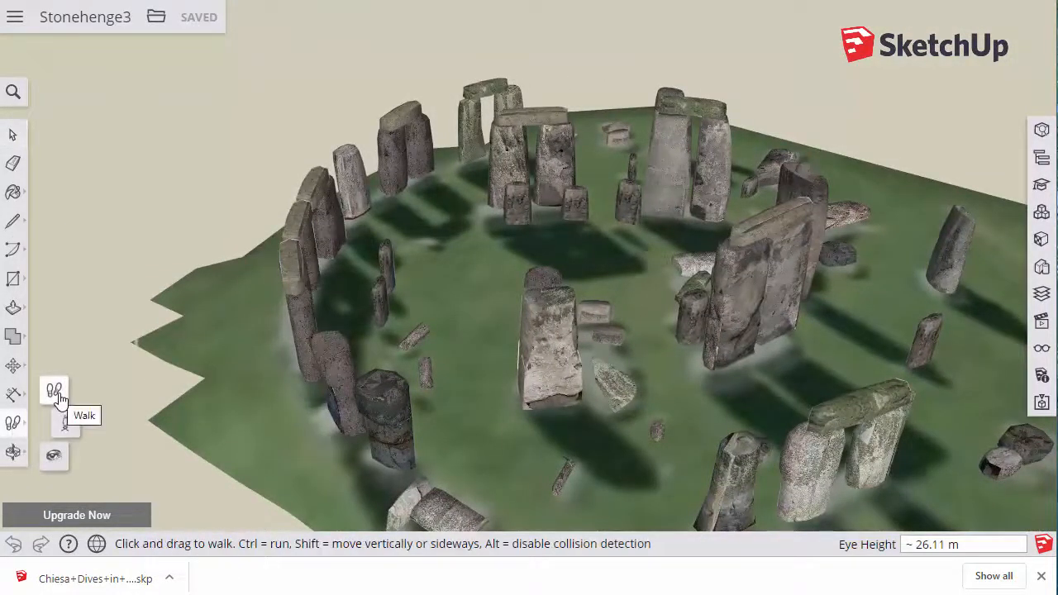
pyautogui.click(54, 395)
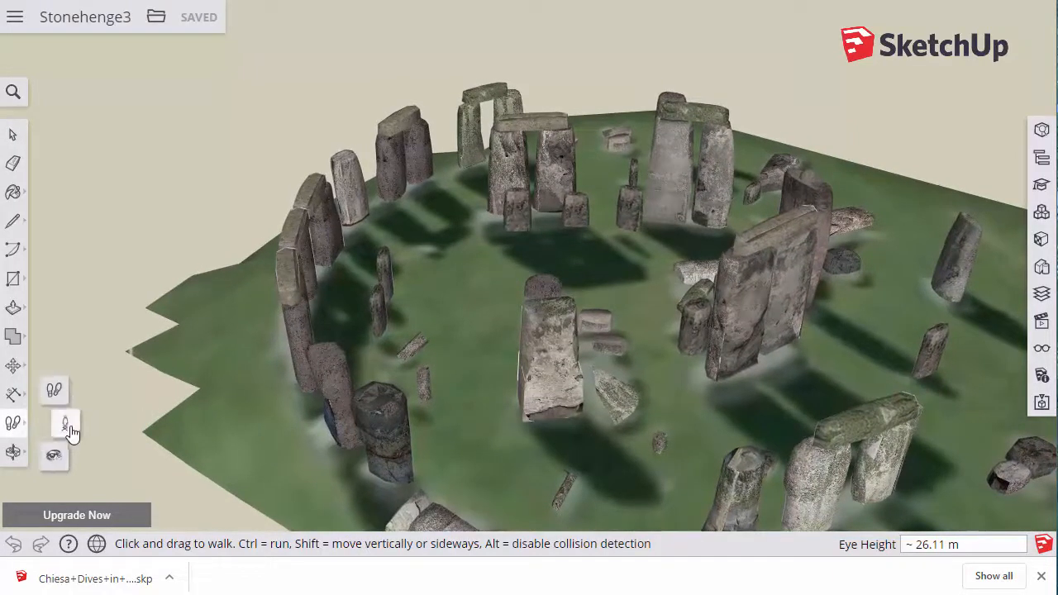
pyautogui.moveTo(53, 455)
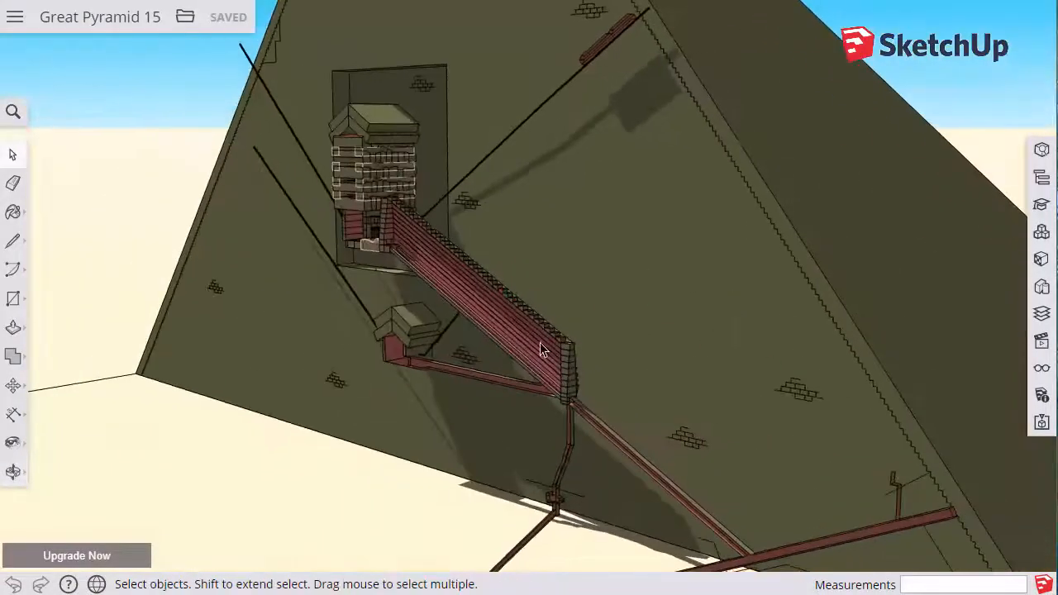
# - Orbit around the Great Pyramid cutaway's inner chambers and sloping gallery passage
pyautogui.moveTo(537, 347); pyautogui.dragTo(347, 223)
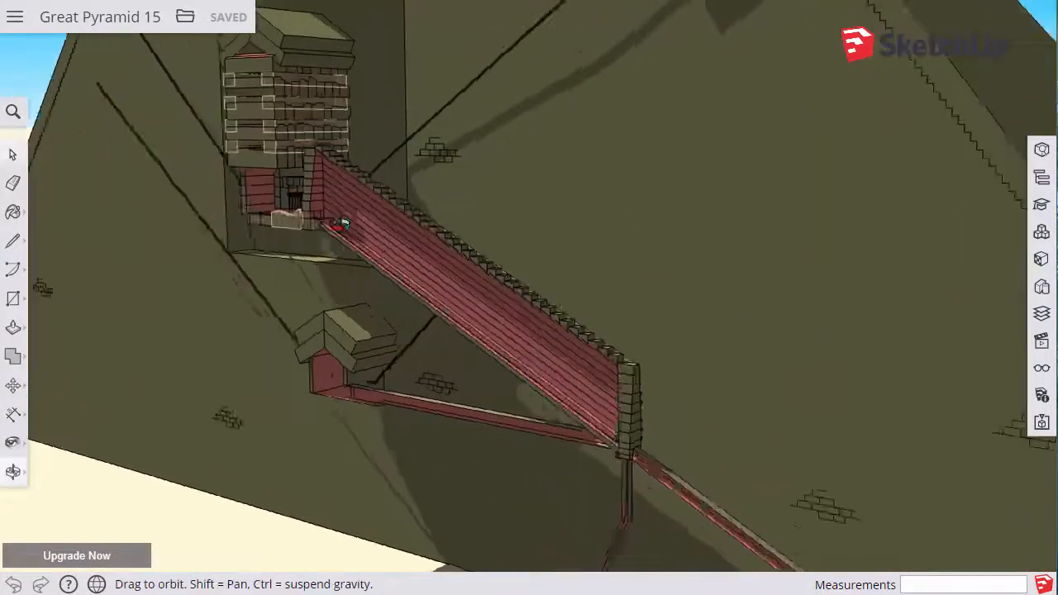
pyautogui.moveTo(343, 223); pyautogui.dragTo(603, 240)
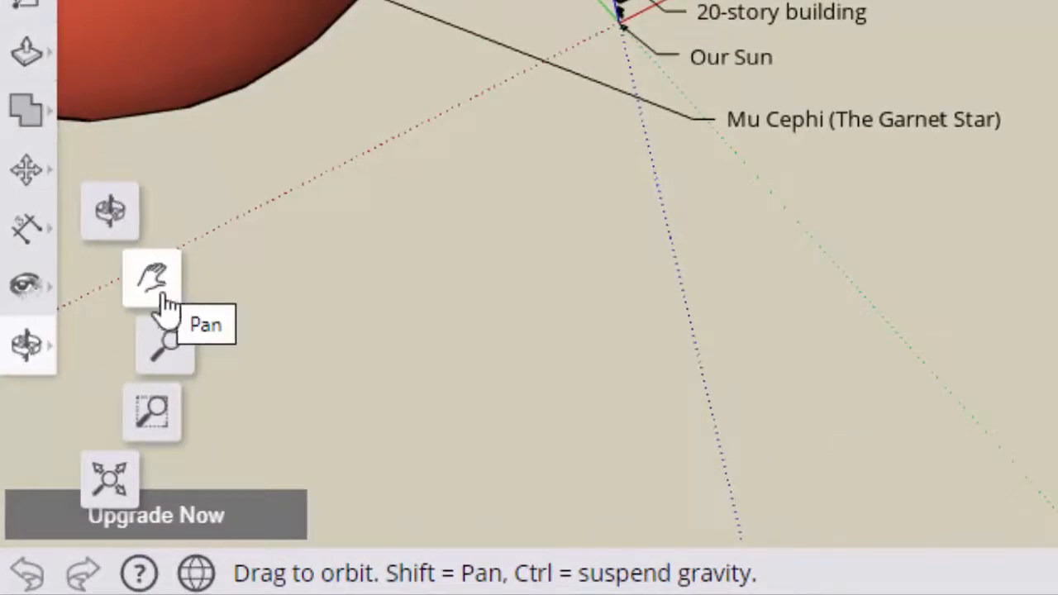
pyautogui.moveTo(165, 294)
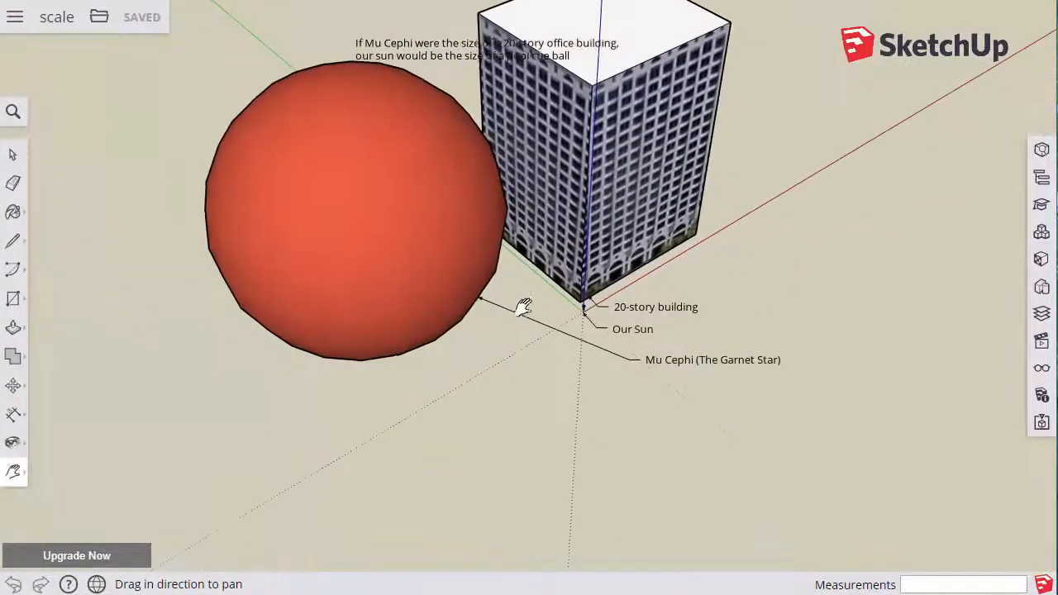
pyautogui.moveTo(520, 310); pyautogui.dragTo(438, 331)
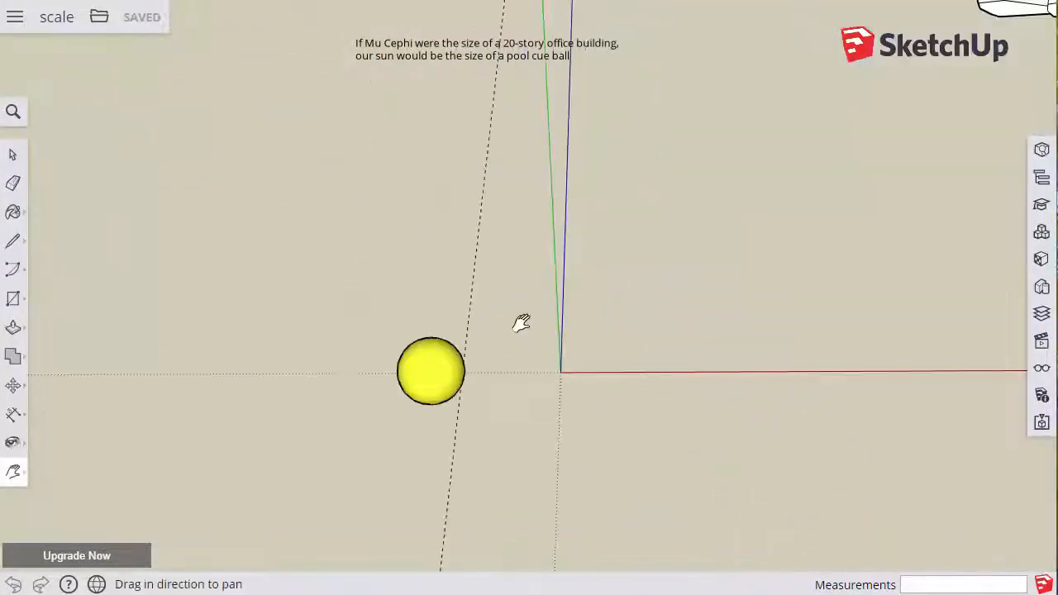
pyautogui.moveTo(521, 322); pyautogui.dragTo(545, 351)
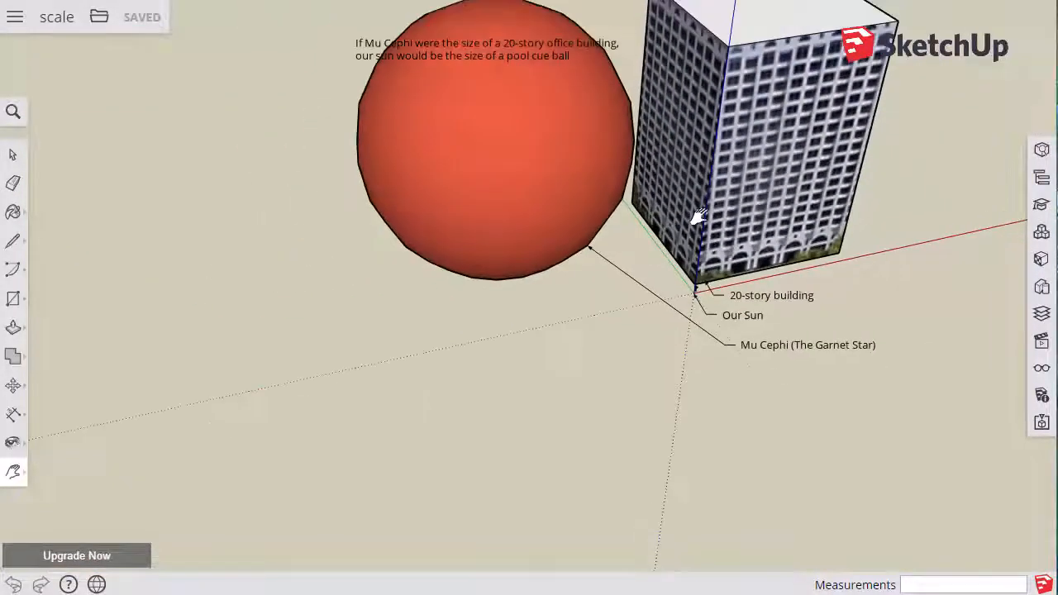
pyautogui.moveTo(698, 215); pyautogui.dragTo(579, 380)
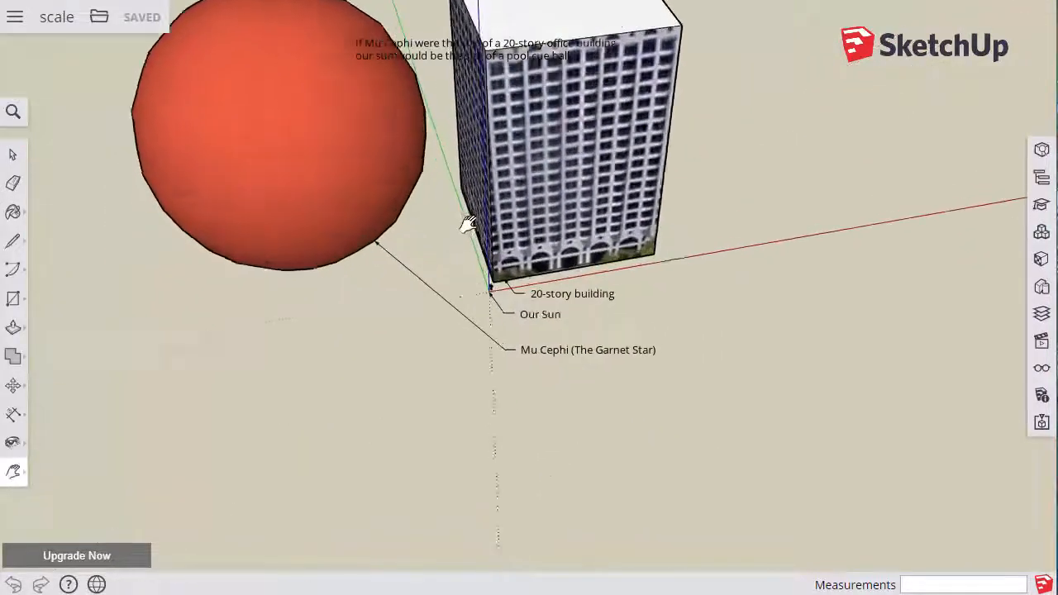
pyautogui.moveTo(467, 223); pyautogui.dragTo(463, 306)
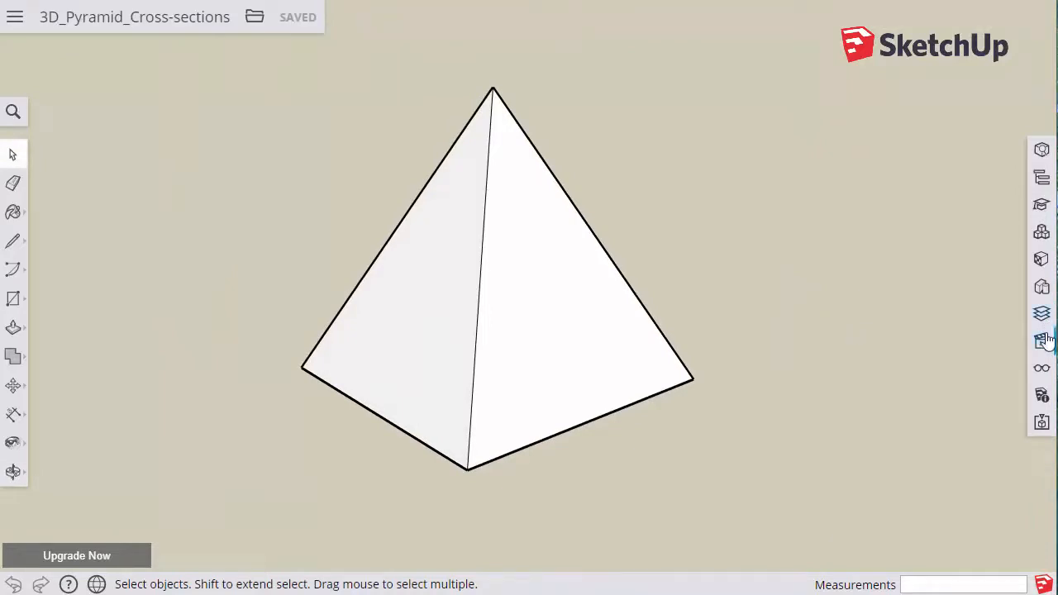
# - Show the Pyramid 2 and Perpendicular Cut 1 scenes, then move the horizontal section plane
pyautogui.click(1041, 339)
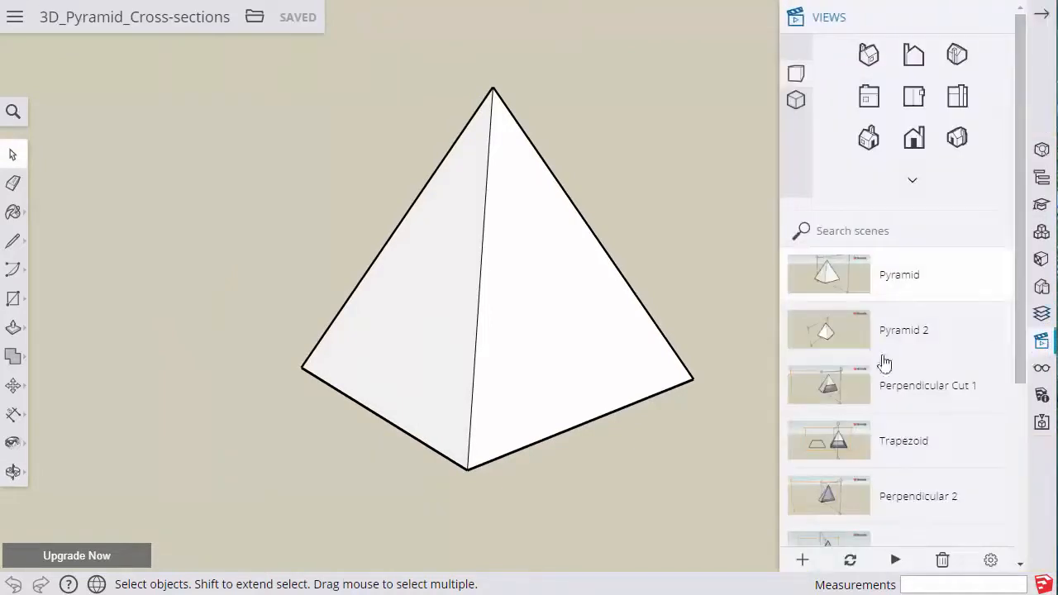
pyautogui.moveTo(843, 281)
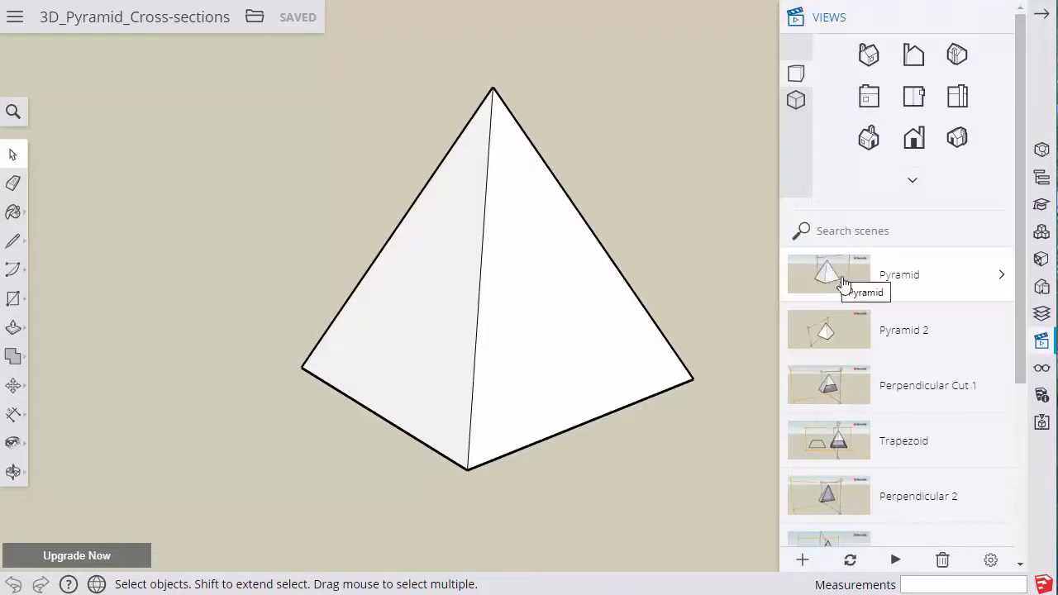
pyautogui.moveTo(877, 345)
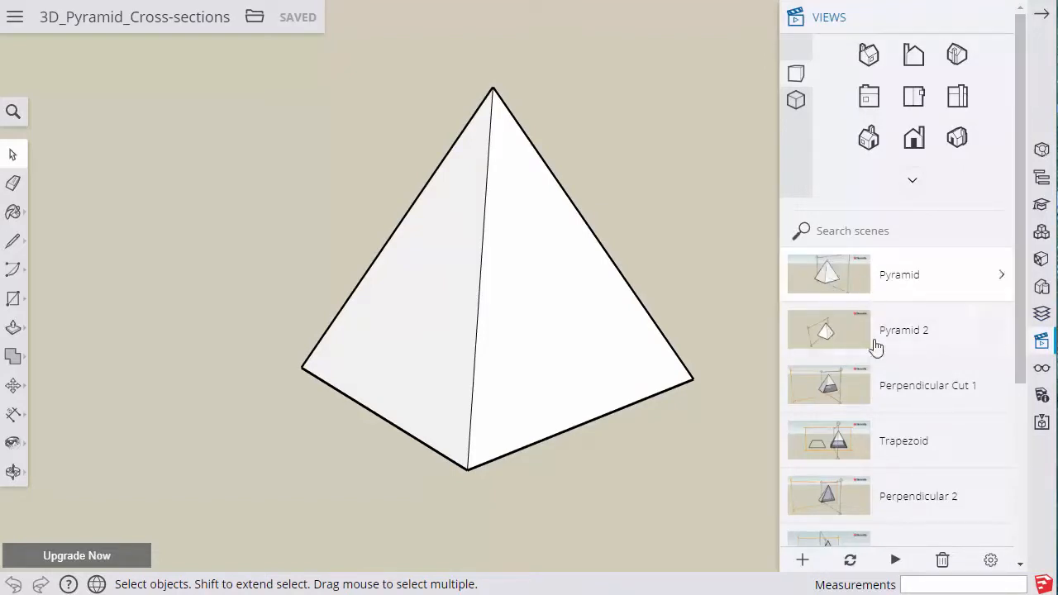
pyautogui.click(904, 330)
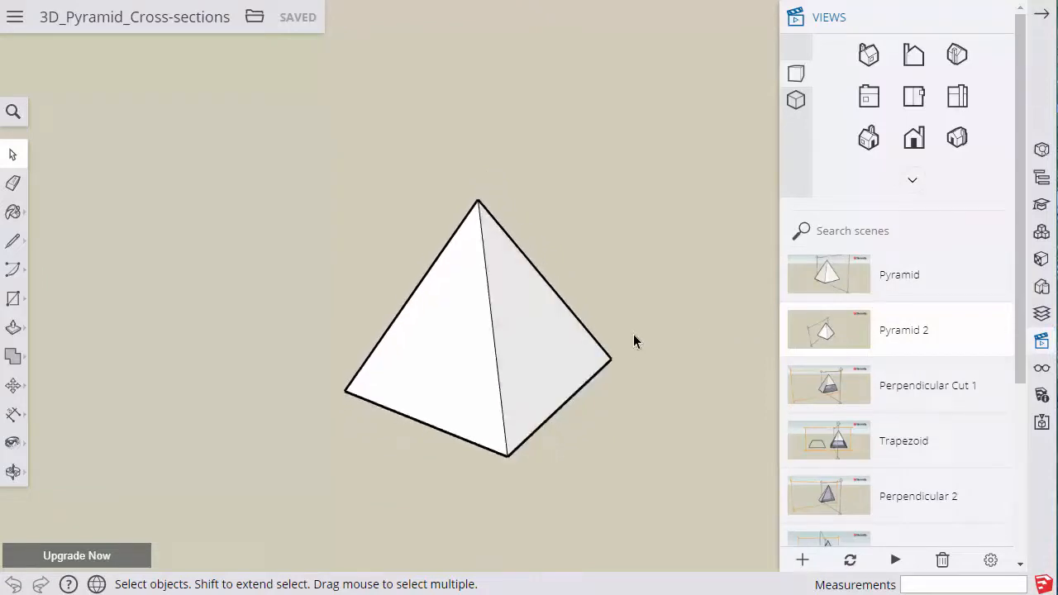
pyautogui.click(909, 386)
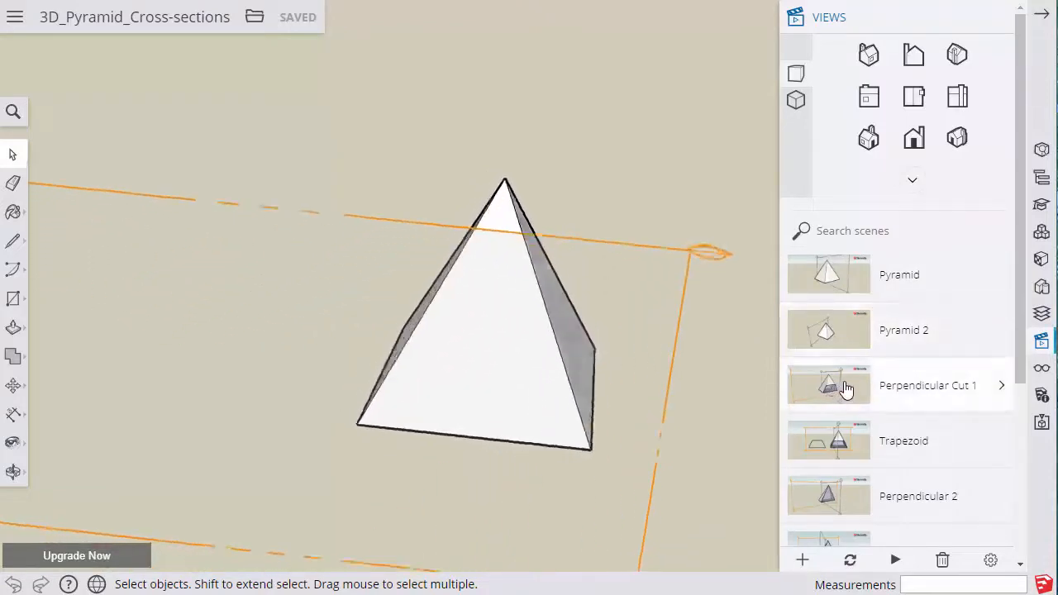
pyautogui.click(927, 385)
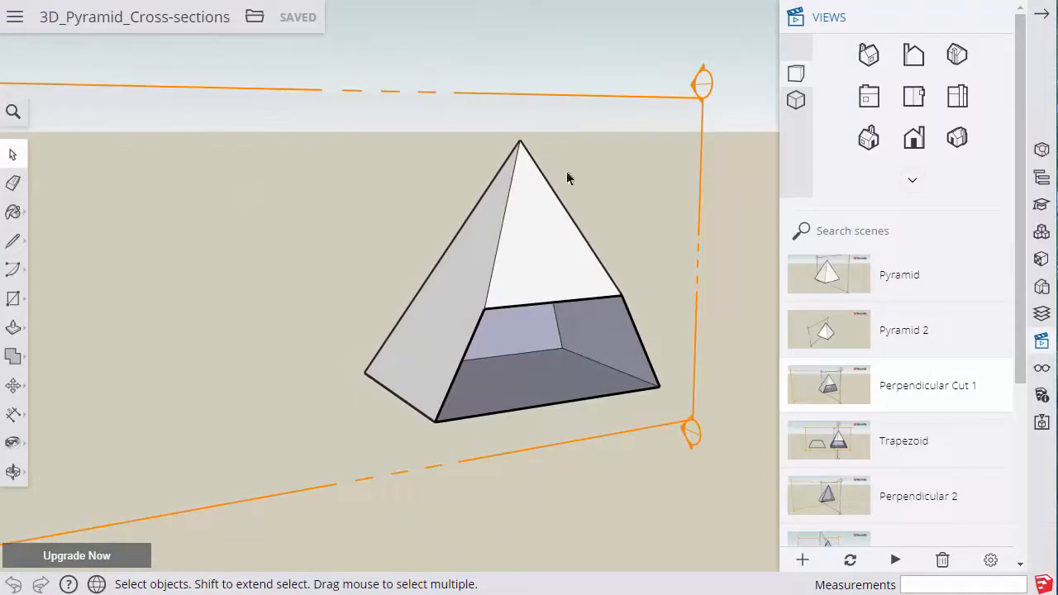
pyautogui.moveTo(496, 329)
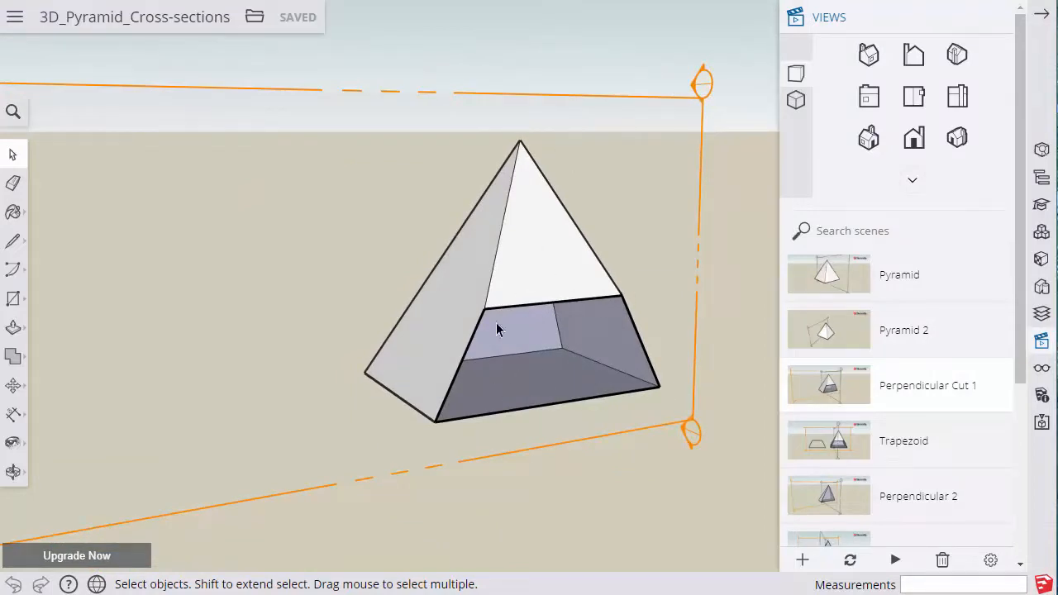
pyautogui.moveTo(507, 356)
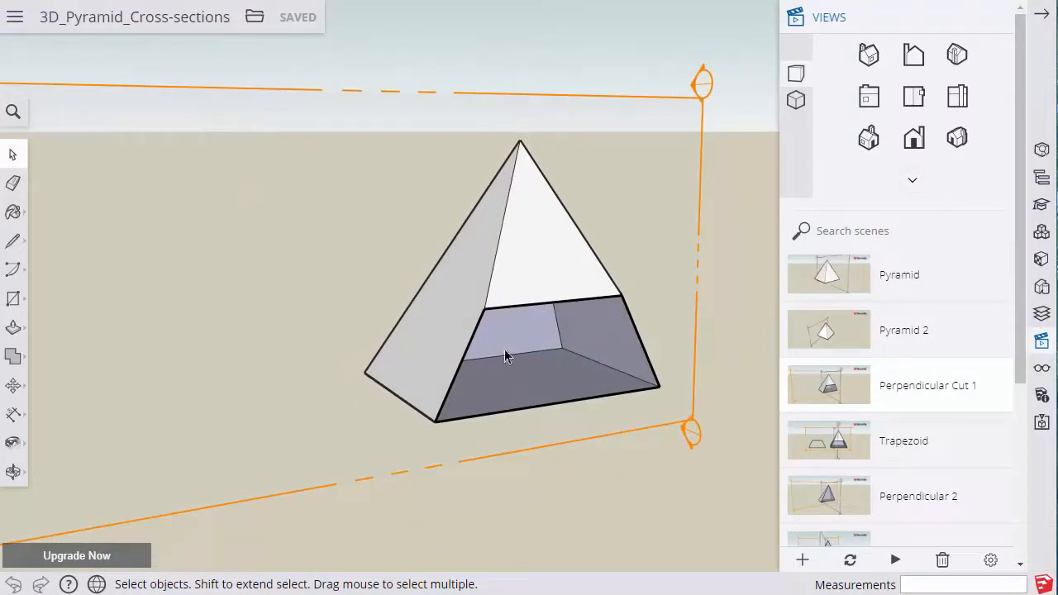
pyautogui.doubleClick(919, 495)
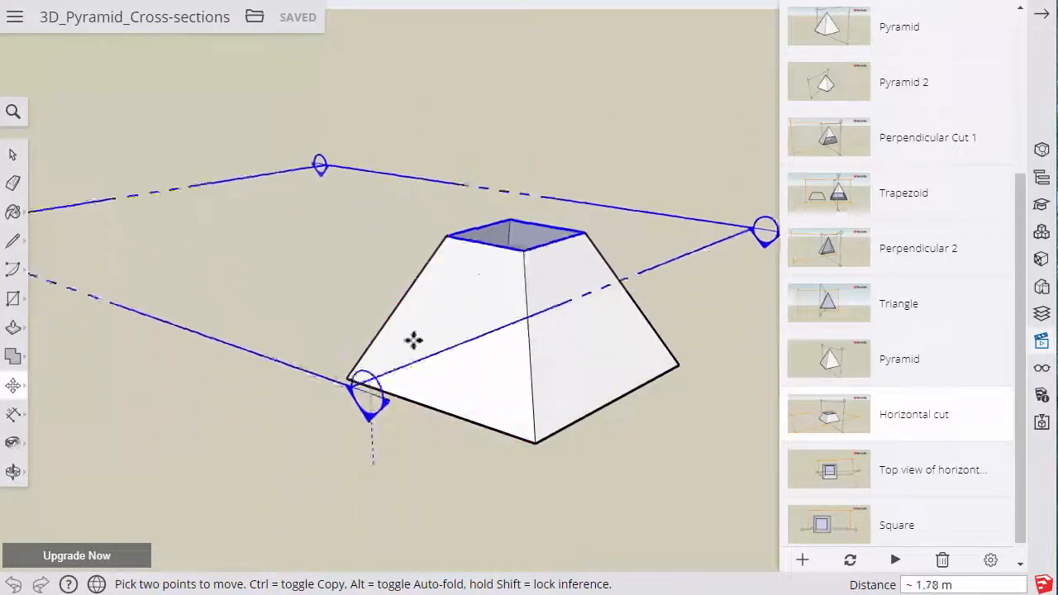
pyautogui.moveTo(414, 340); pyautogui.dragTo(381, 422)
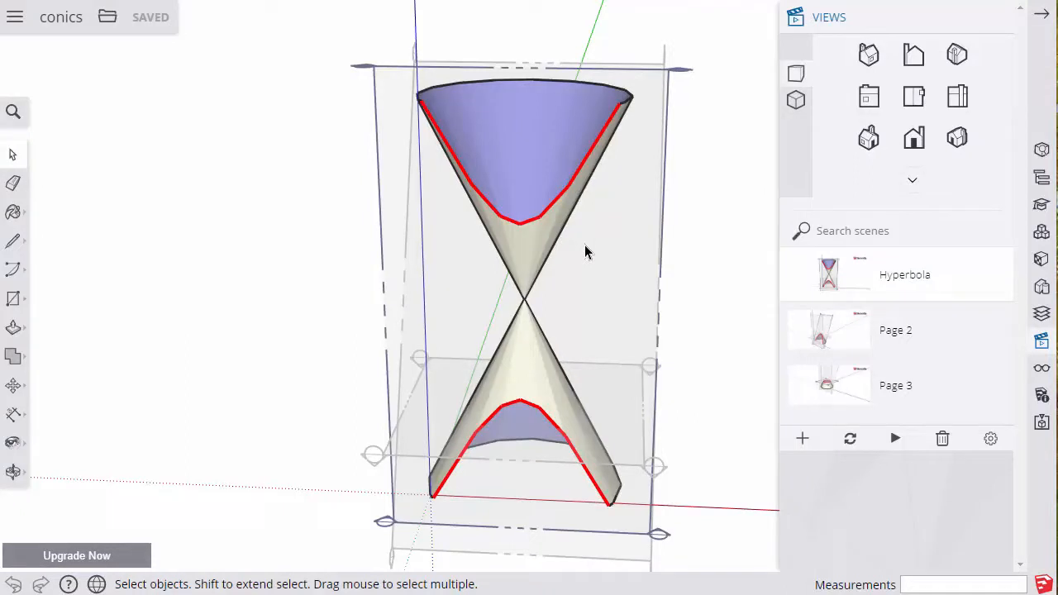
pyautogui.moveTo(829, 274)
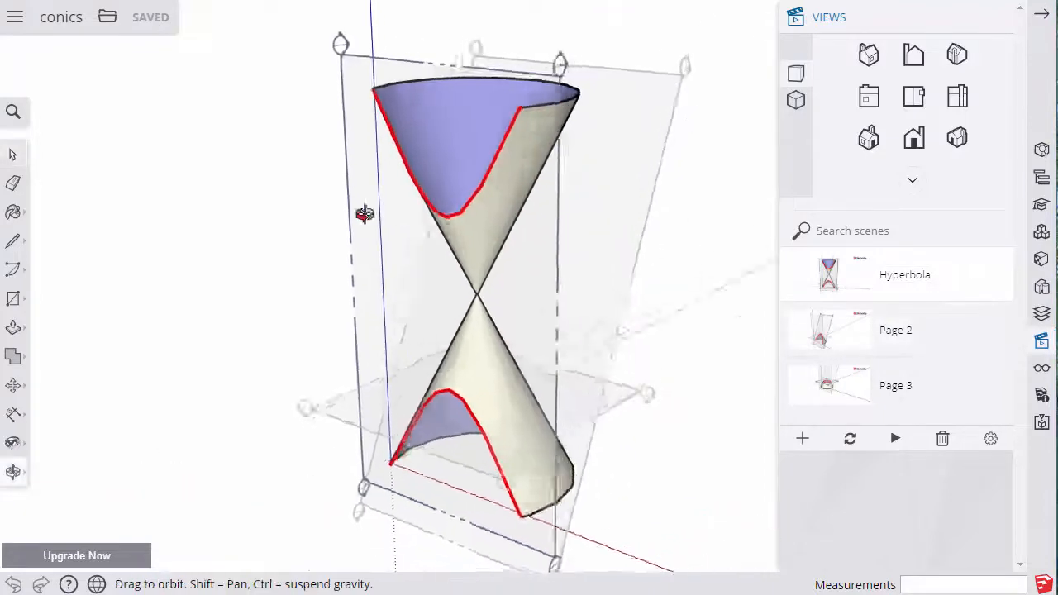
# - Orbit the double cone around its hyperbola slice, then orbit the Page 2 parabola cut
pyautogui.moveTo(366, 213); pyautogui.dragTo(534, 241)
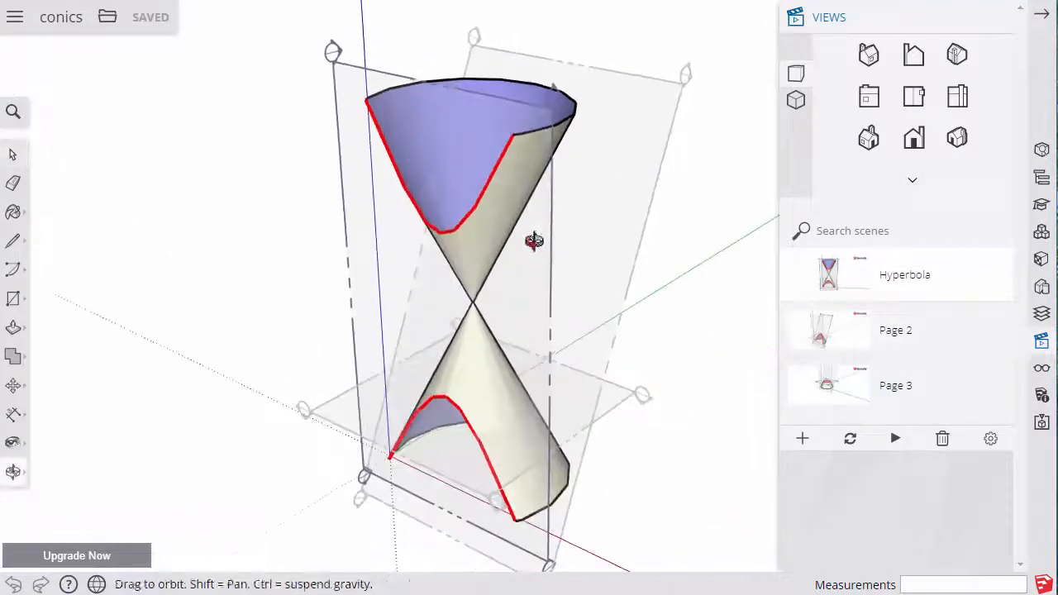
pyautogui.moveTo(533, 240); pyautogui.dragTo(467, 411)
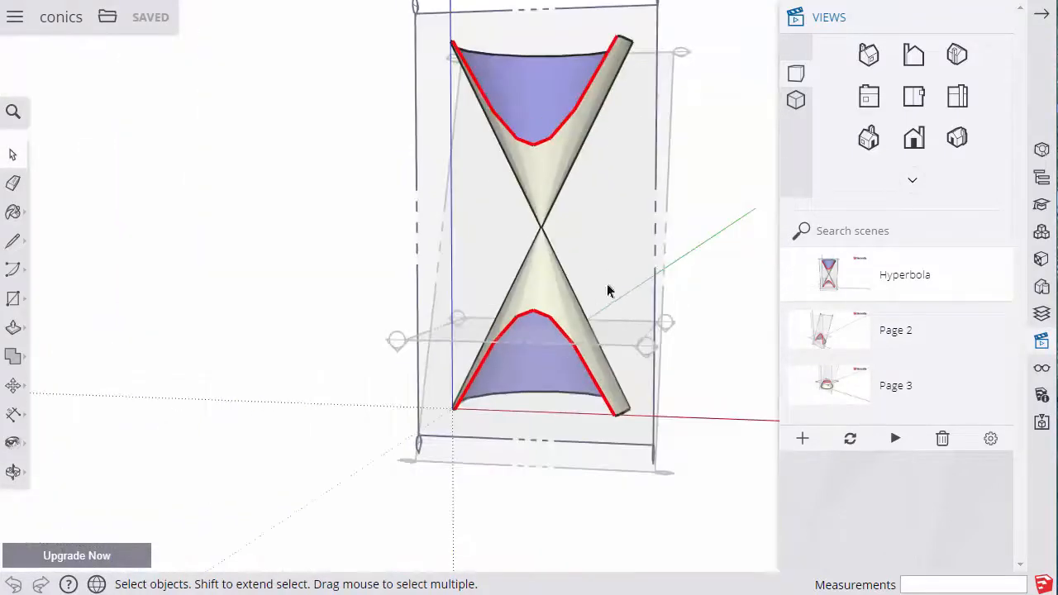
pyautogui.moveTo(608, 289); pyautogui.dragTo(622, 355)
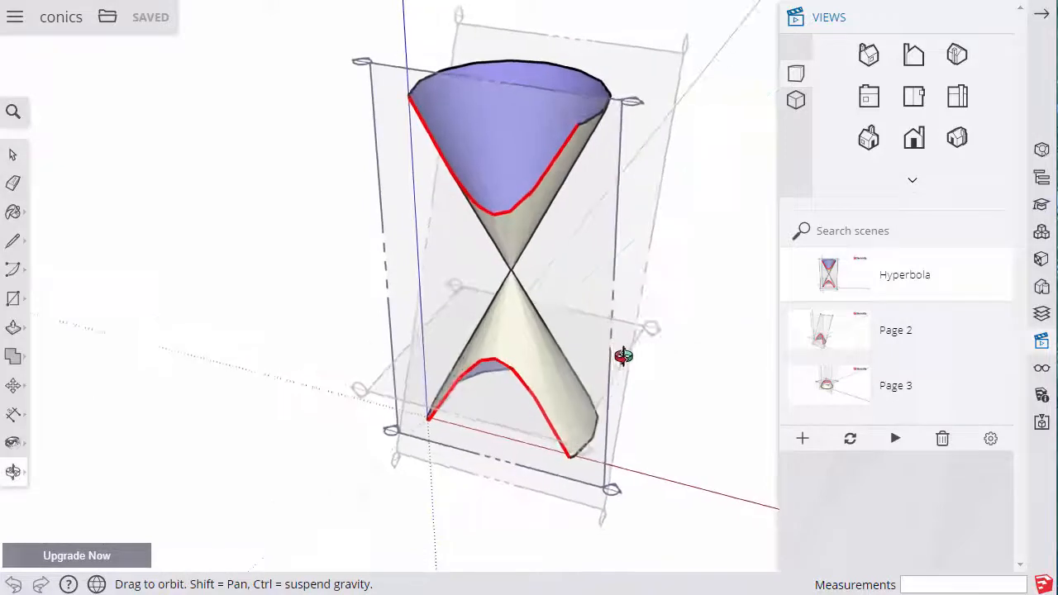
pyautogui.moveTo(623, 356); pyautogui.dragTo(646, 310)
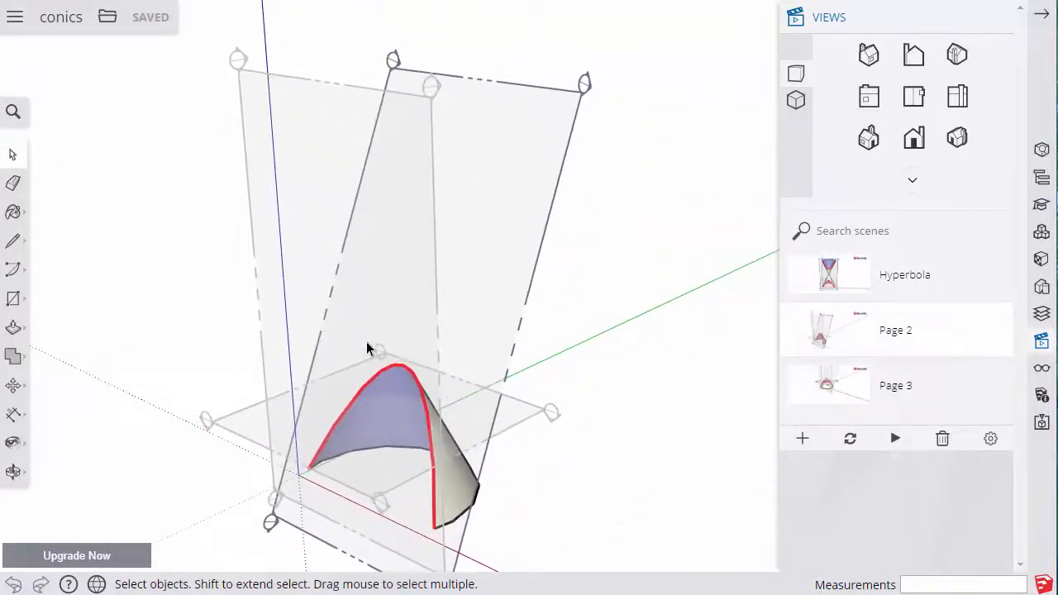
pyautogui.moveTo(368, 347); pyautogui.dragTo(587, 410)
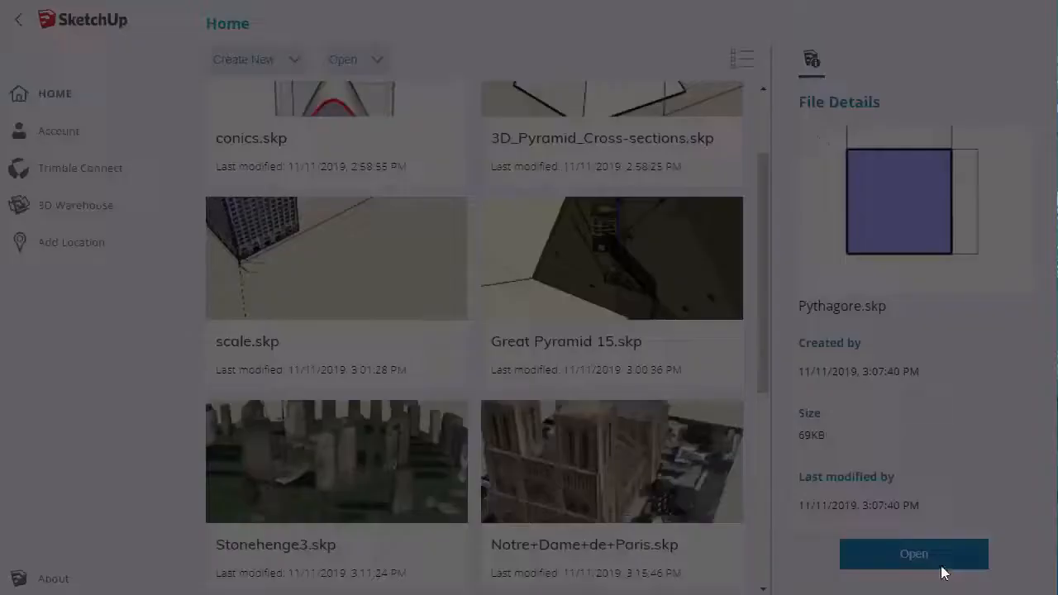
# - Open the Pythagore.skp sample model from the Home screen
pyautogui.click(914, 554)
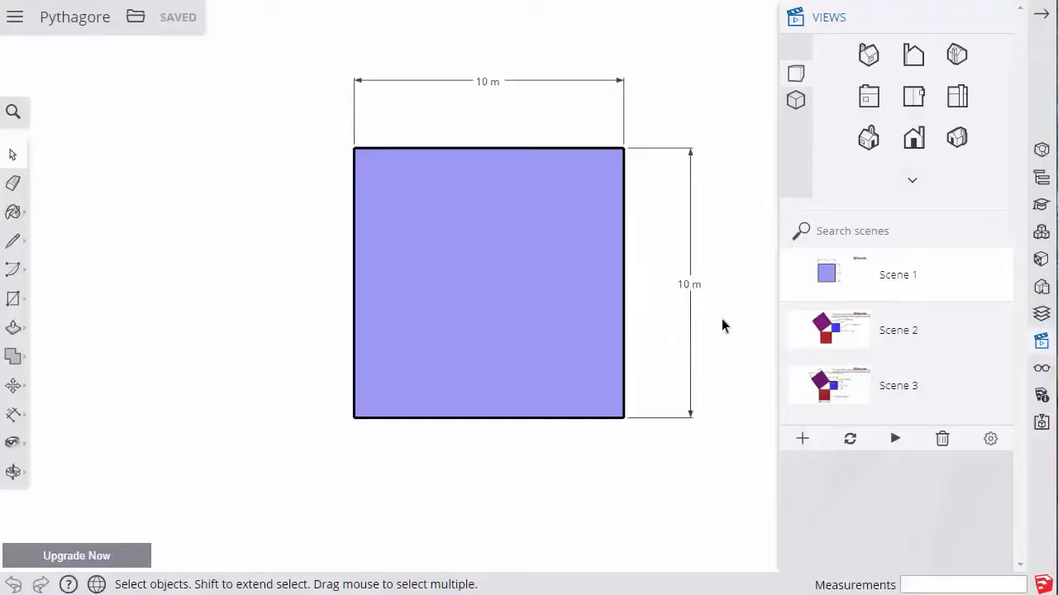
pyautogui.moveTo(559, 235)
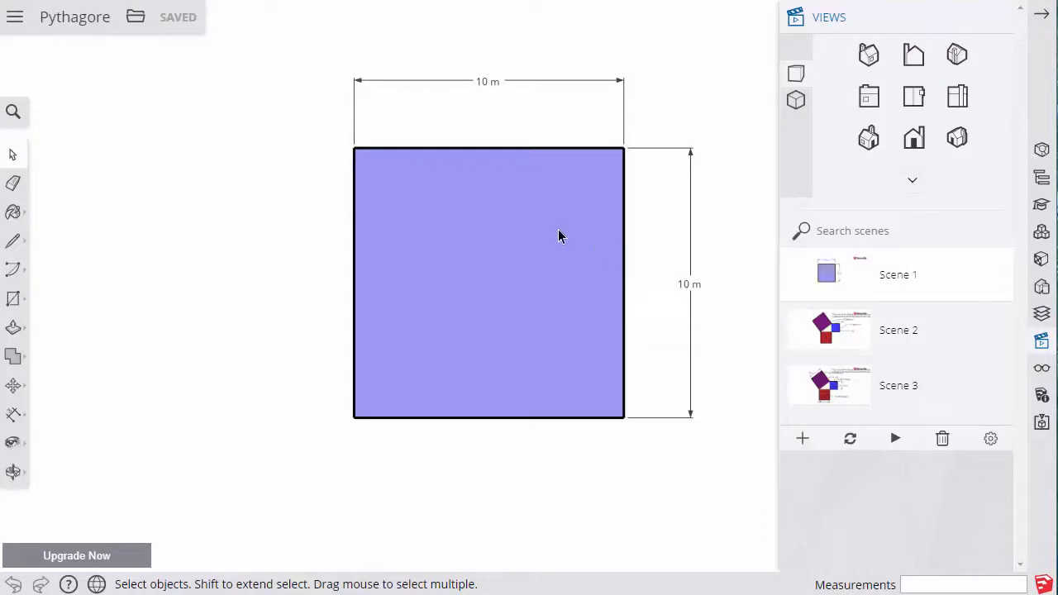
pyautogui.moveTo(562, 232)
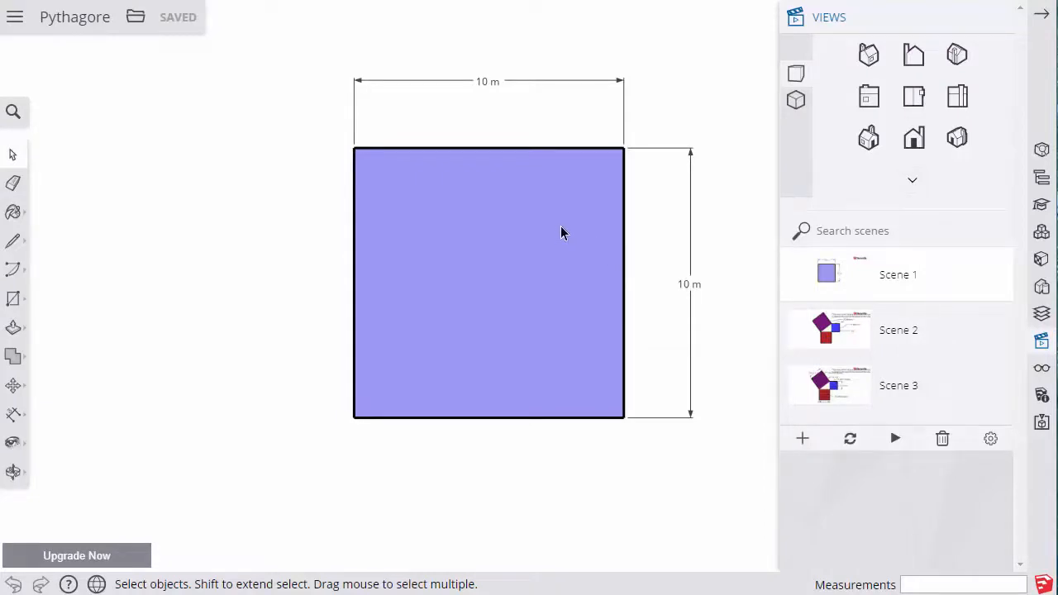
pyautogui.moveTo(609, 227)
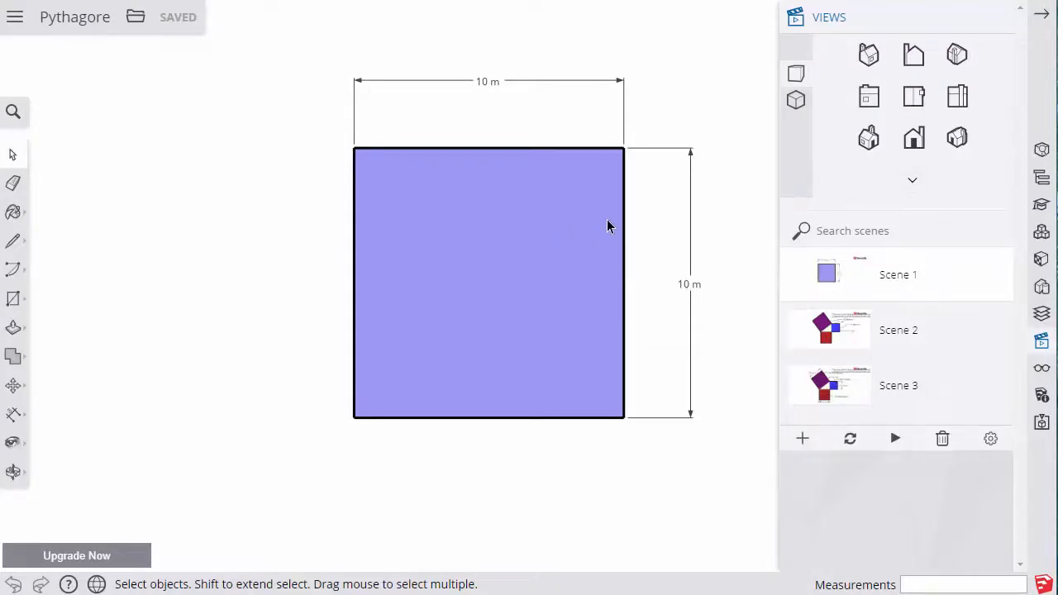
pyautogui.moveTo(633, 227)
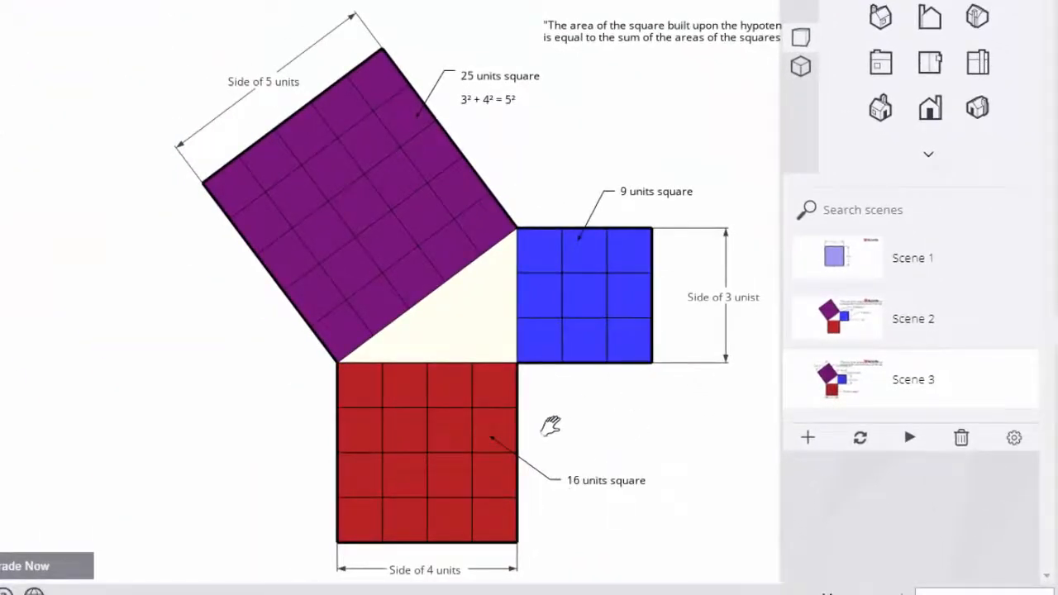
pyautogui.moveTo(653, 318)
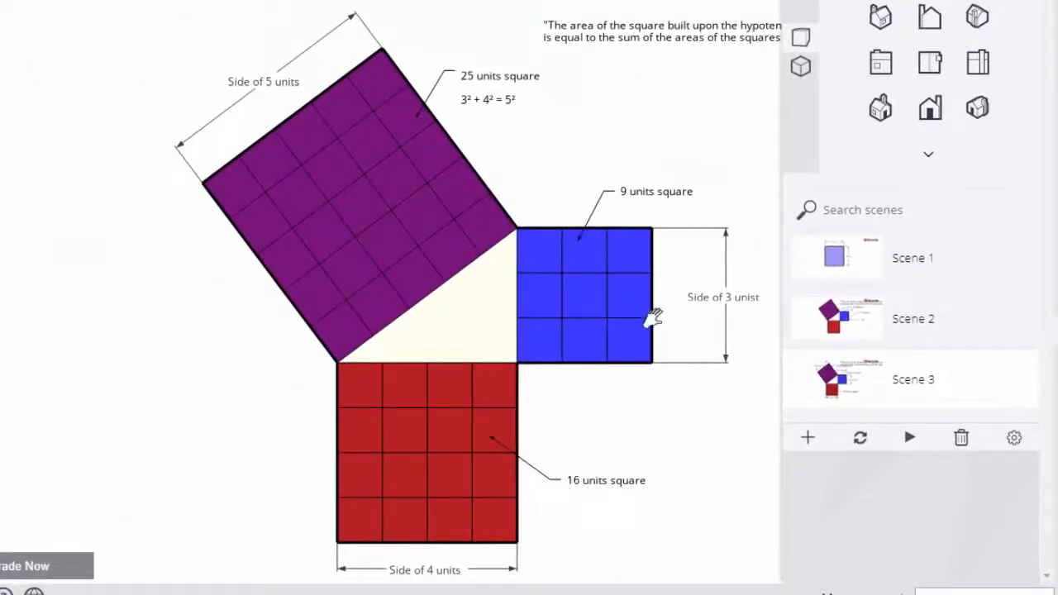
pyautogui.moveTo(604, 235)
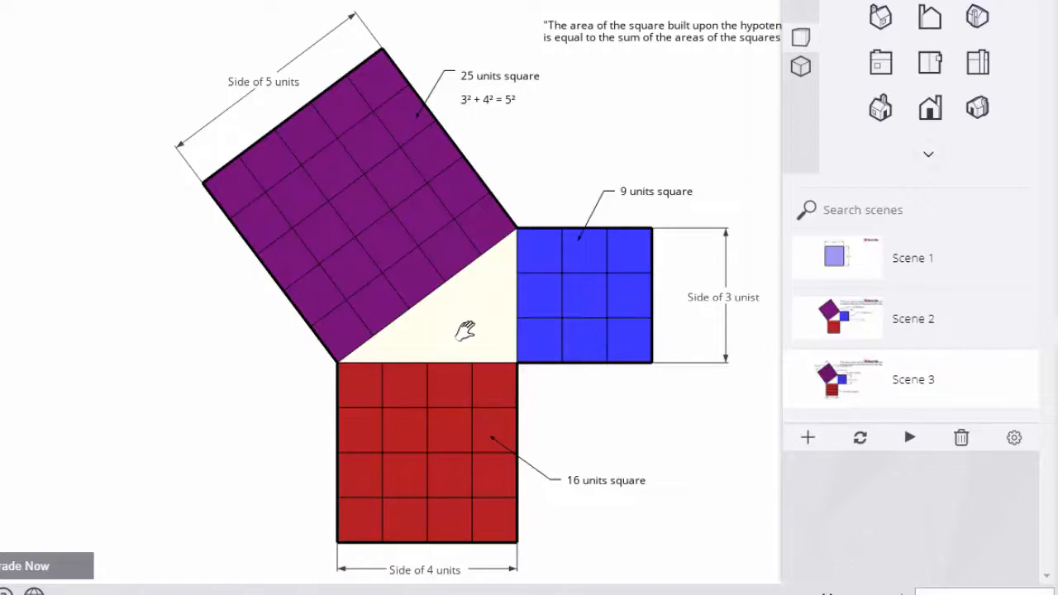
pyautogui.moveTo(533, 401)
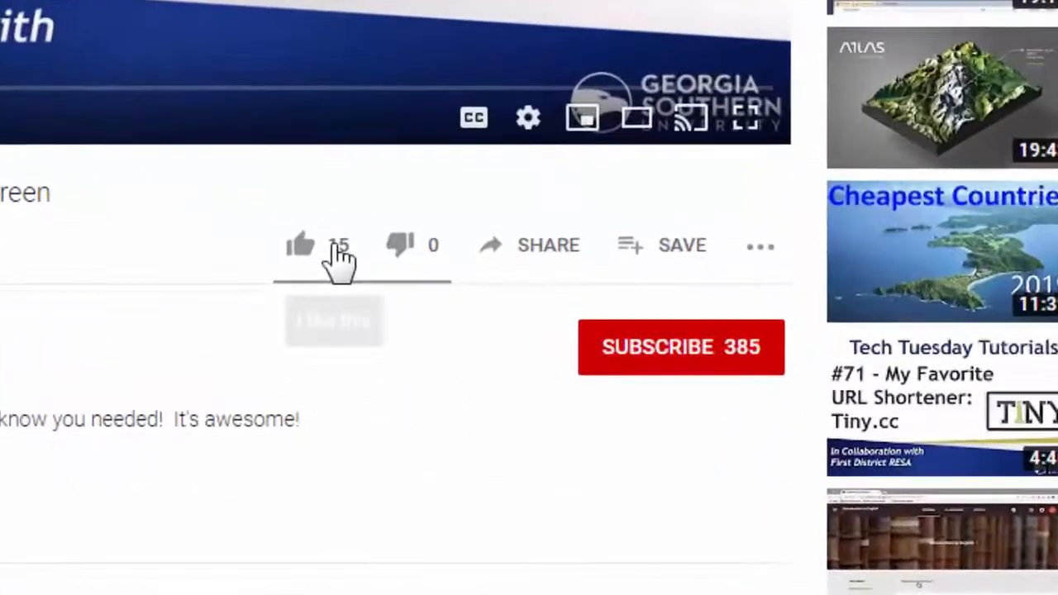
# - Like the YouTube video and subscribe to its channel
pyautogui.click(300, 245)
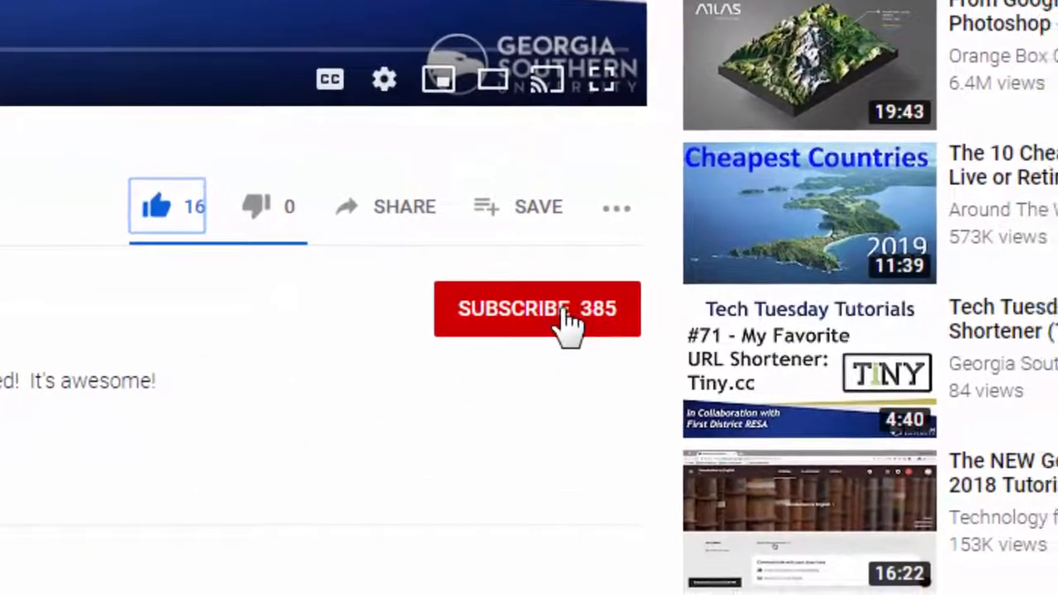
pyautogui.click(536, 308)
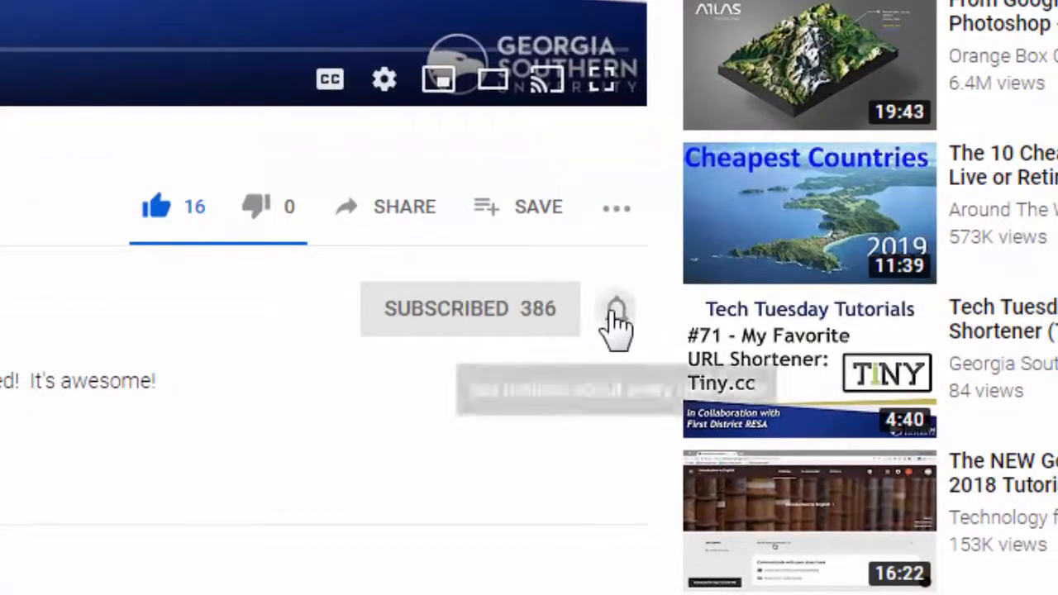